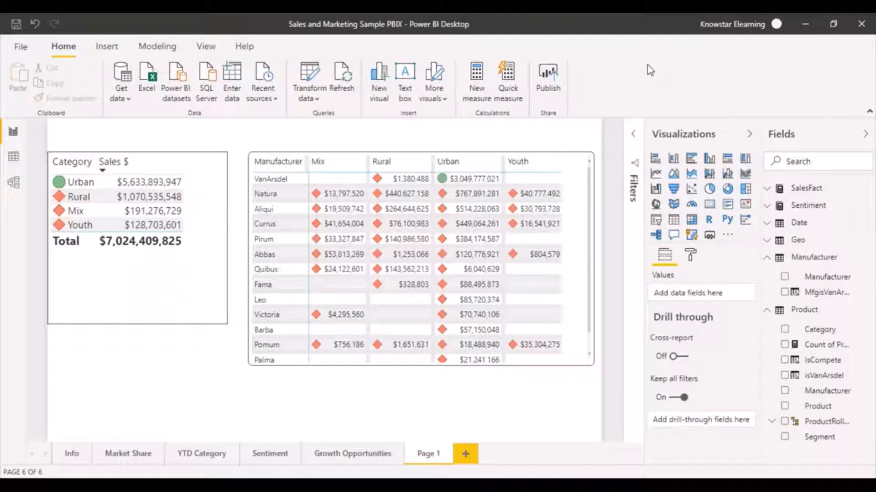
mouse_move(624, 69)
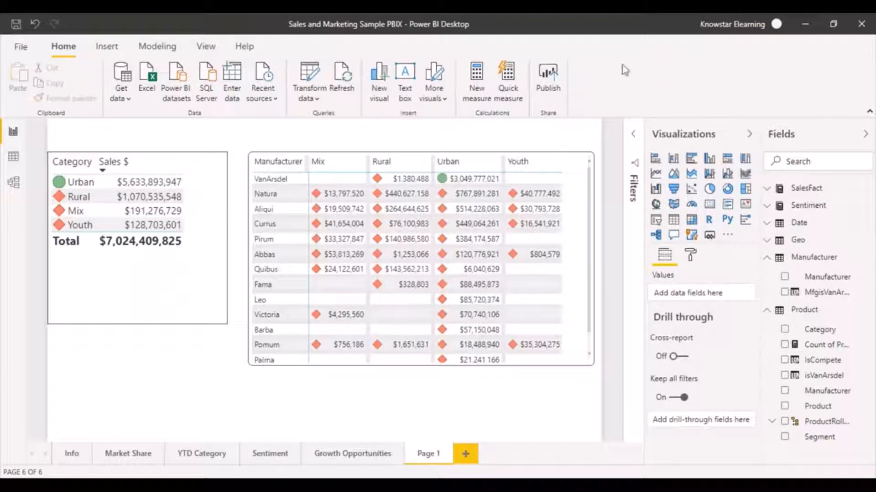
mouse_move(516, 402)
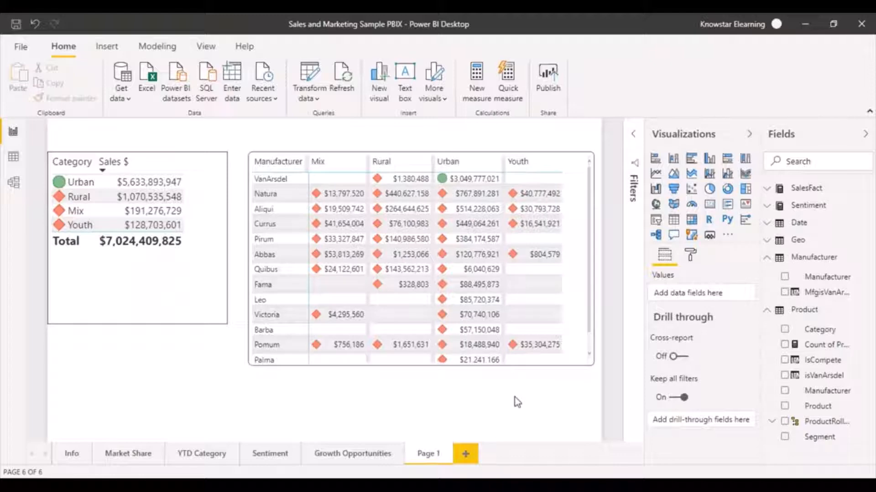
mouse_move(466, 453)
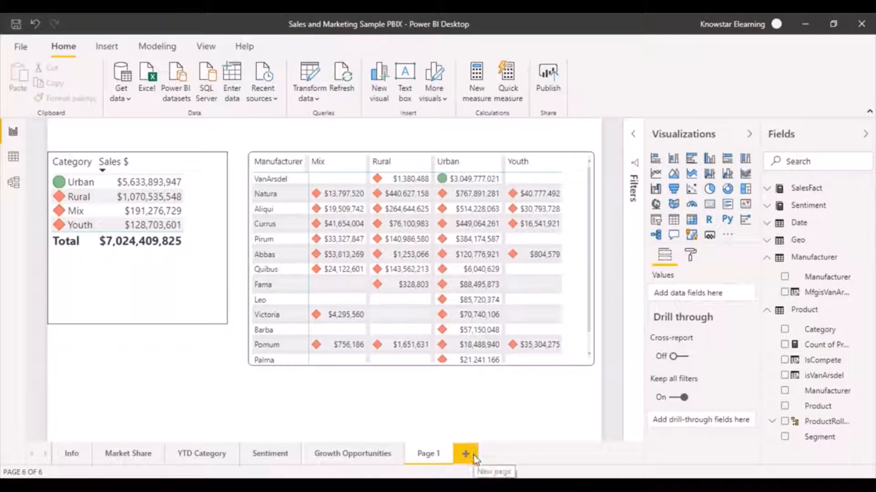
- Add a blank Page 2 to the report after Page 1
click(466, 453)
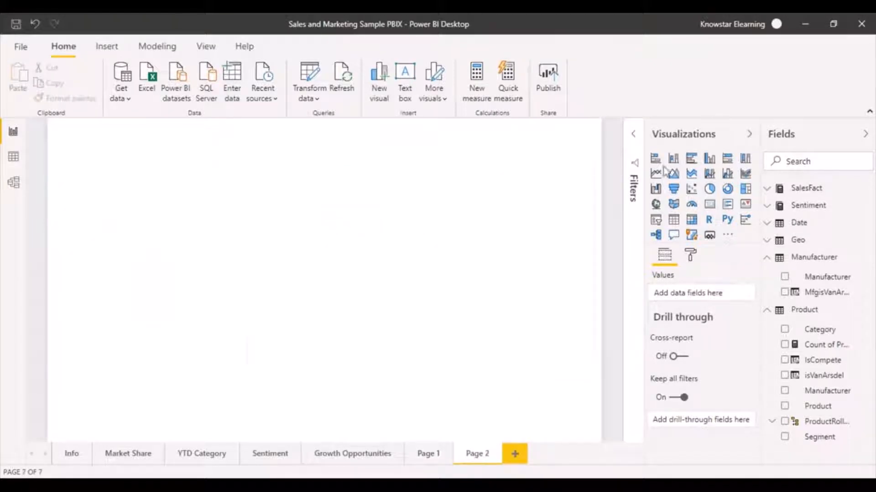
mouse_move(674, 160)
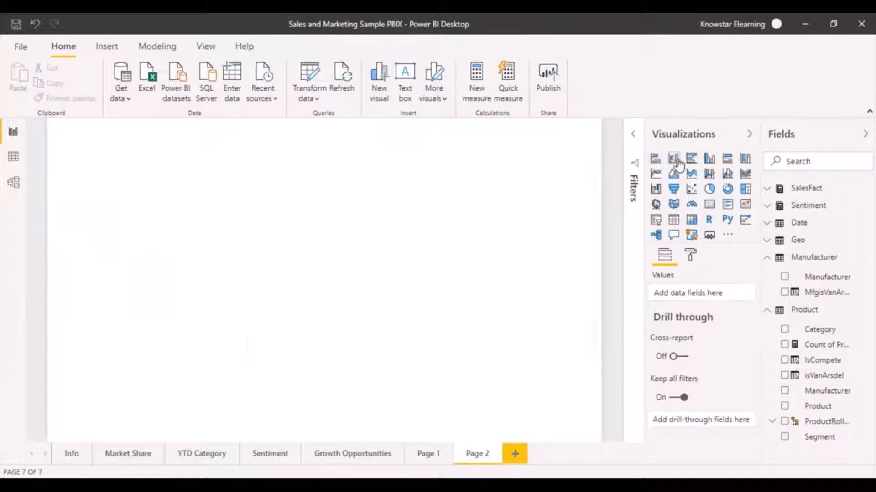
mouse_move(695, 168)
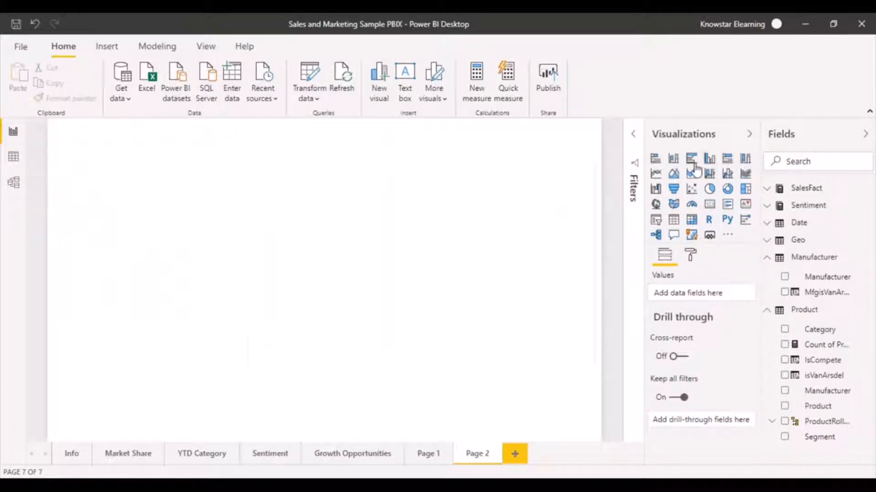
mouse_move(655, 159)
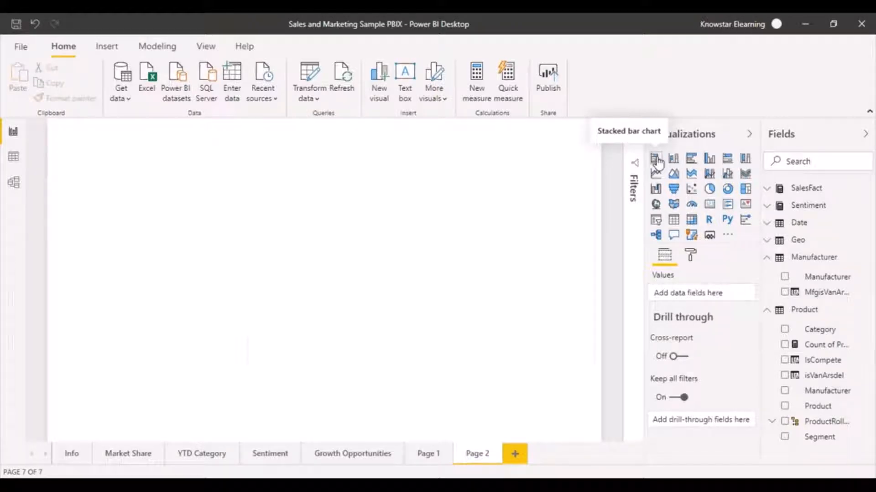
- Insert an empty stacked bar chart visual onto Page 2
click(655, 160)
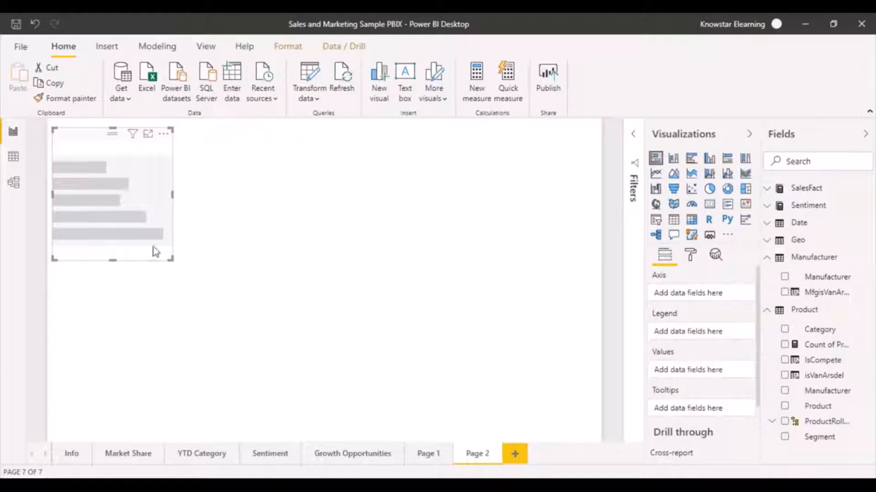
mouse_move(357, 333)
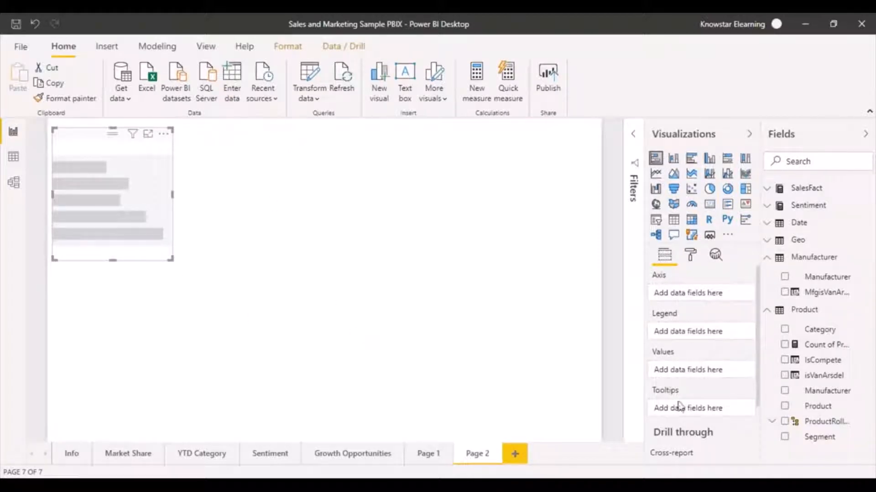
mouse_move(448, 383)
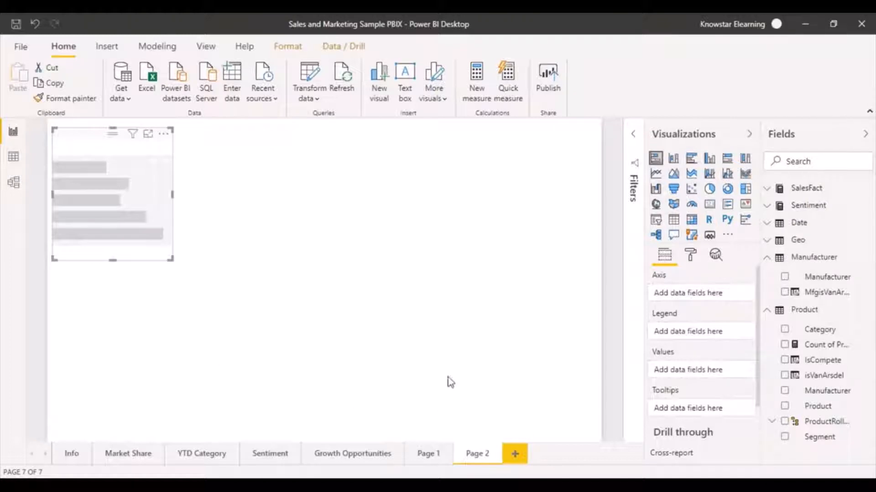
mouse_move(654, 159)
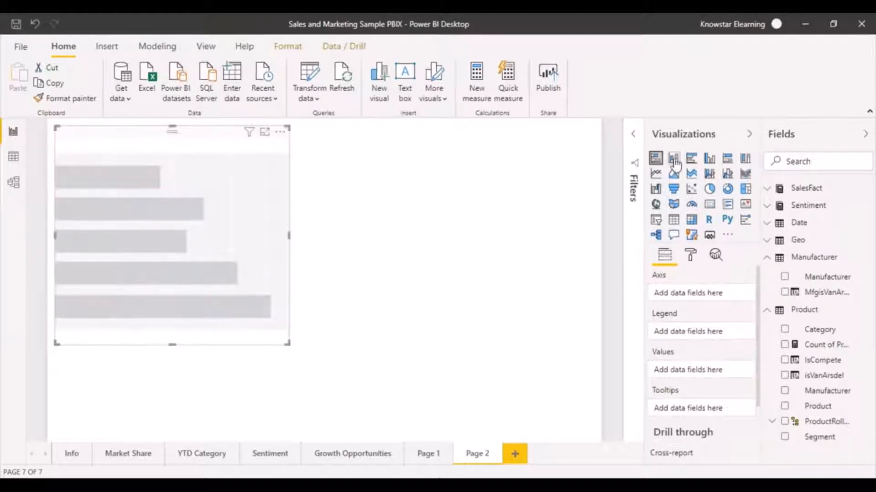
mouse_move(656, 158)
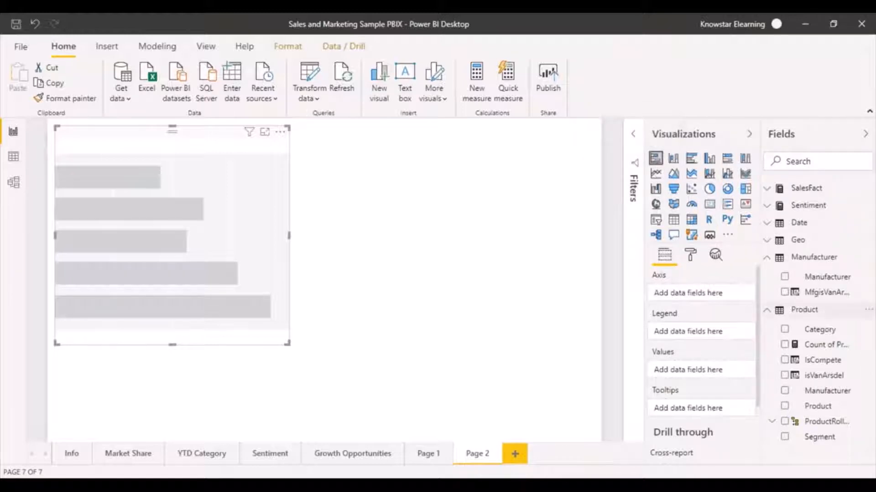
mouse_move(831, 429)
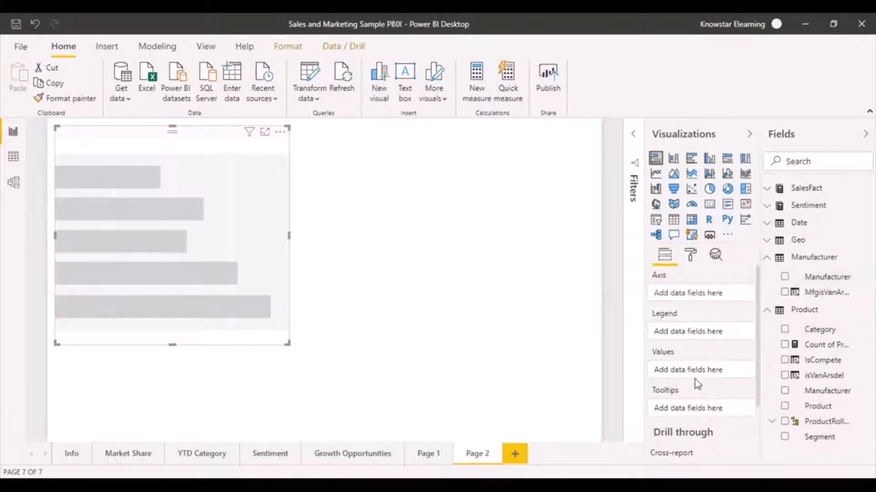
mouse_move(527, 436)
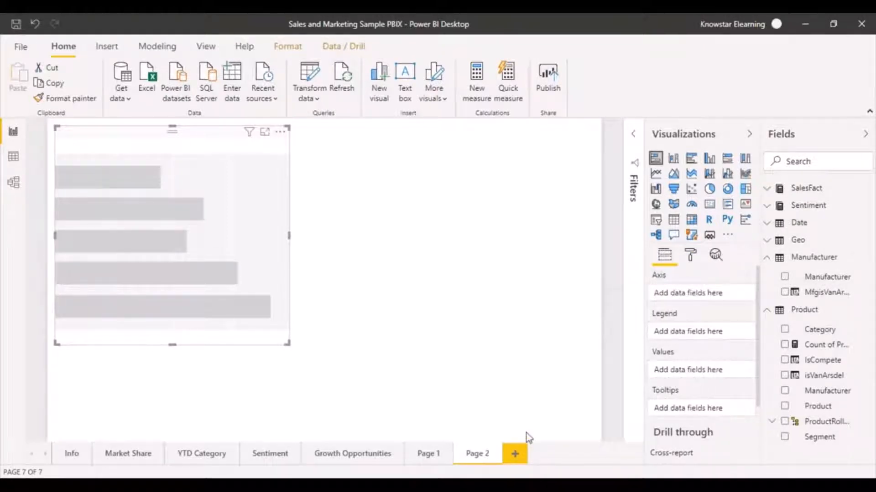
mouse_move(417, 330)
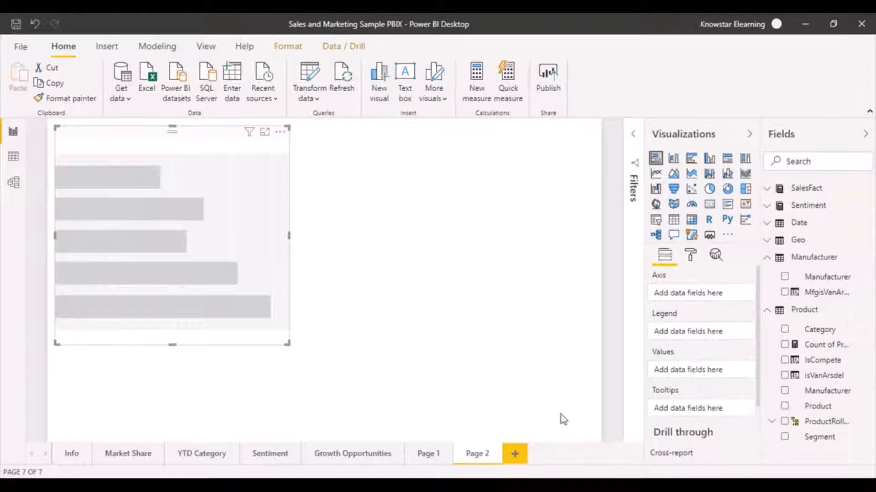
mouse_move(662, 304)
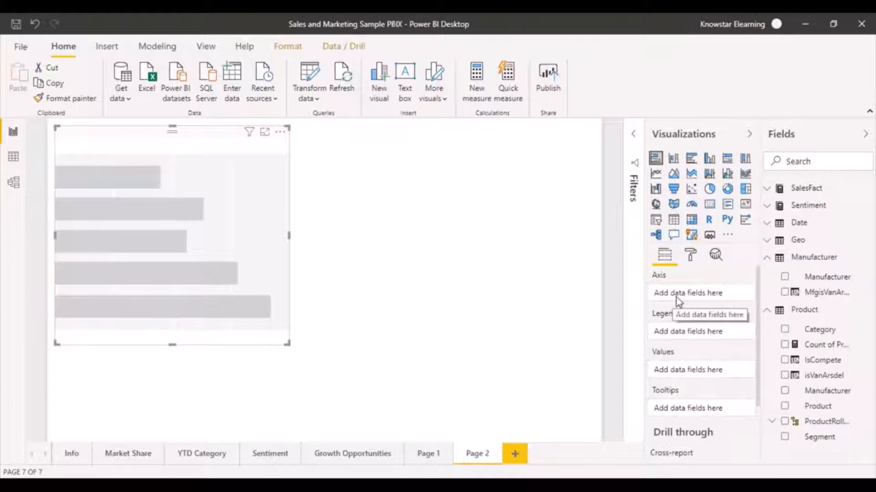
mouse_move(644, 378)
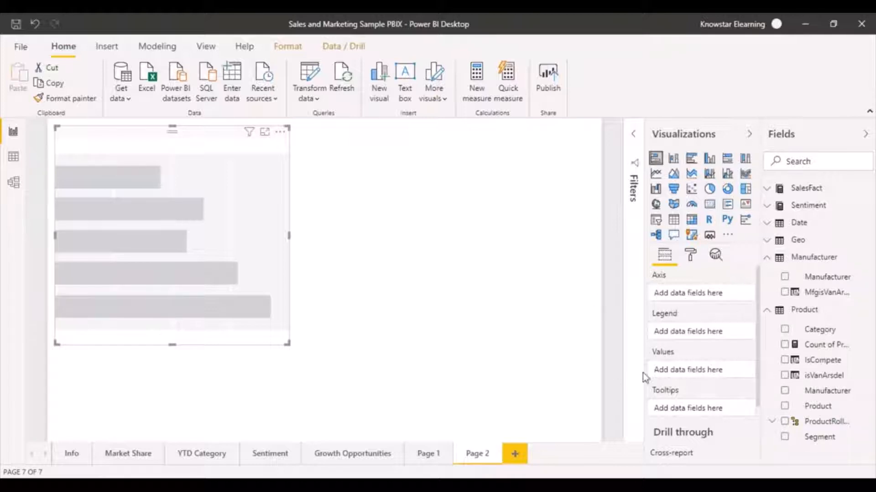
mouse_move(665, 382)
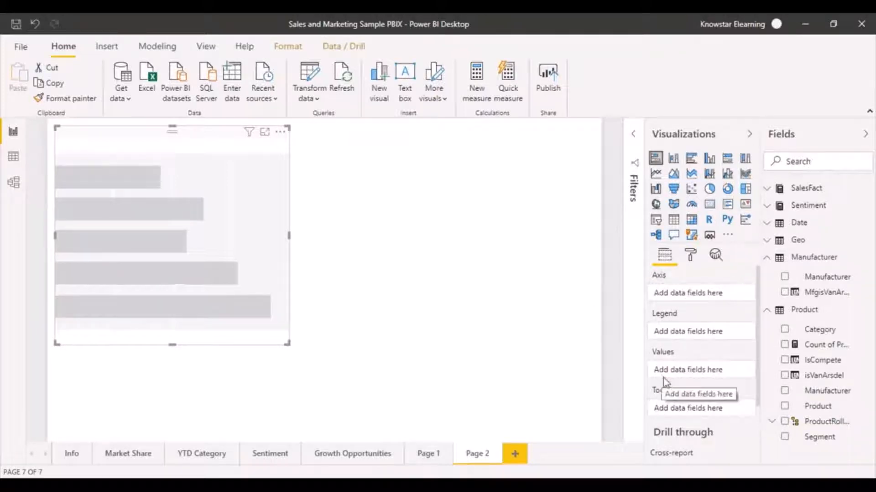
mouse_move(664, 331)
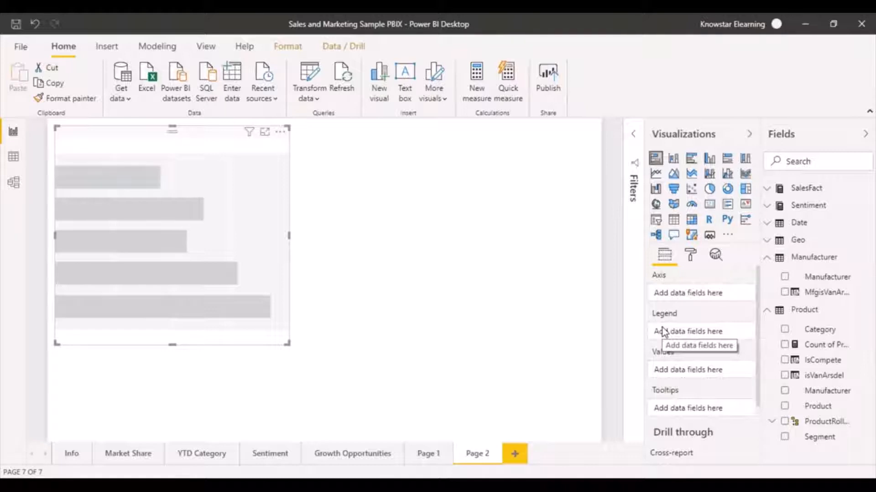
mouse_move(705, 338)
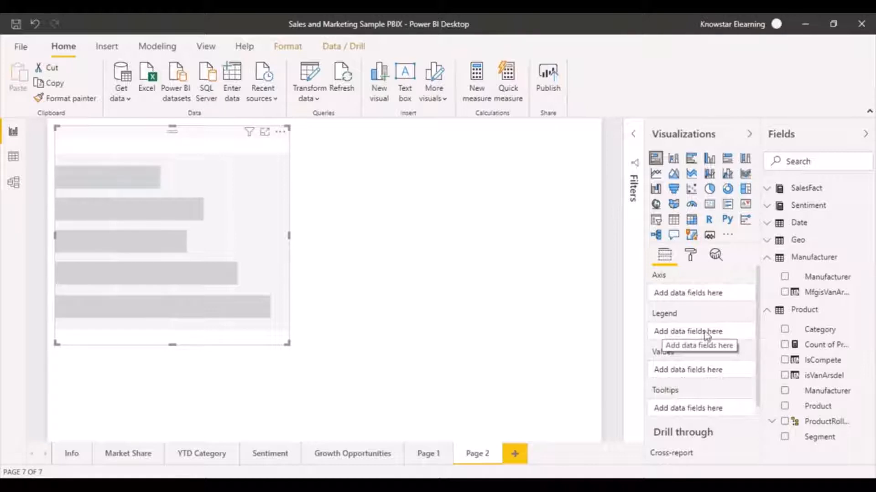
mouse_move(716, 293)
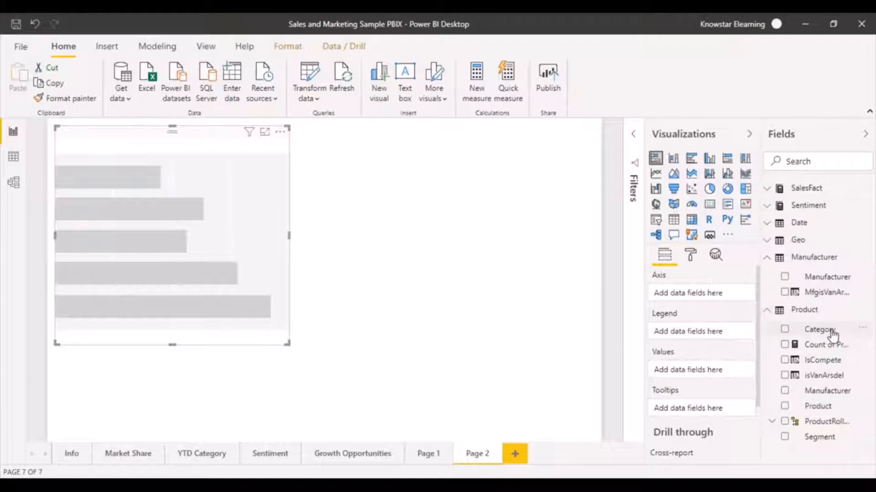
mouse_move(837, 283)
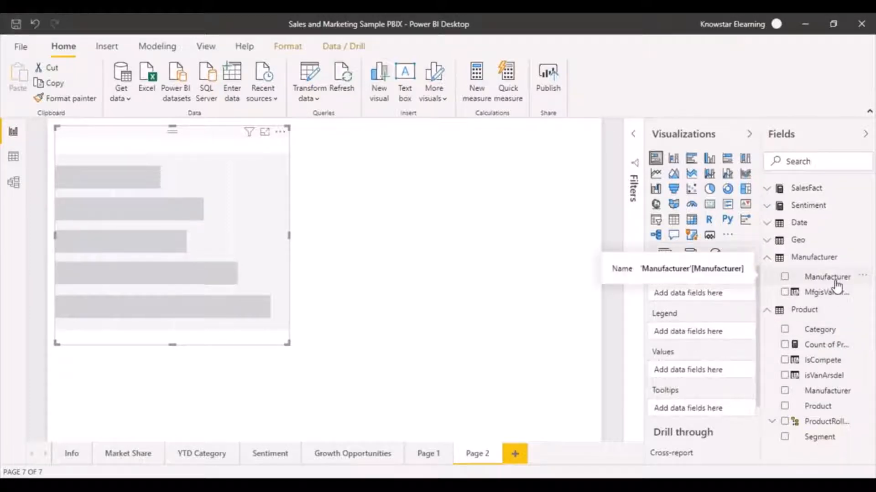
- Tick the Manufacturer field so it fills the chart's Axis well
click(785, 277)
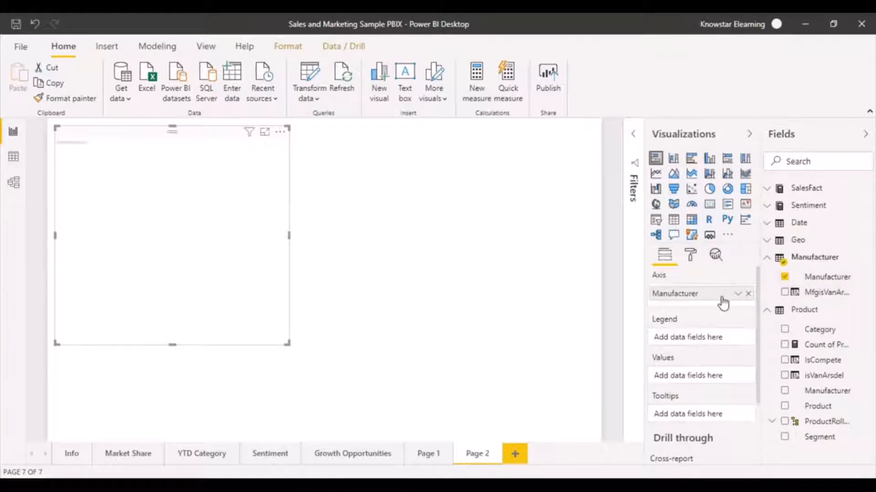
mouse_move(451, 306)
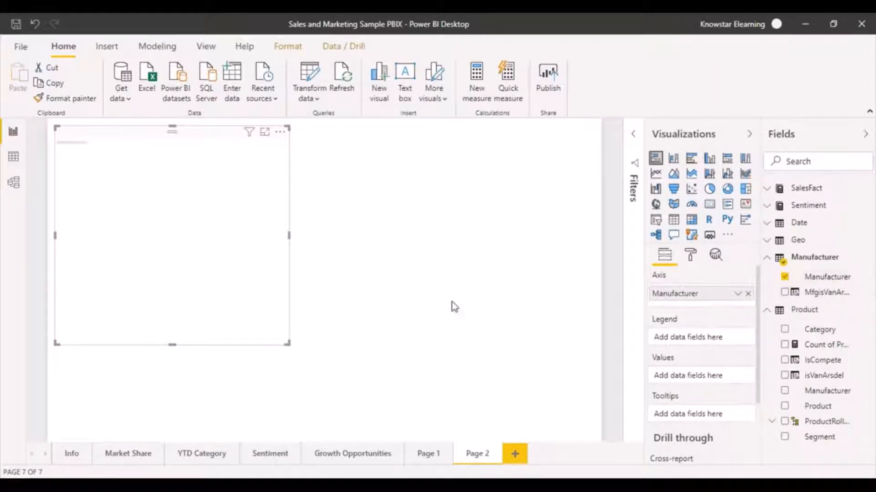
mouse_move(214, 283)
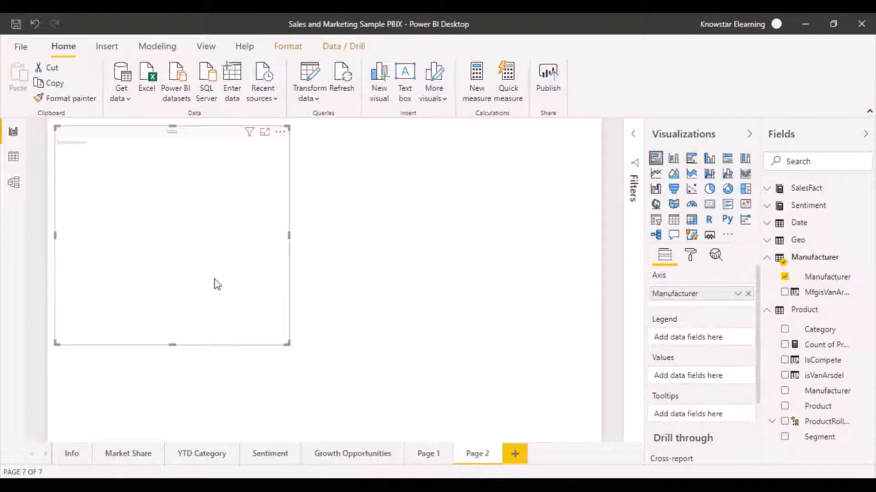
mouse_move(701, 269)
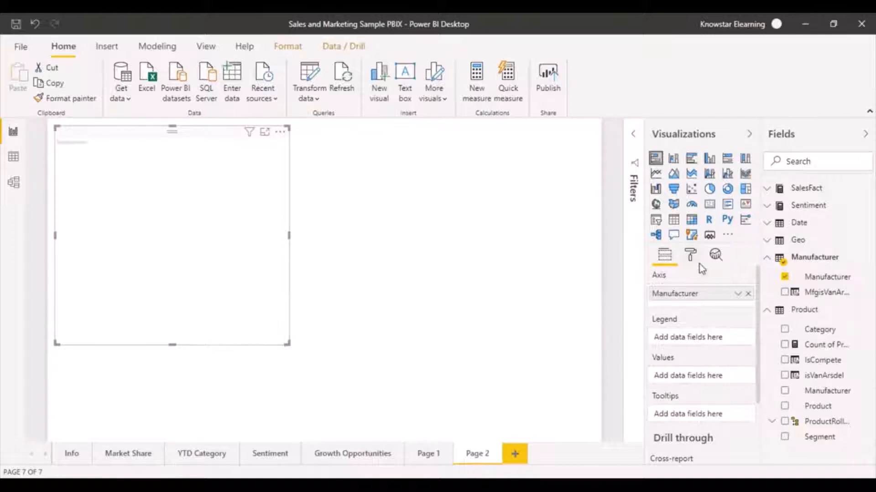
- Set the Y axis text size to 13 pt and the title text to 14 pt
click(690, 254)
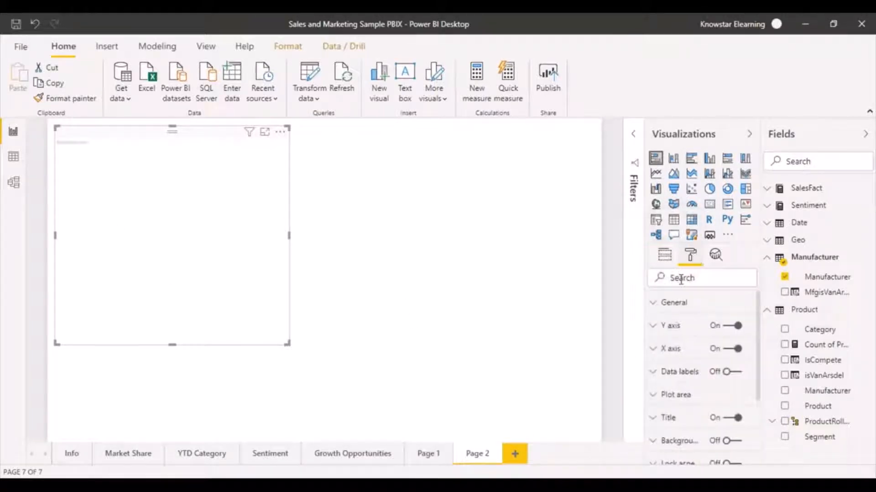
text(text)
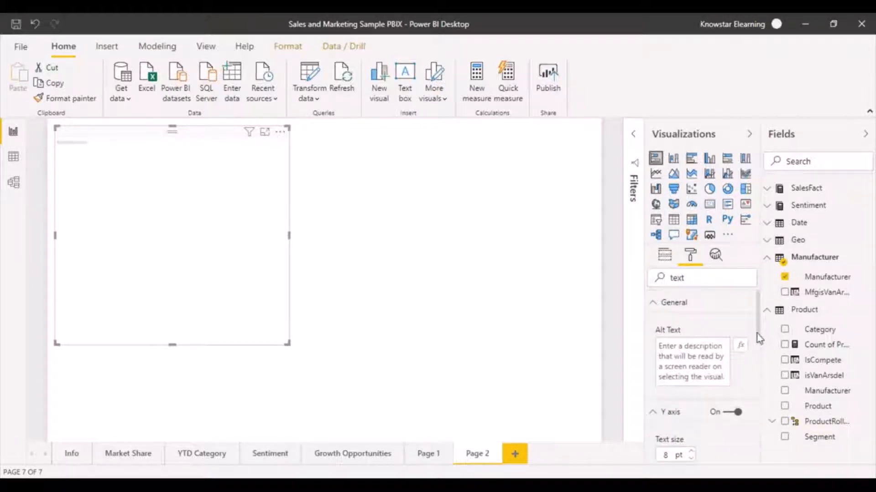
scroll(down, 3)
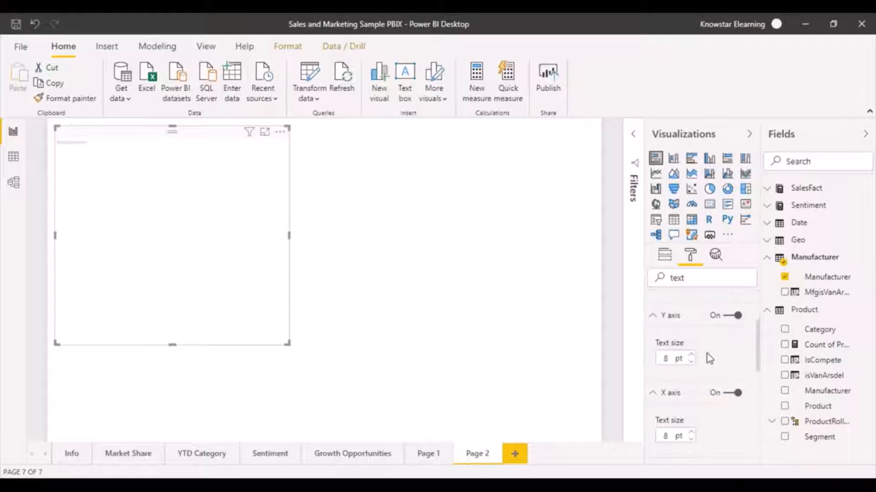
click(690, 355)
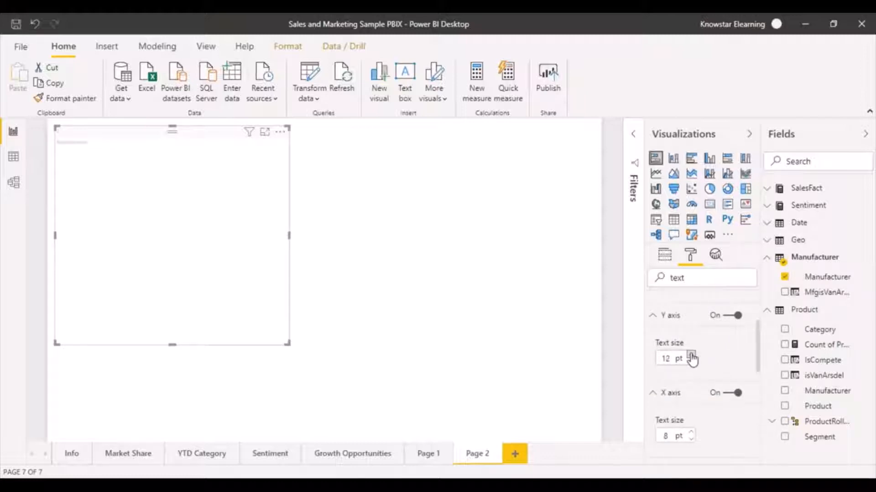
click(691, 356)
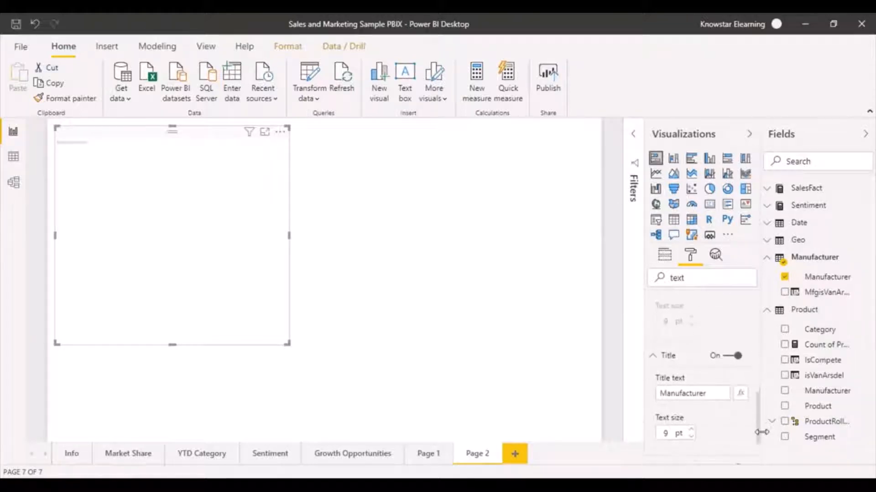
click(690, 430)
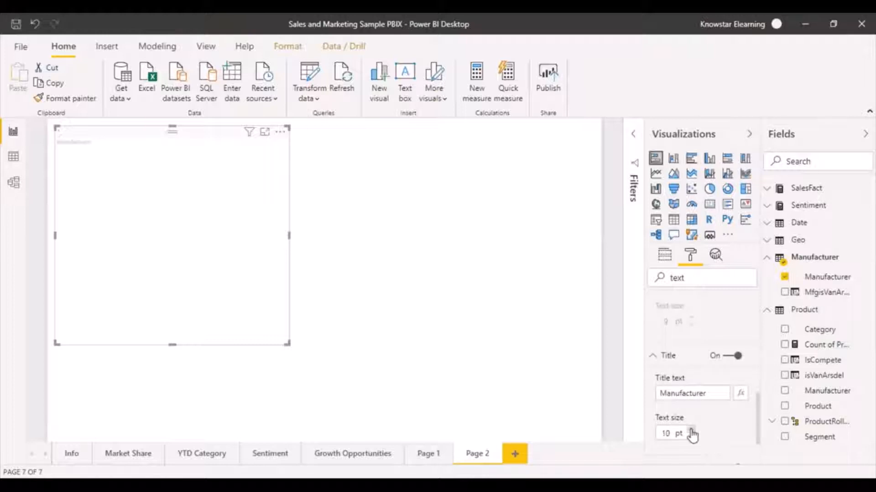
click(692, 430)
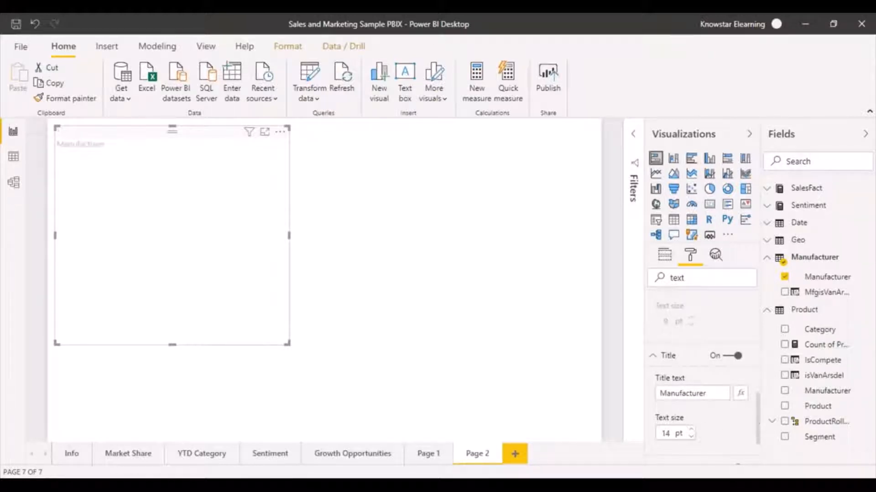
scroll(down, 3)
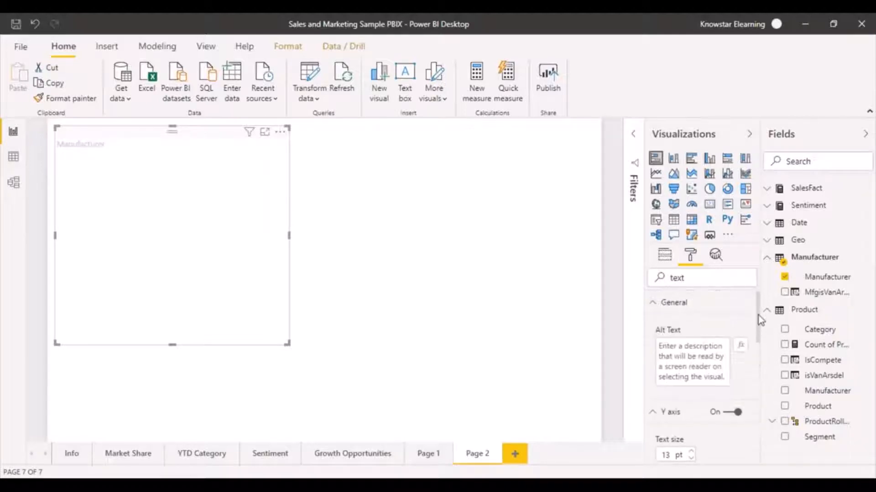
mouse_move(527, 297)
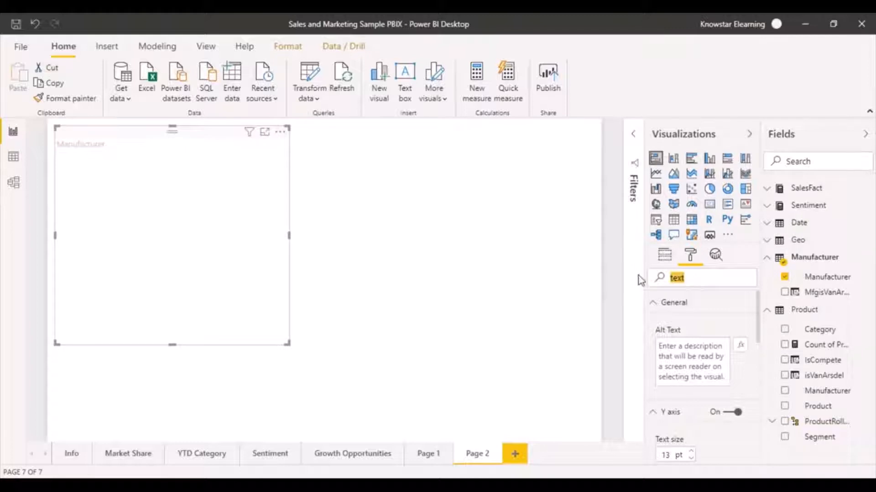
- Switch back to the chart's Fields wells, showing Manufacturer on the axis
click(664, 254)
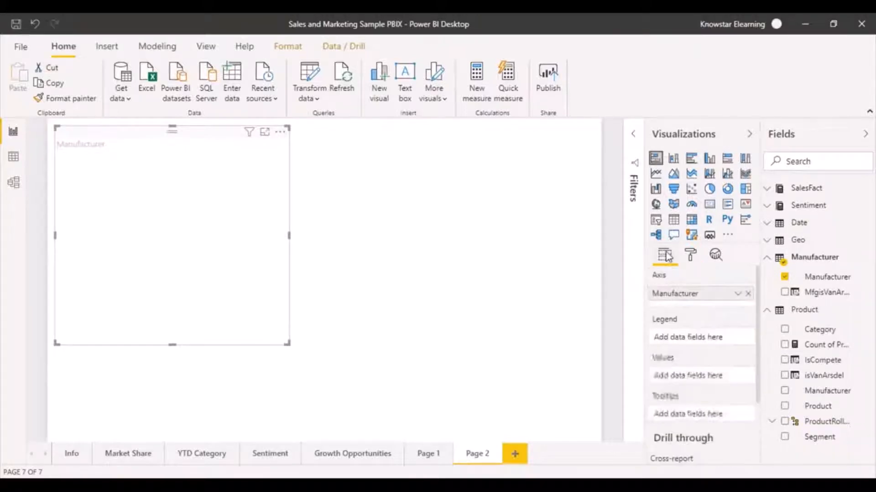
mouse_move(661, 255)
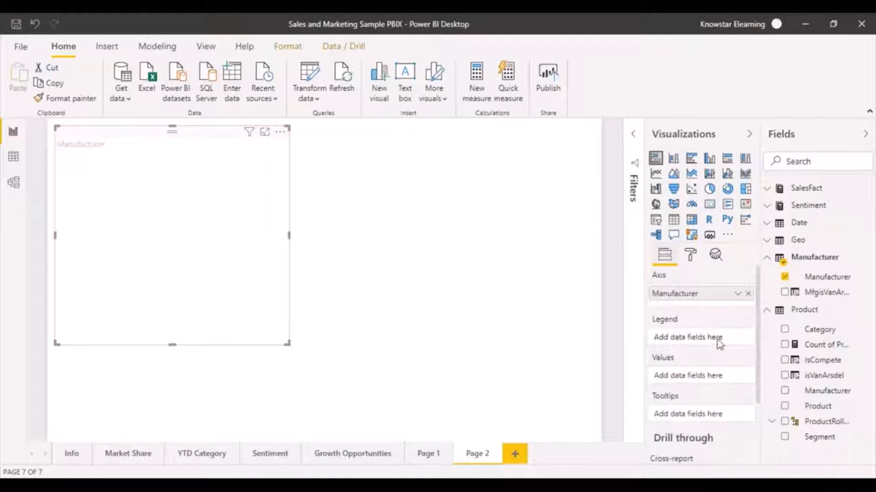
mouse_move(246, 293)
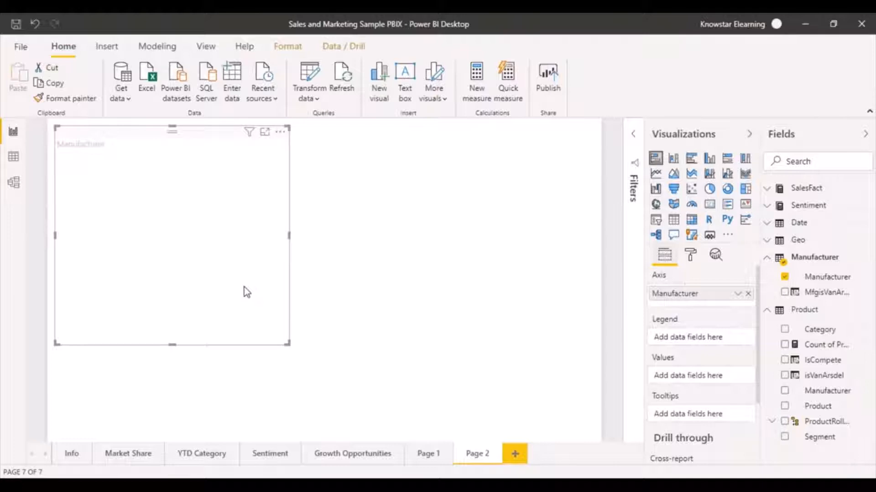
mouse_move(518, 340)
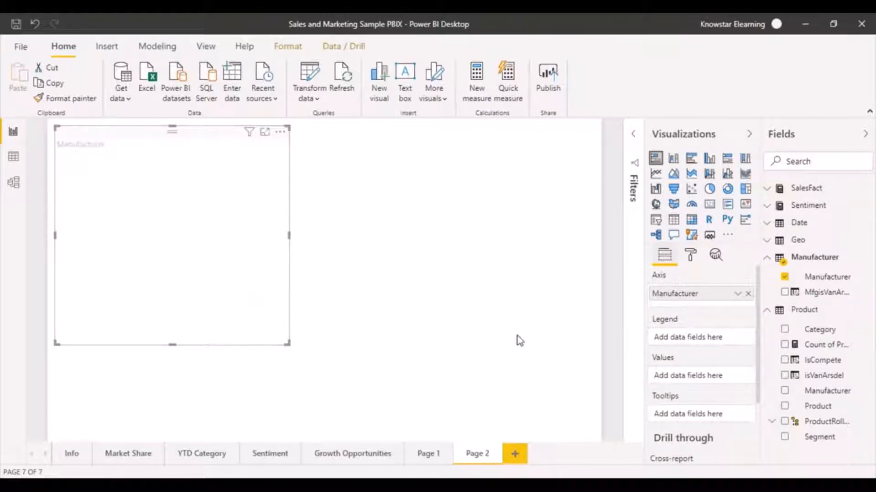
mouse_move(806, 231)
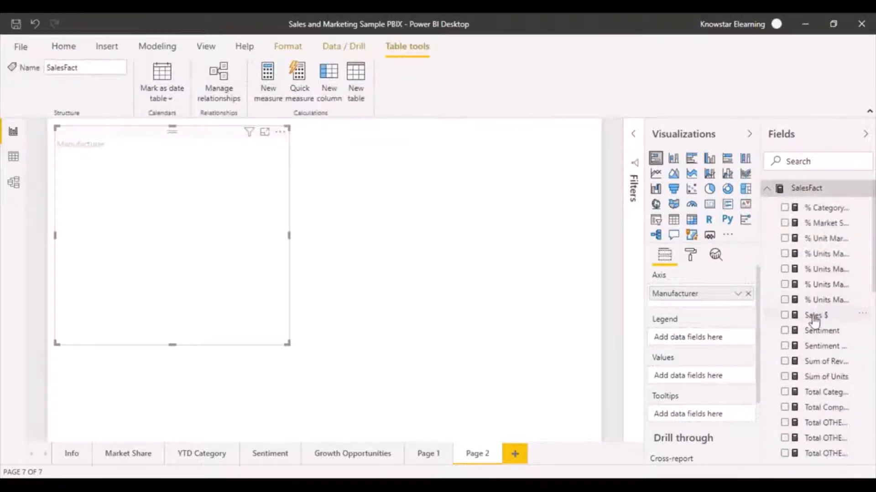
- Drag the Sales $ measure into the Values well
drag(815, 314, 391, 287)
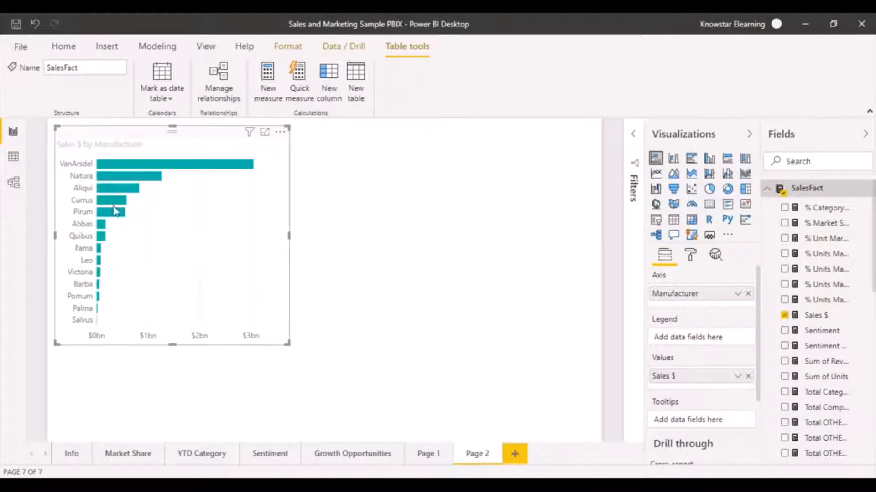
mouse_move(79, 170)
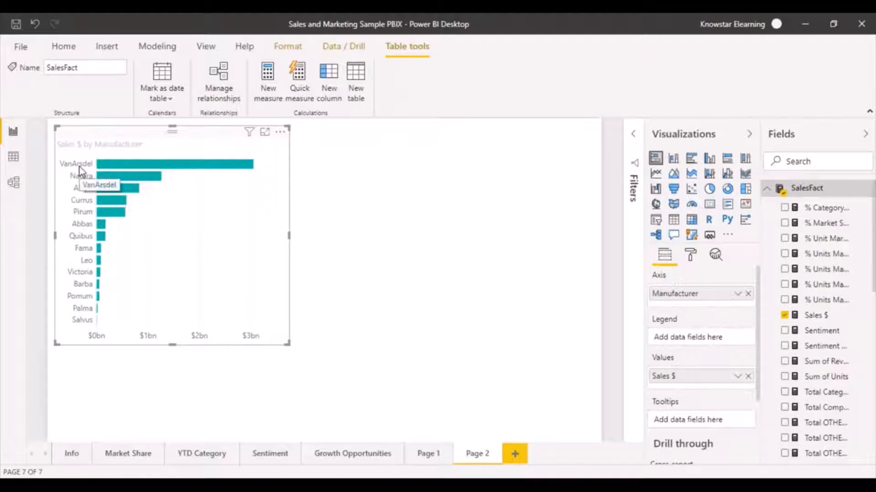
mouse_move(75, 321)
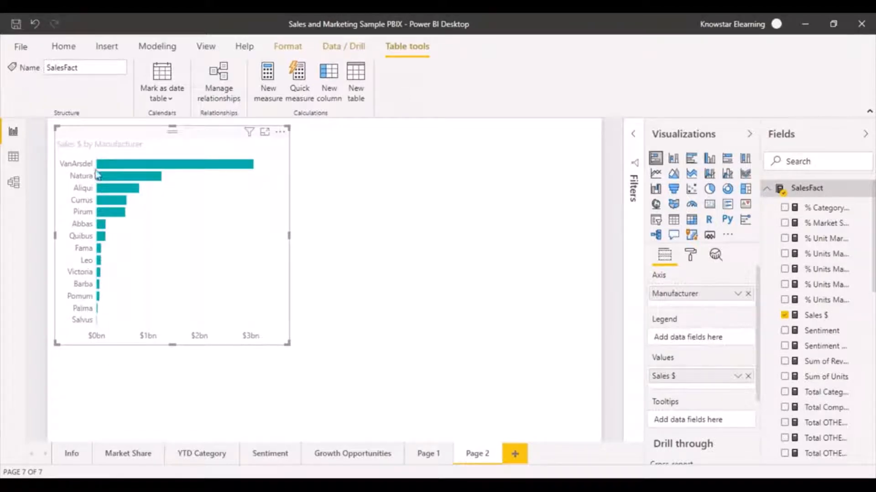
mouse_move(278, 306)
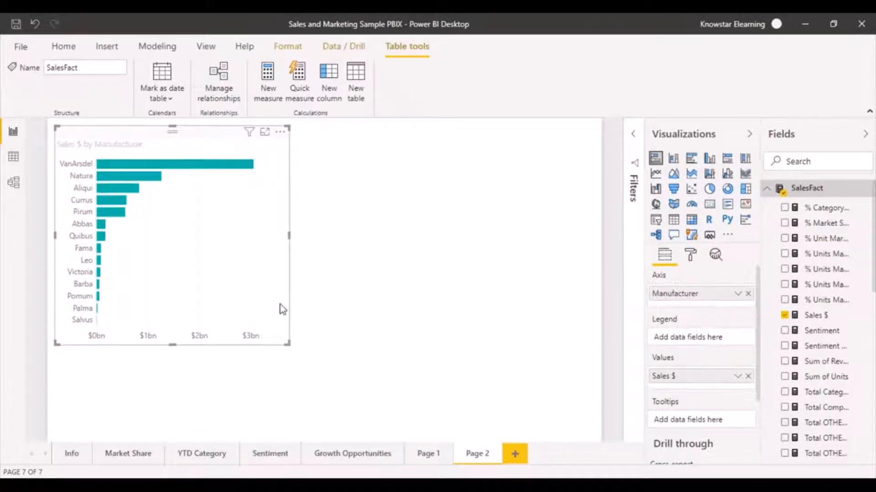
mouse_move(663, 355)
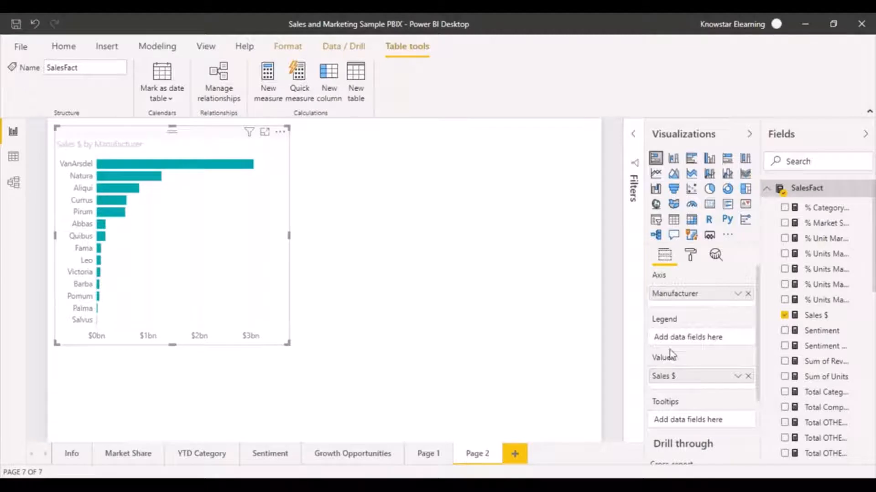
mouse_move(684, 339)
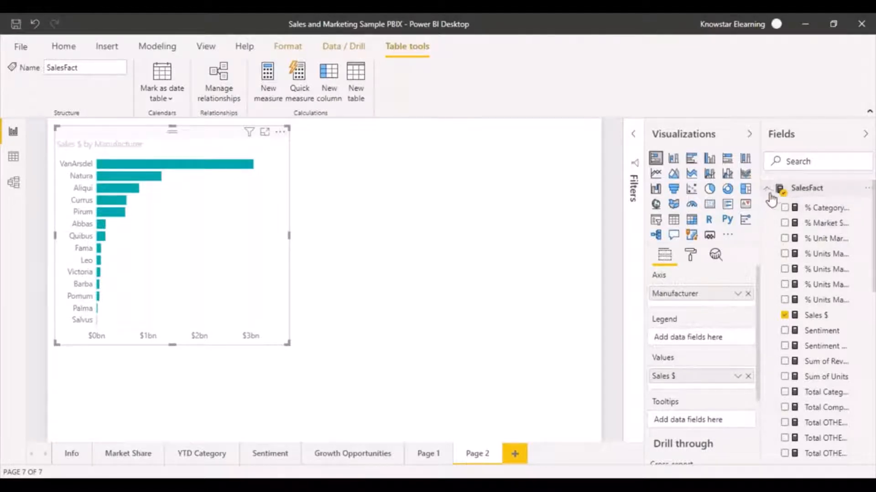
- Collapse SalesFact and add Product Category as the chart's legend
click(767, 189)
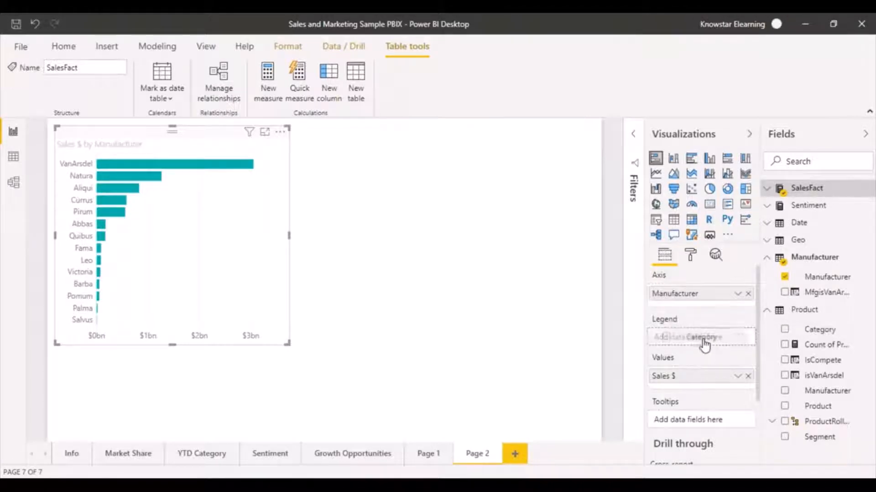
click(820, 330)
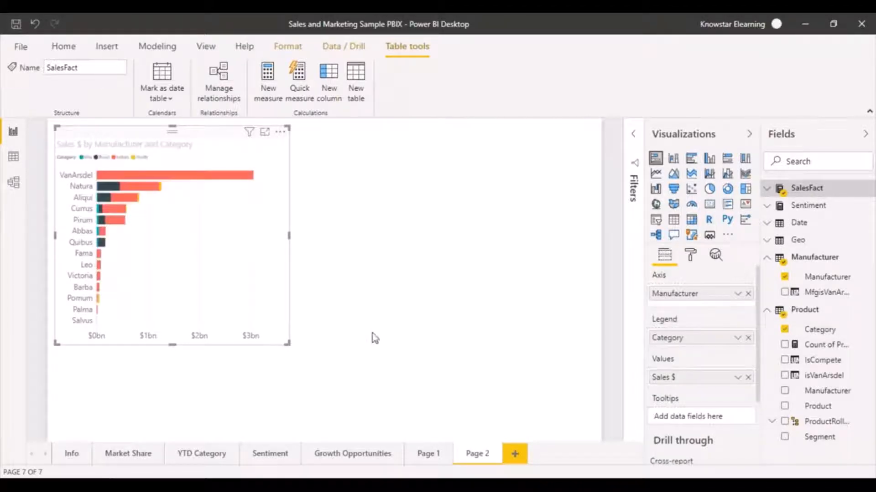
mouse_move(117, 333)
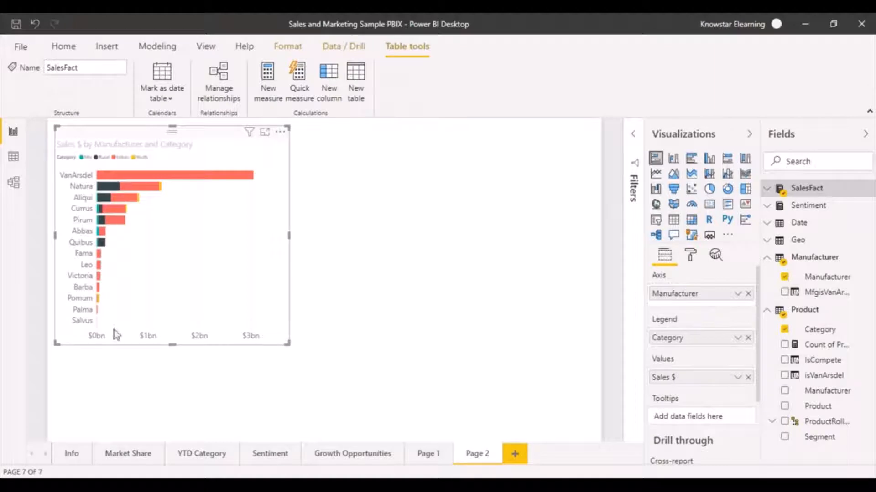
mouse_move(68, 160)
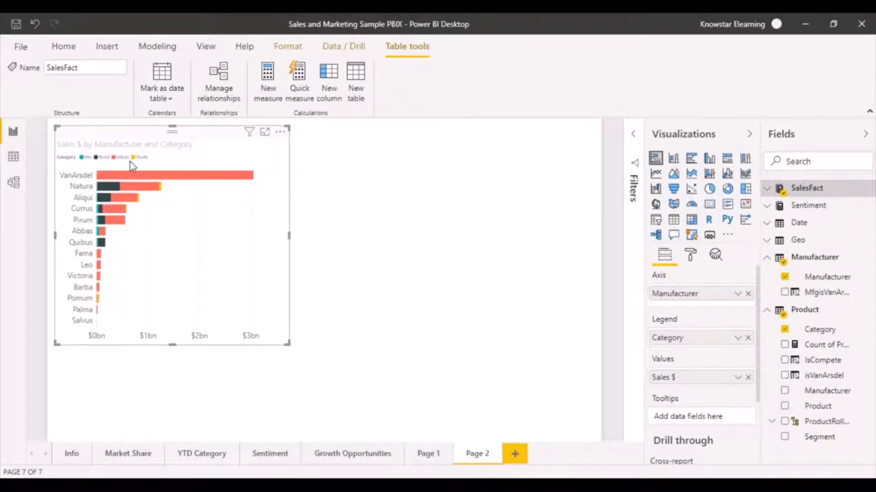
mouse_move(68, 162)
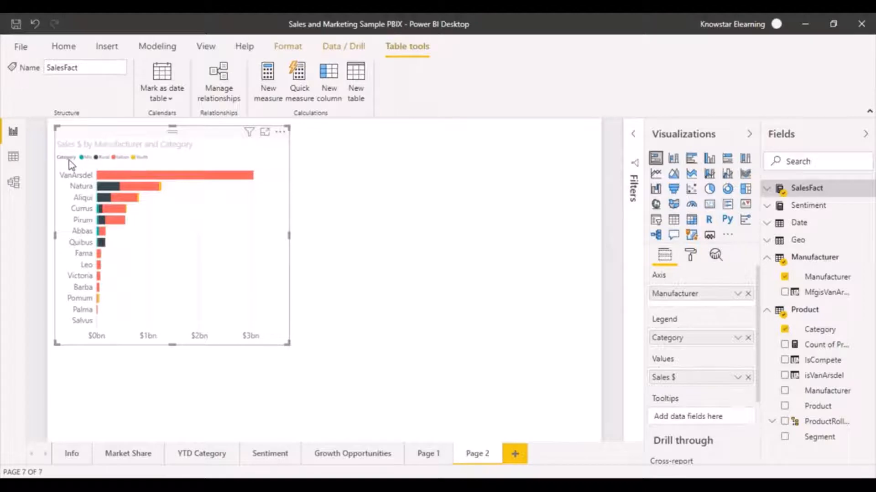
mouse_move(163, 189)
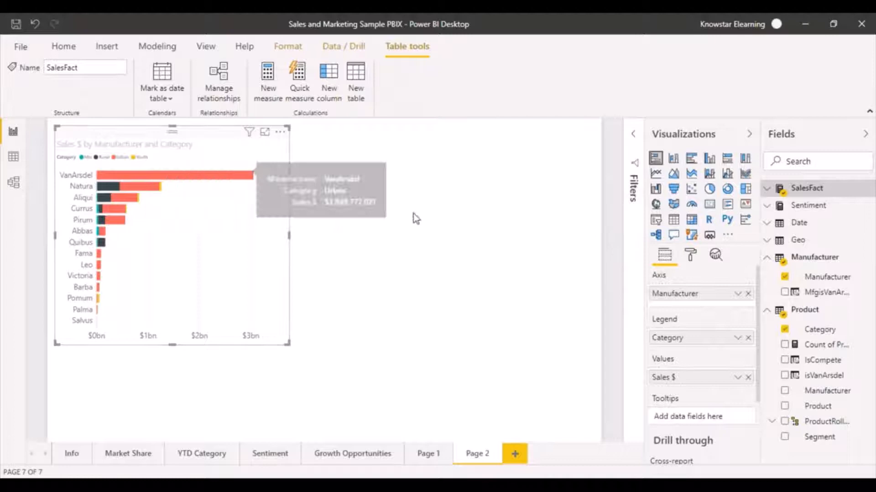
mouse_move(216, 281)
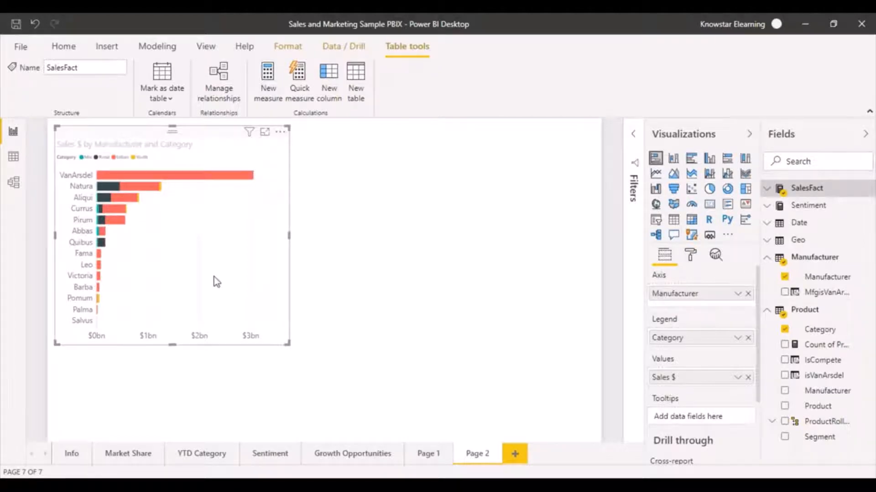
mouse_move(673, 162)
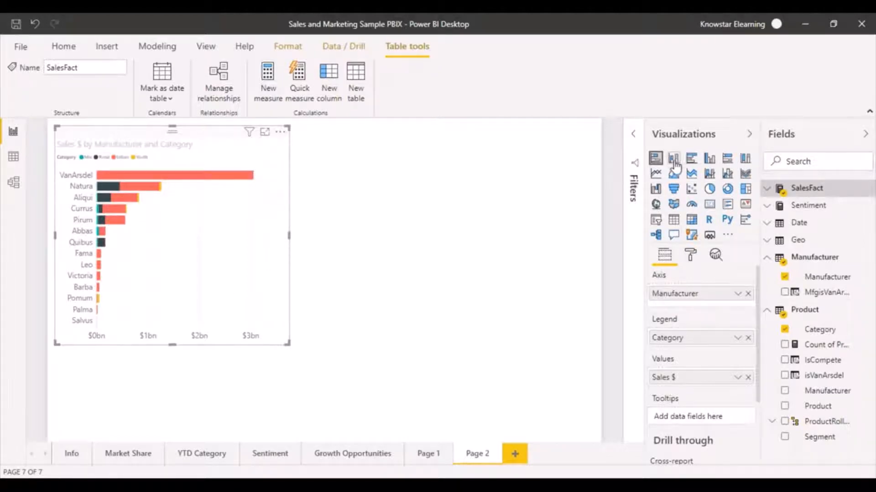
click(674, 159)
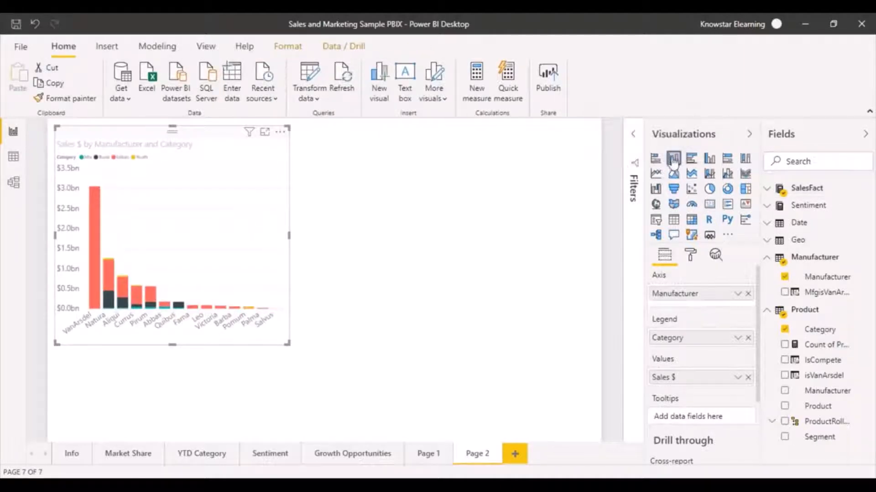
mouse_move(674, 160)
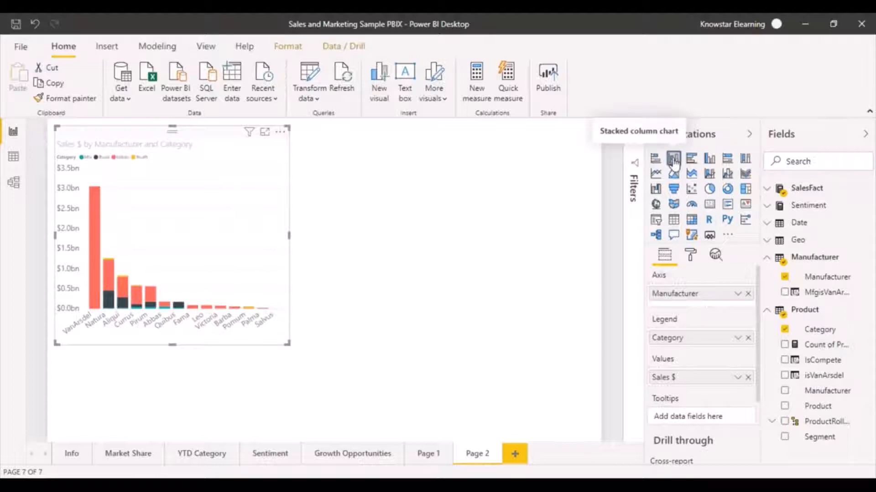
mouse_move(487, 324)
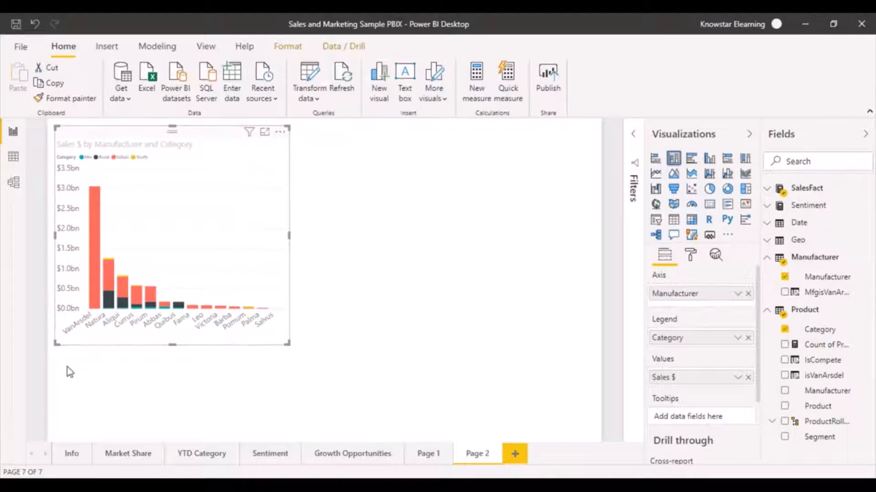
mouse_move(77, 311)
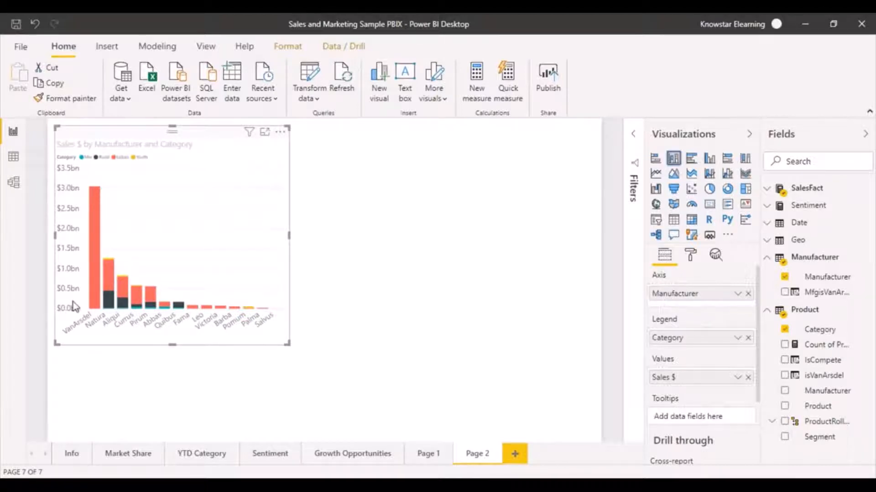
mouse_move(127, 218)
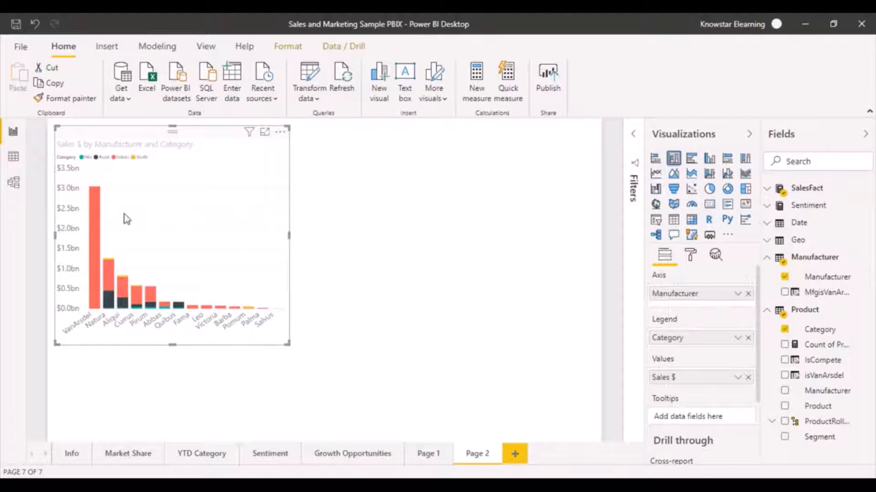
mouse_move(621, 302)
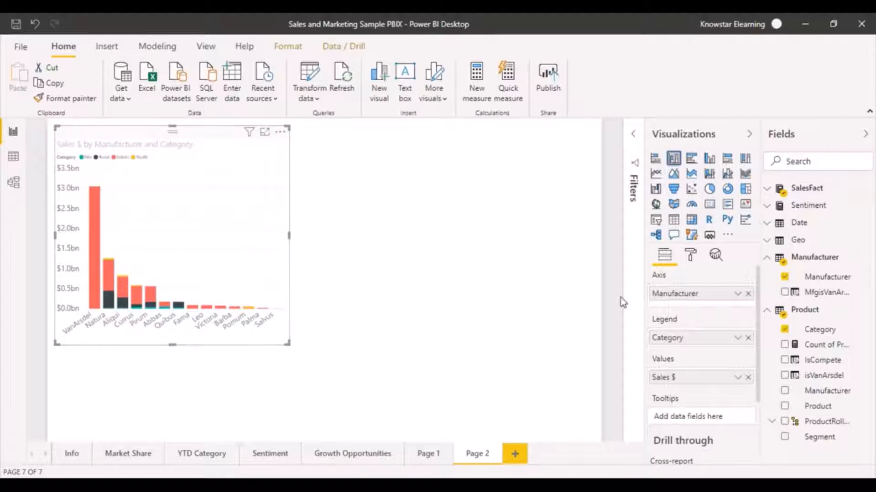
mouse_move(91, 170)
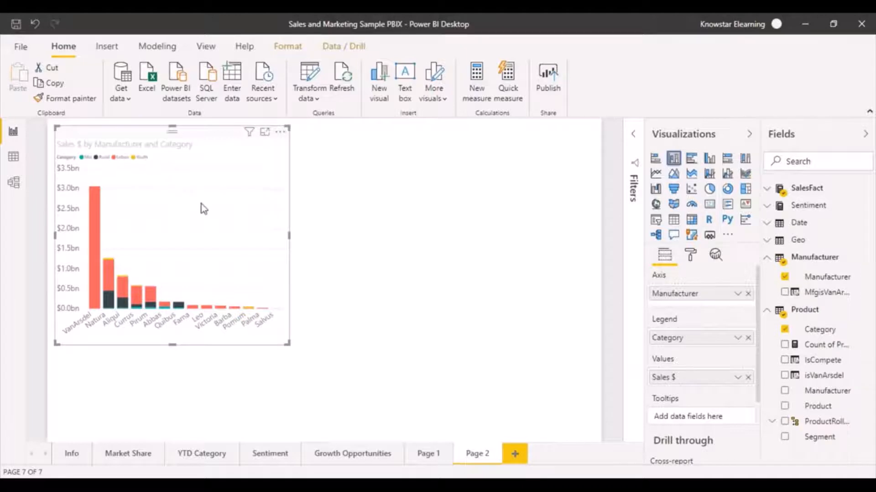
mouse_move(528, 289)
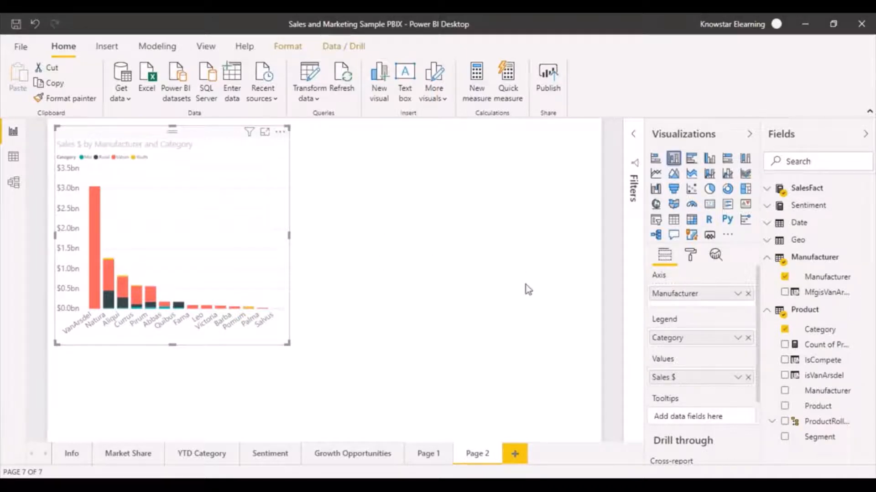
mouse_move(691, 164)
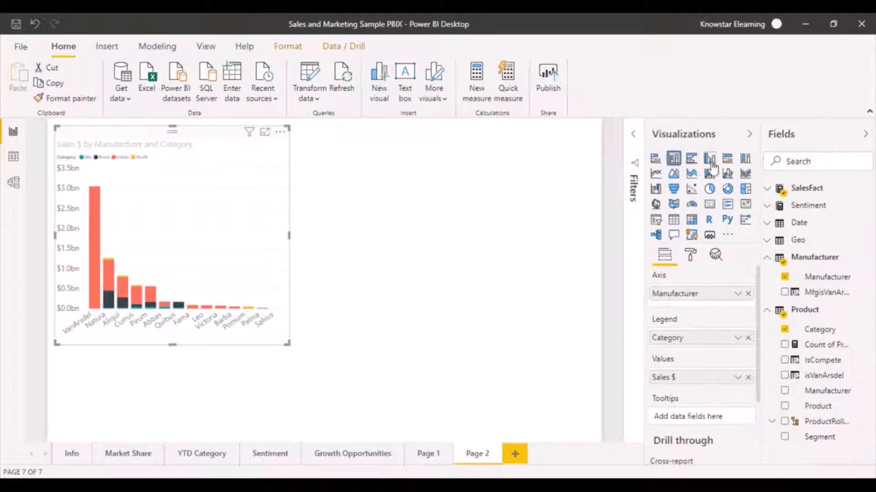
mouse_move(713, 165)
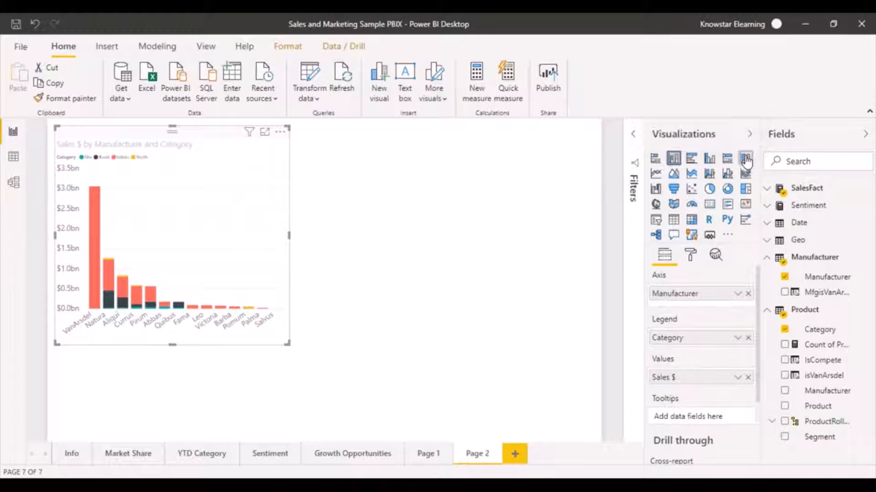
- Change to a 100% stacked column chart and enlarge the visual
click(745, 159)
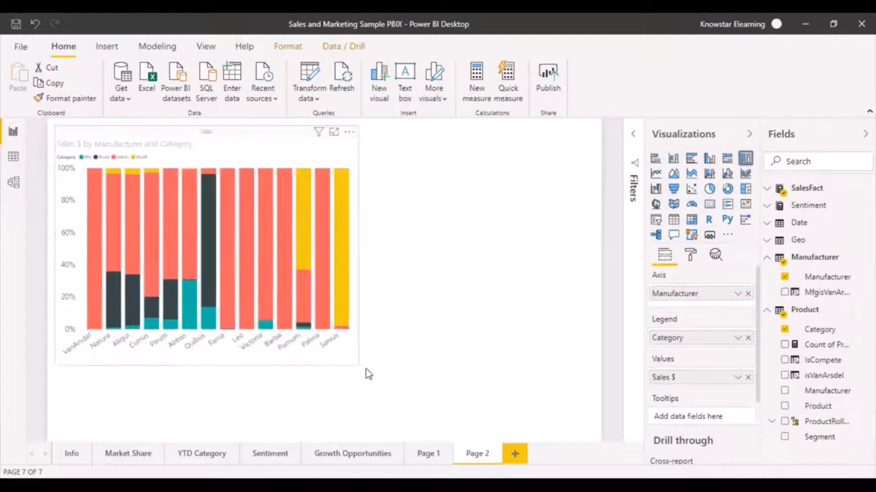
drag(363, 368, 430, 396)
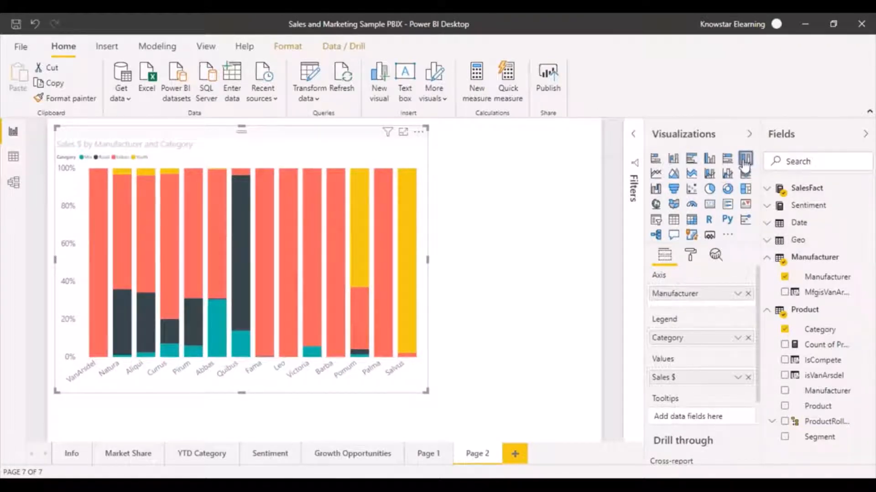
mouse_move(388, 199)
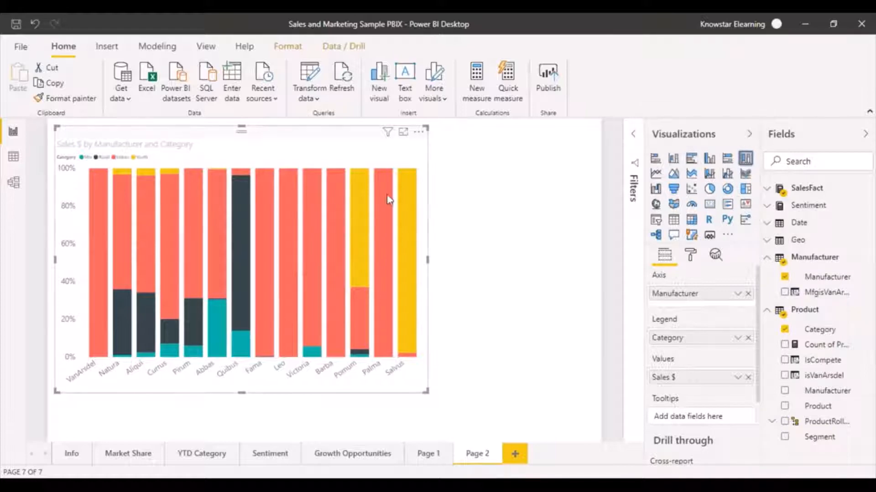
mouse_move(423, 321)
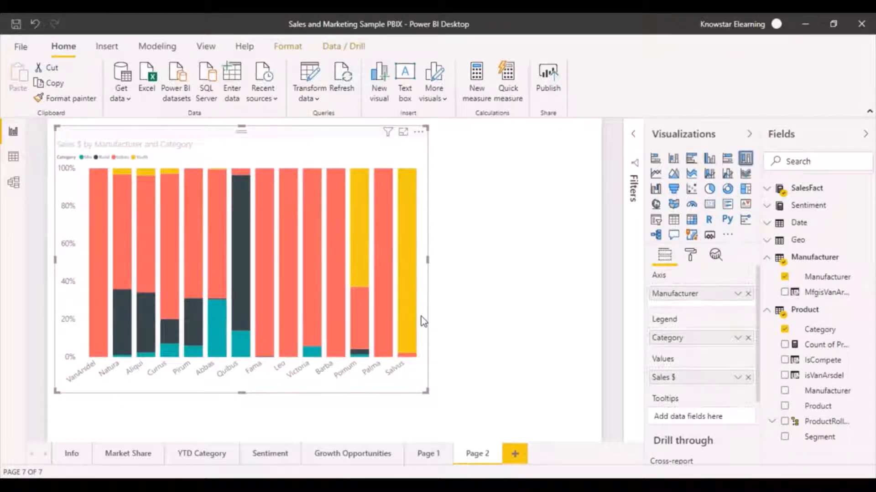
mouse_move(511, 295)
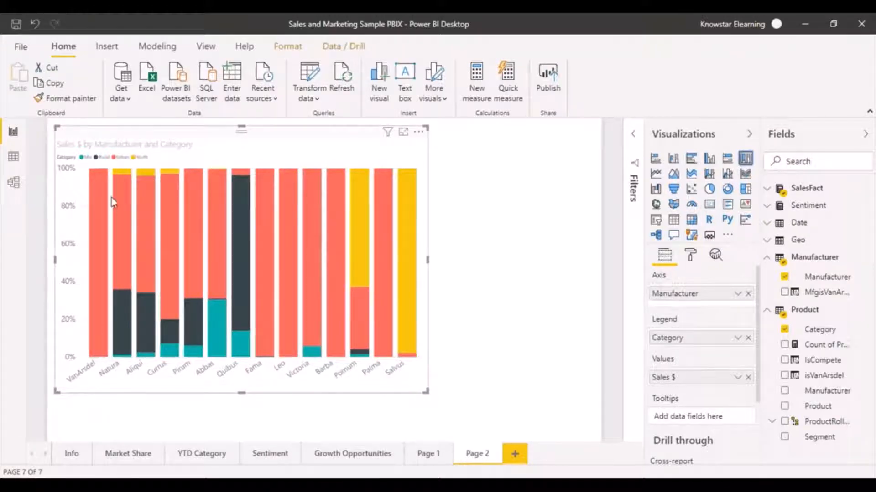
mouse_move(64, 175)
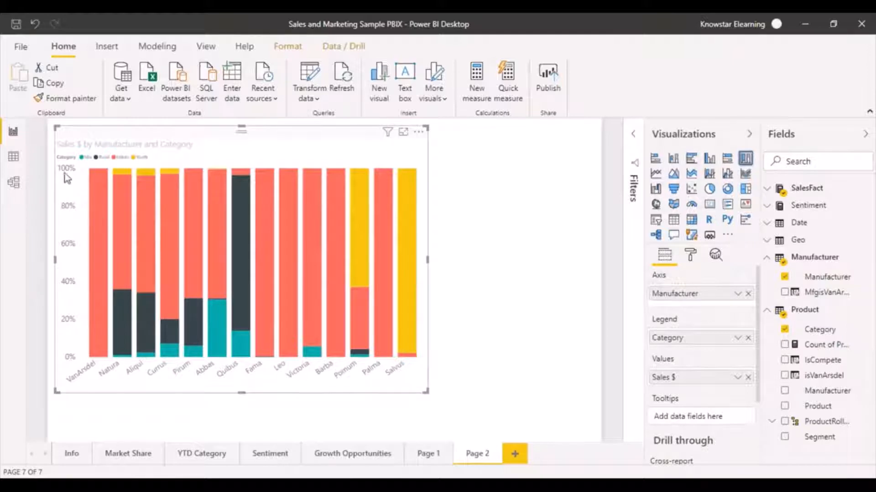
mouse_move(76, 184)
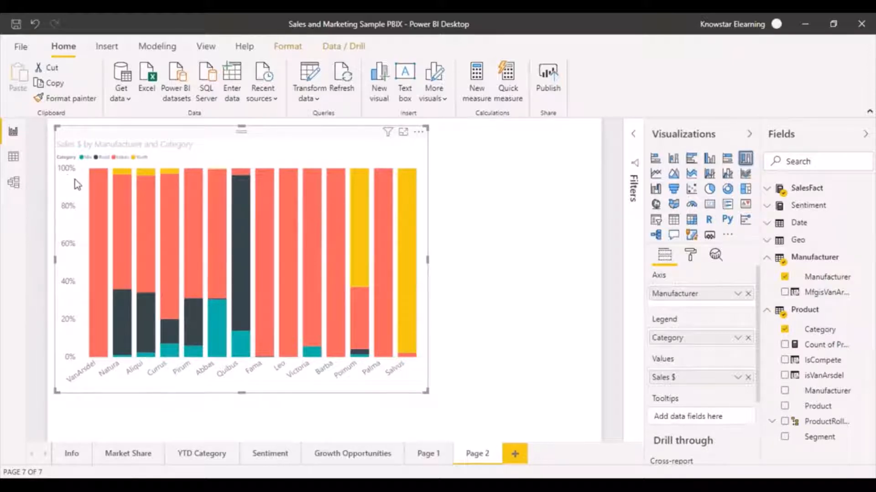
mouse_move(275, 473)
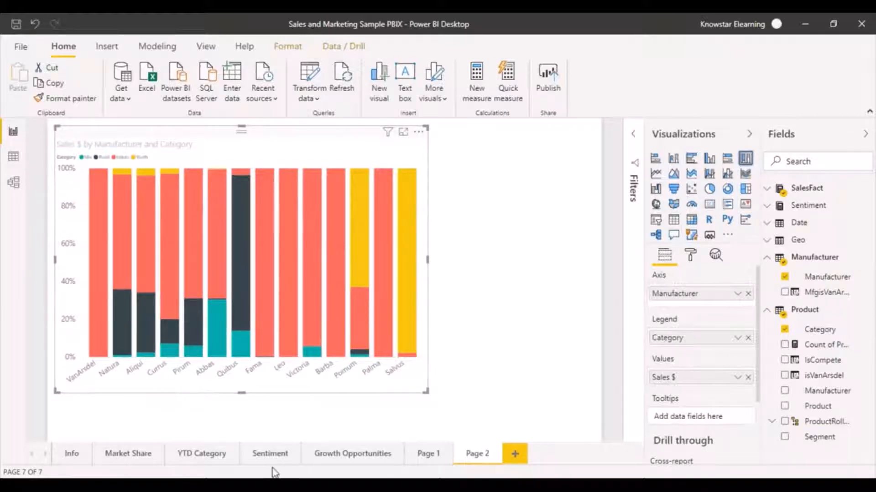
mouse_move(101, 343)
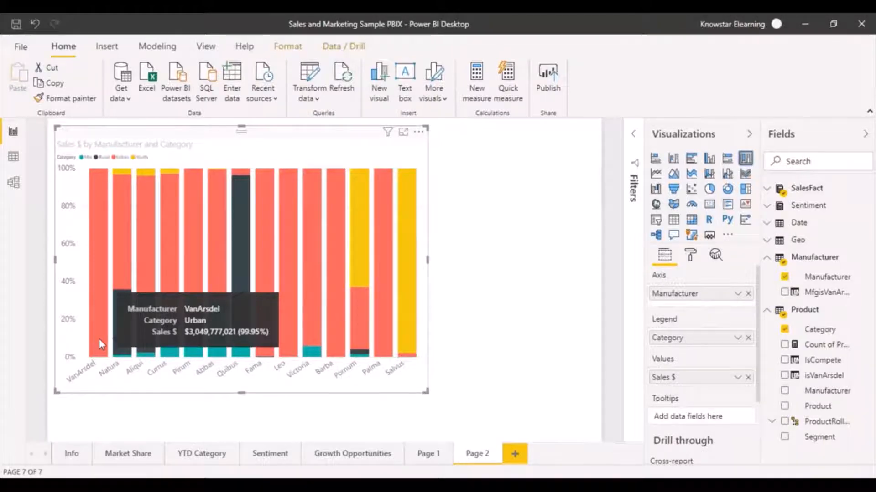
mouse_move(144, 386)
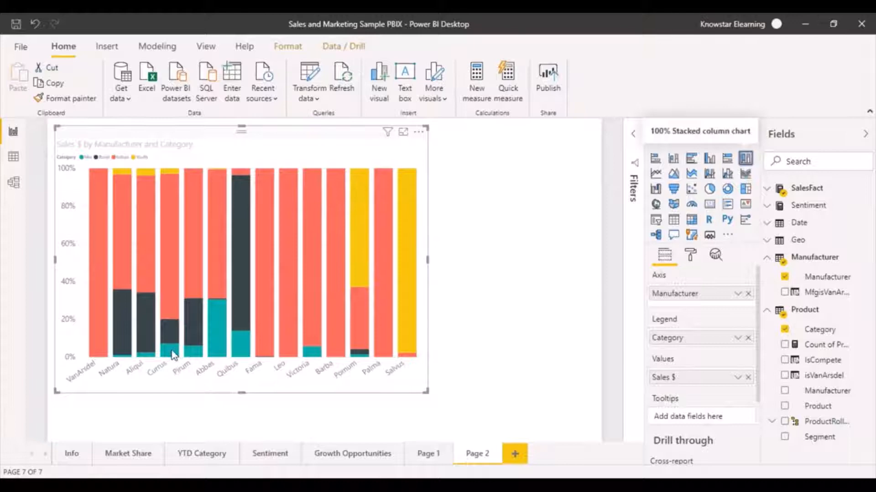
mouse_move(173, 354)
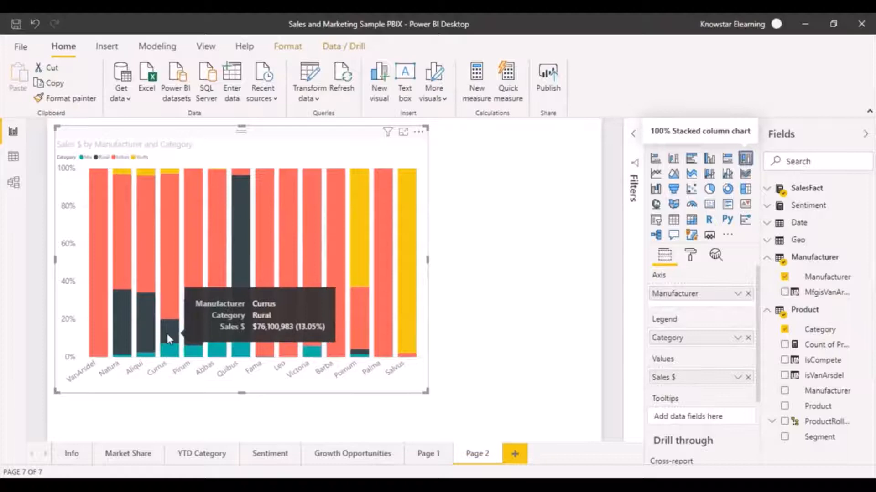
mouse_move(170, 273)
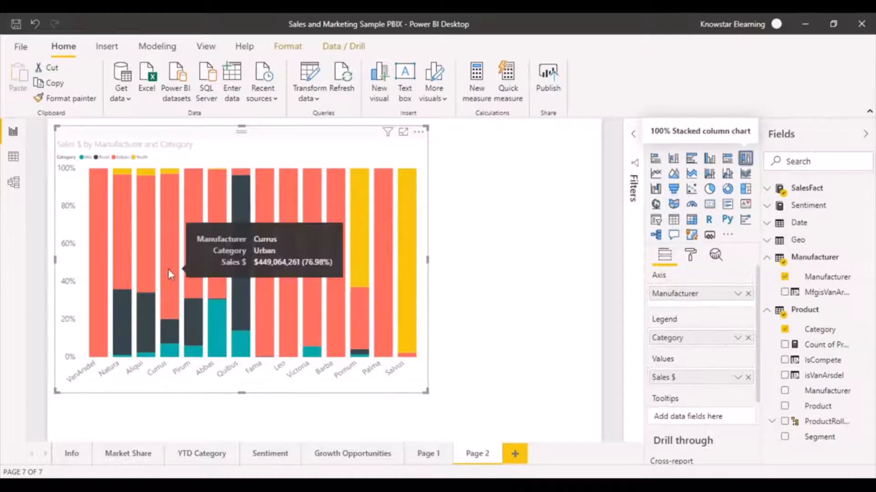
mouse_move(179, 192)
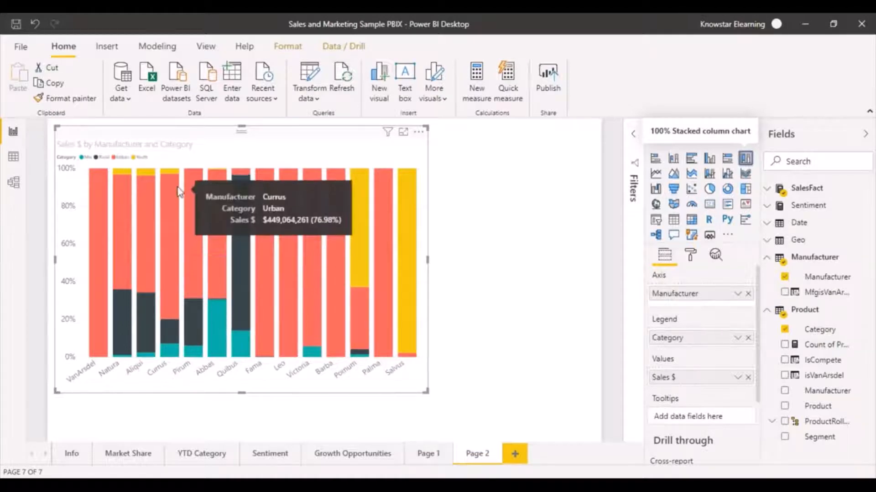
mouse_move(174, 175)
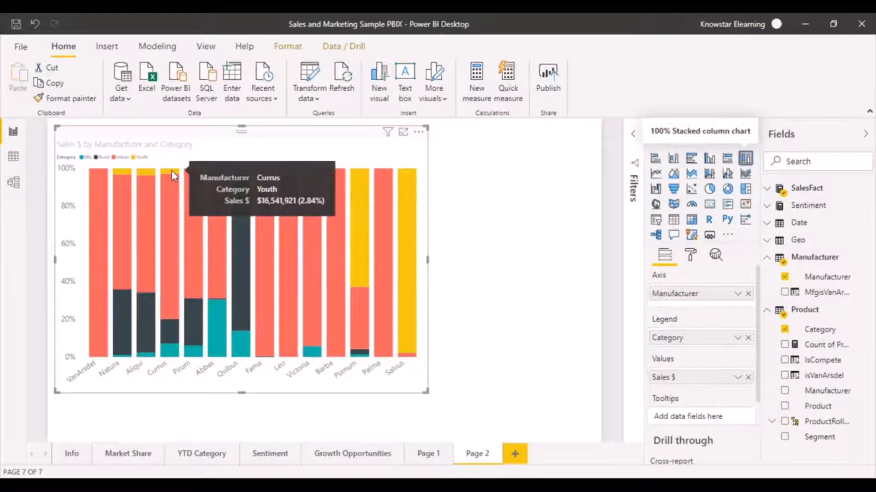
mouse_move(169, 355)
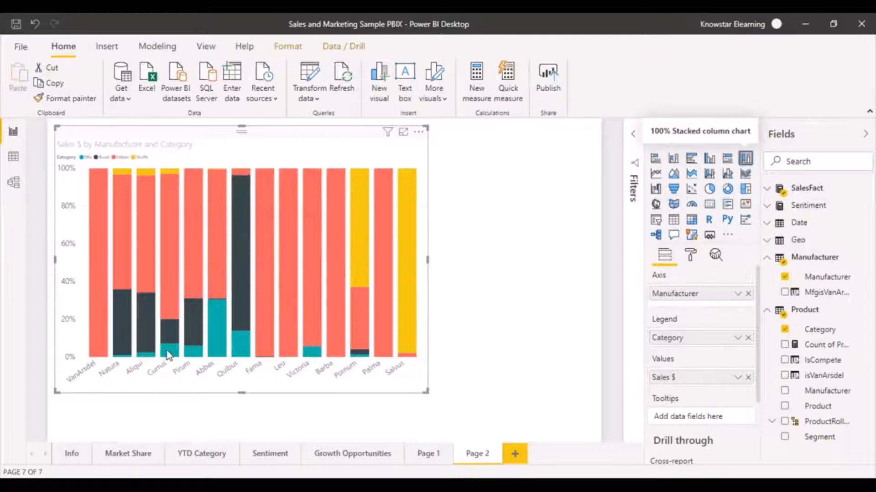
mouse_move(189, 300)
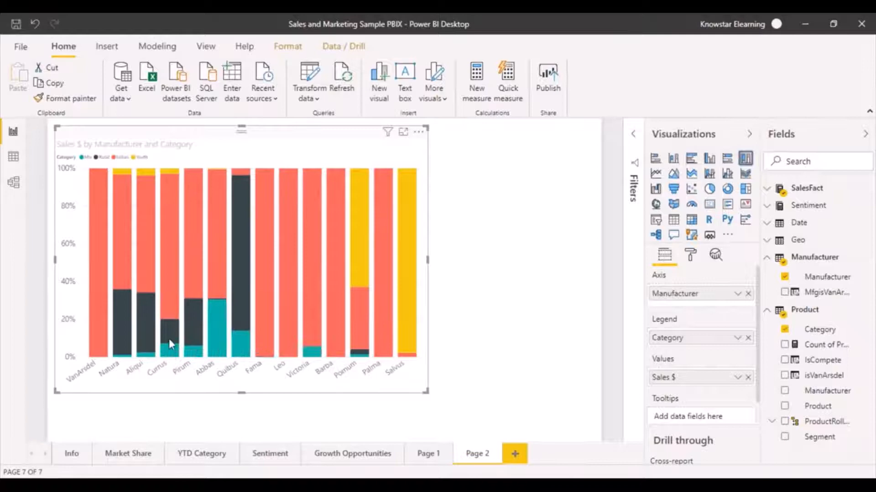
mouse_move(171, 344)
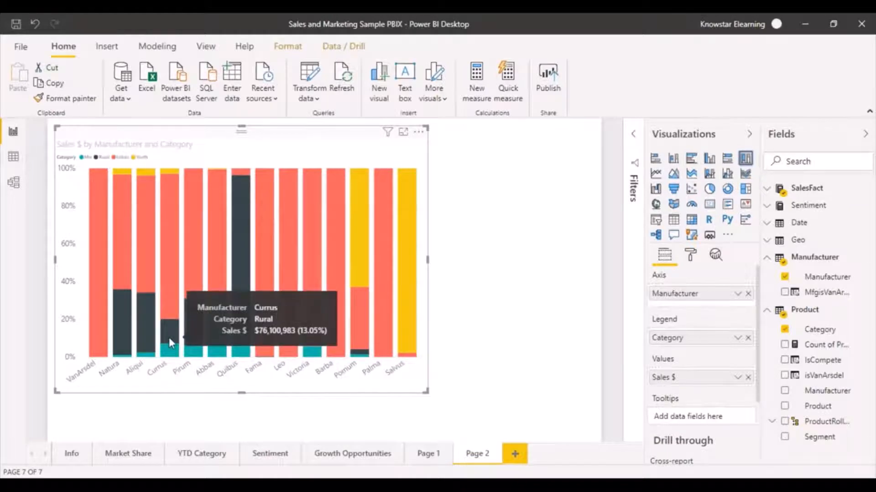
mouse_move(174, 366)
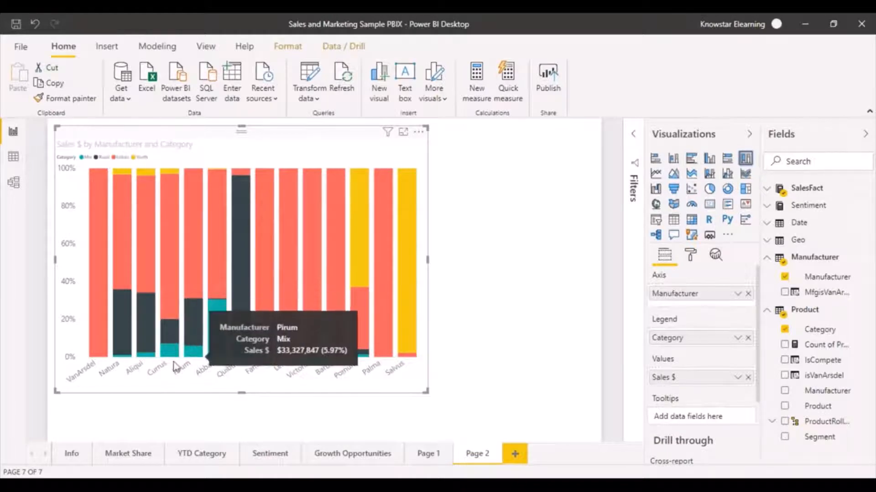
mouse_move(262, 377)
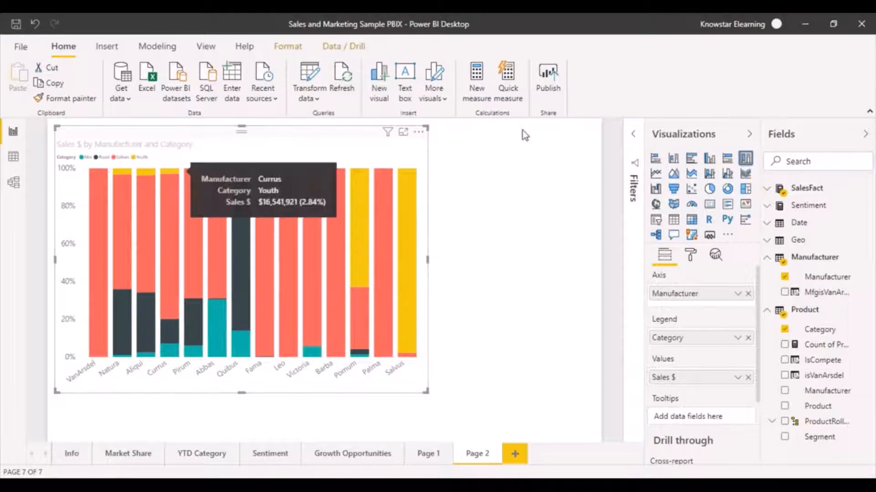
mouse_move(674, 160)
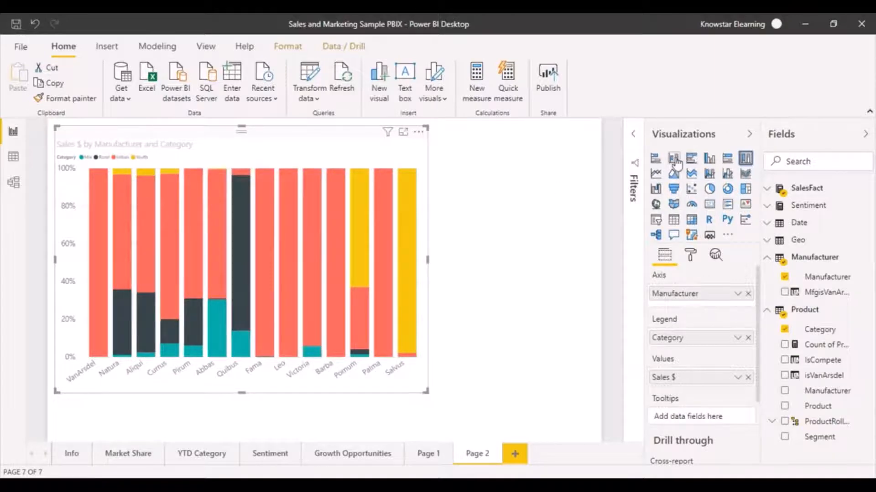
- Switch the visual type to a stacked column chart showing dollar sales
click(673, 158)
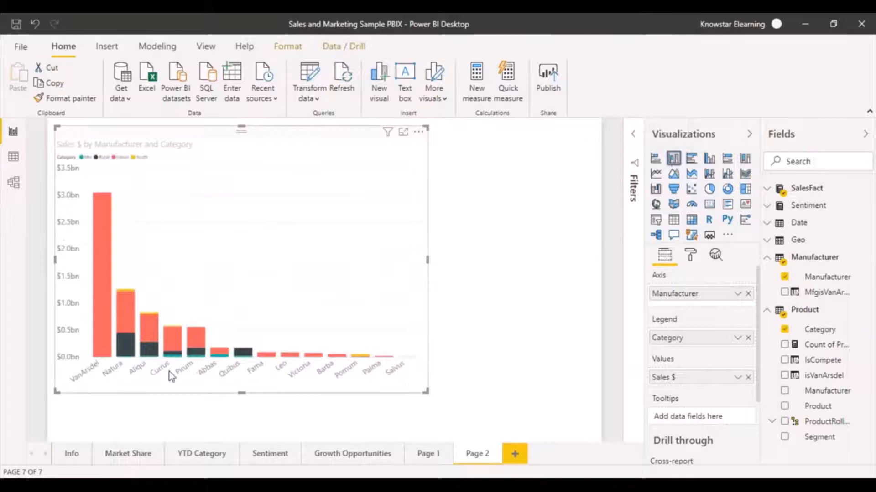
mouse_move(188, 363)
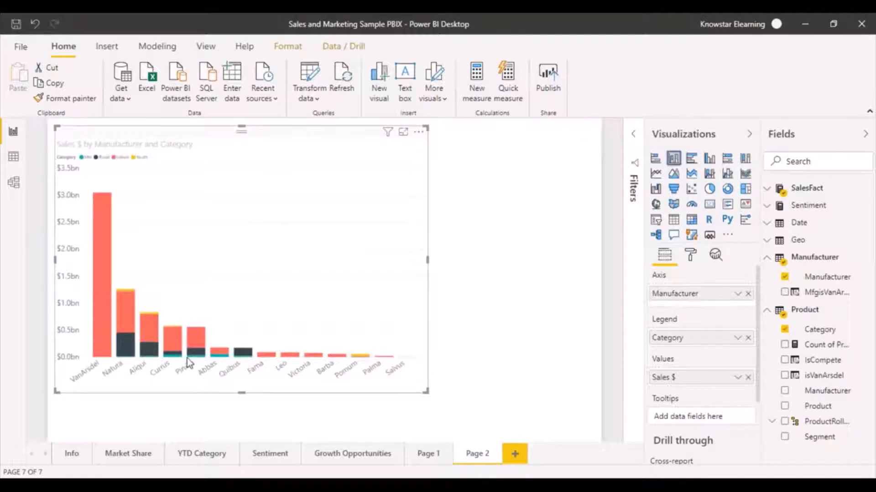
mouse_move(174, 359)
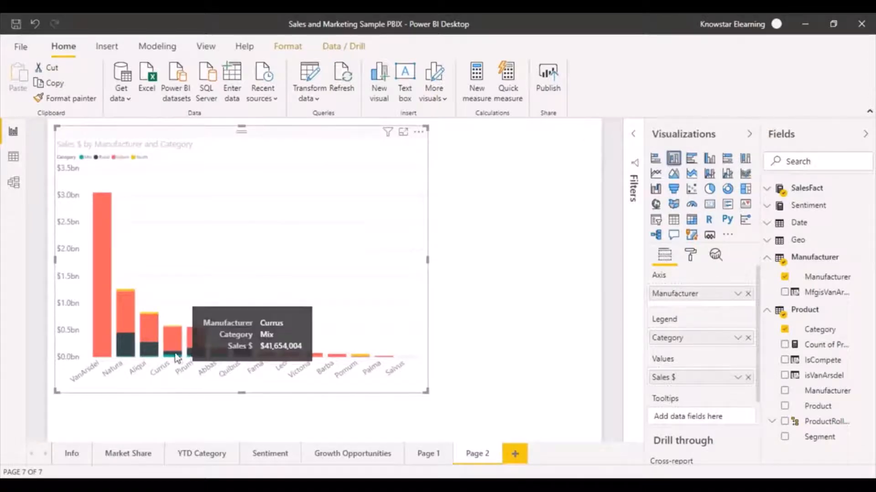
mouse_move(137, 390)
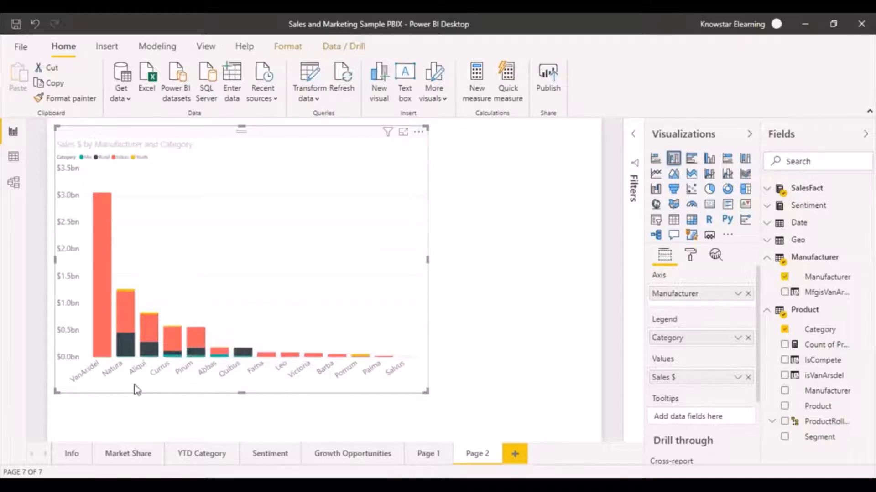
mouse_move(127, 189)
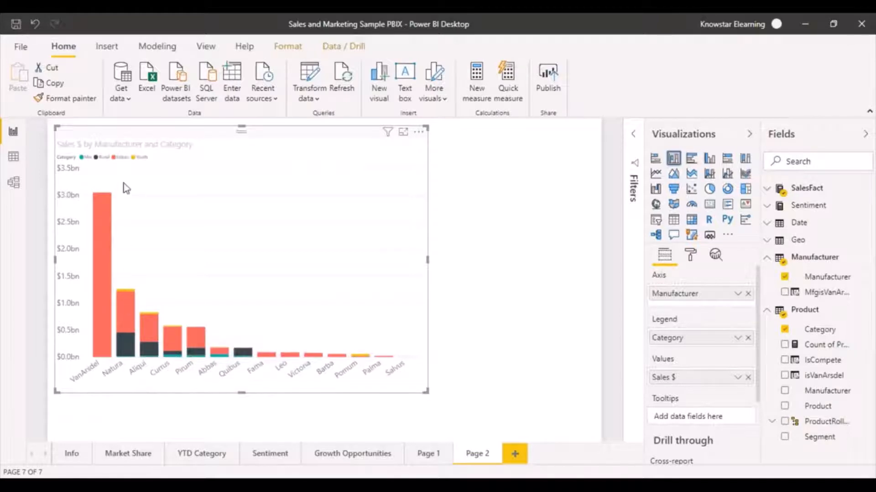
mouse_move(158, 244)
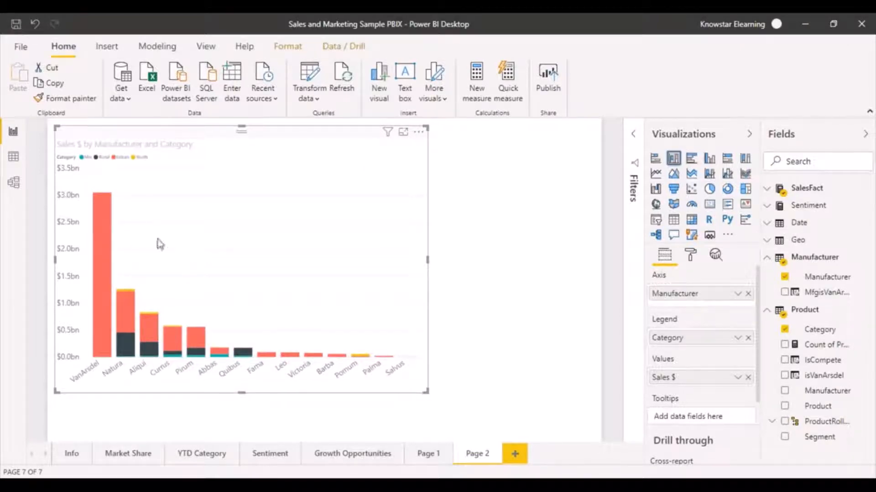
mouse_move(440, 328)
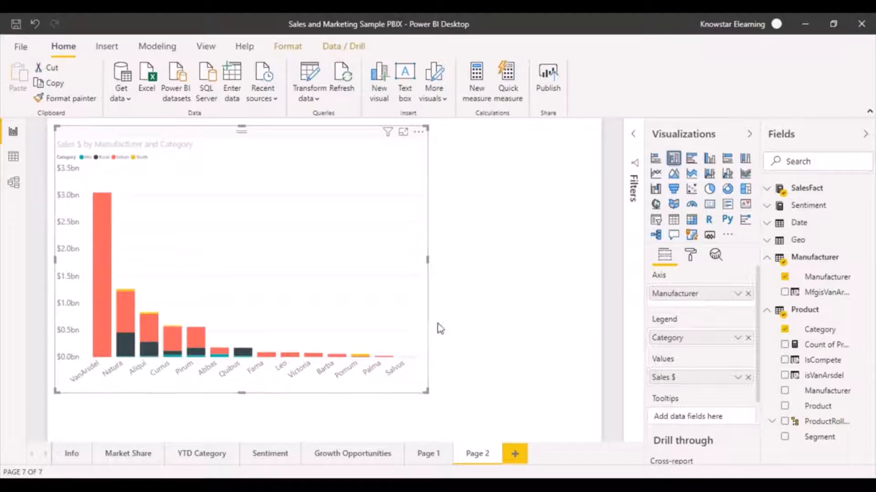
mouse_move(193, 311)
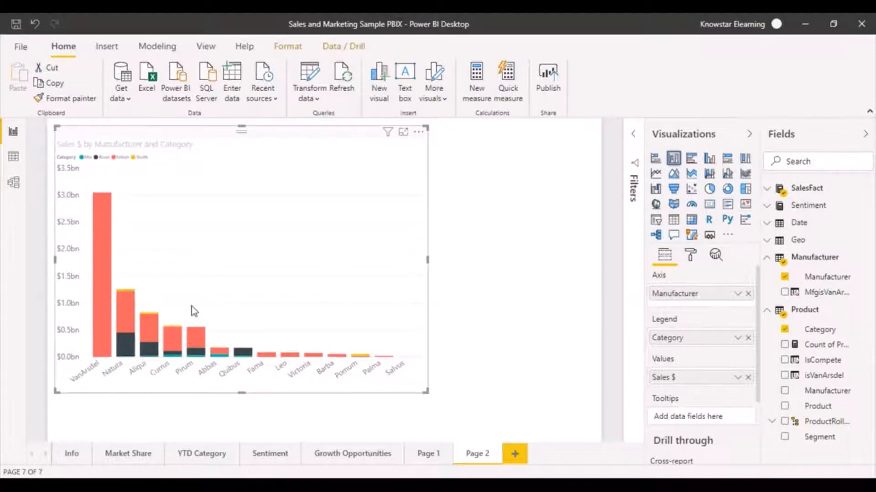
mouse_move(673, 159)
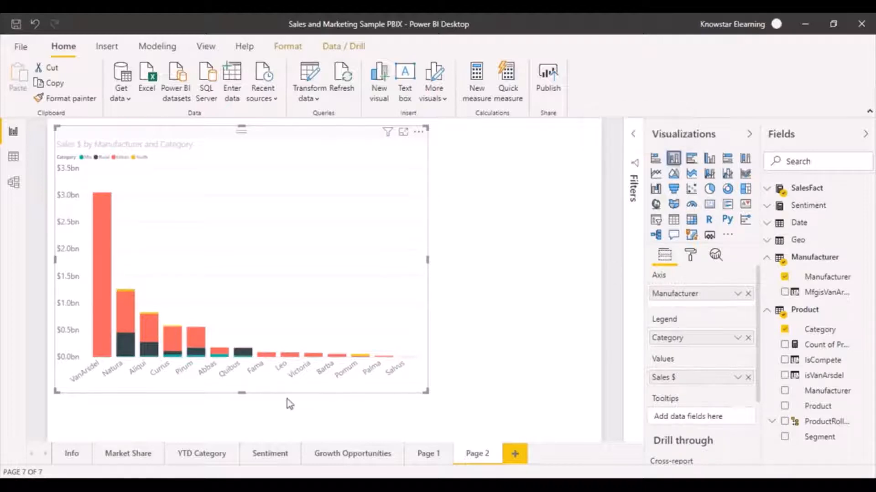
mouse_move(709, 158)
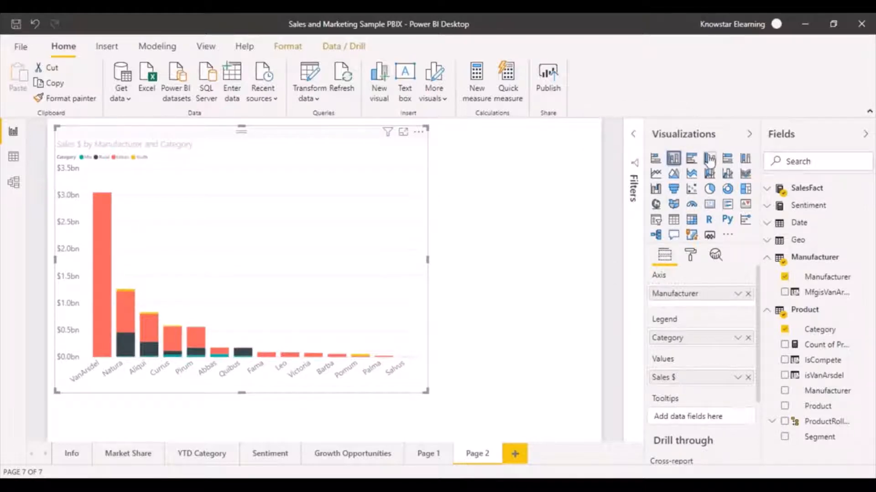
- Switch the visual type to a clustered column chart
click(690, 159)
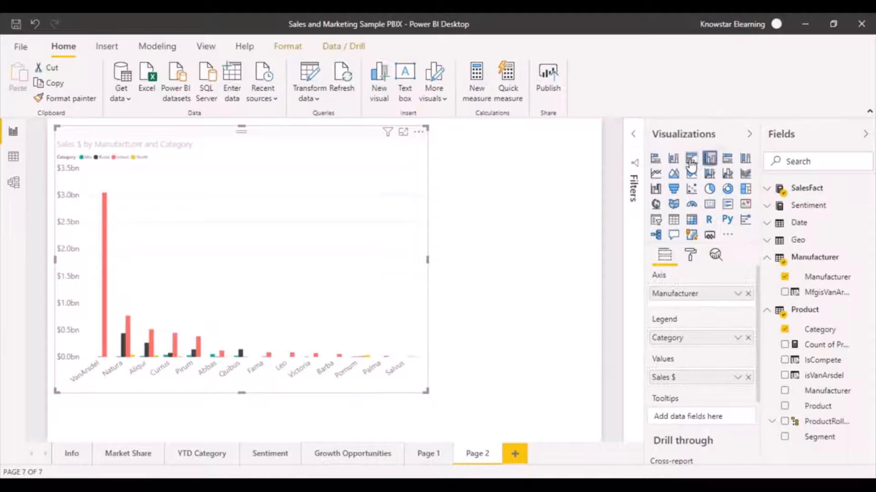
mouse_move(691, 161)
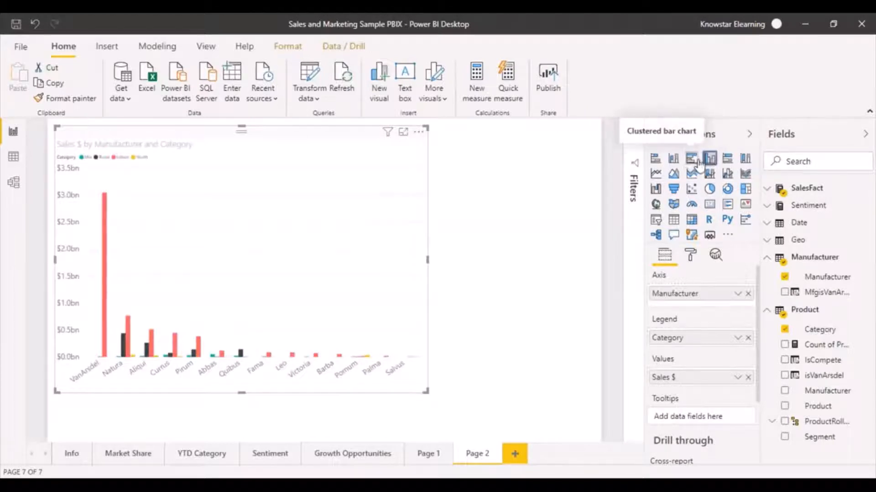
mouse_move(710, 159)
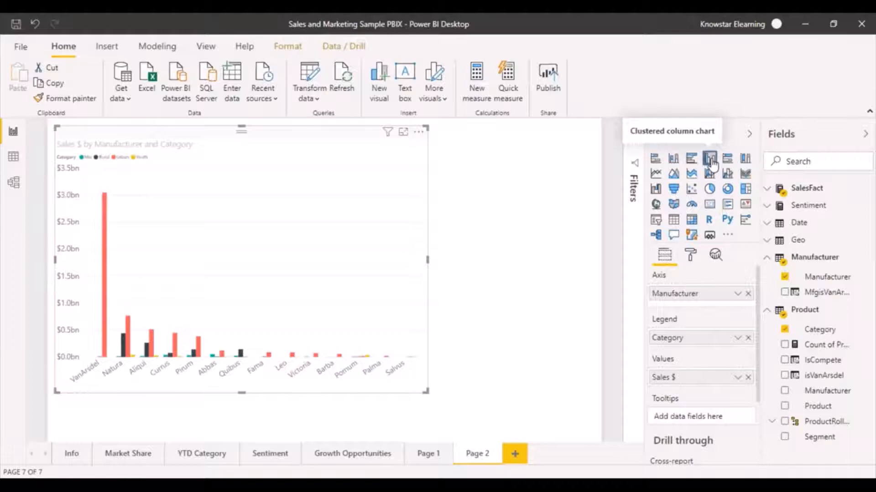
mouse_move(395, 335)
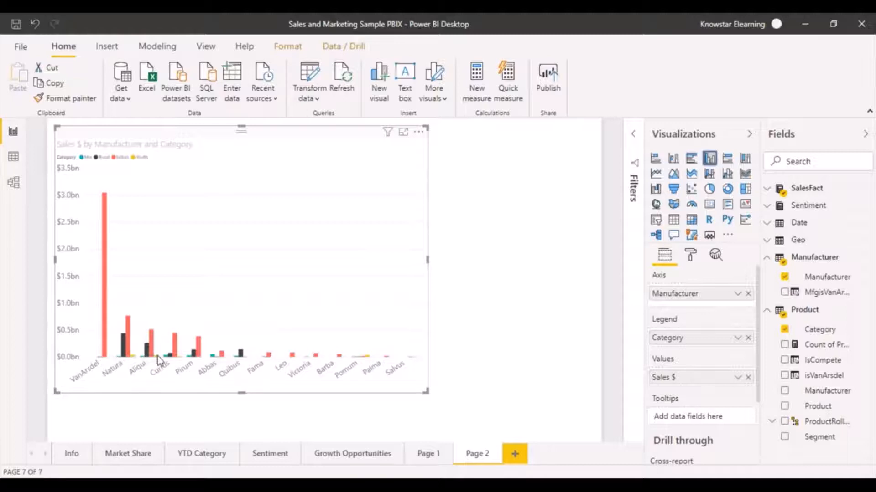
mouse_move(142, 374)
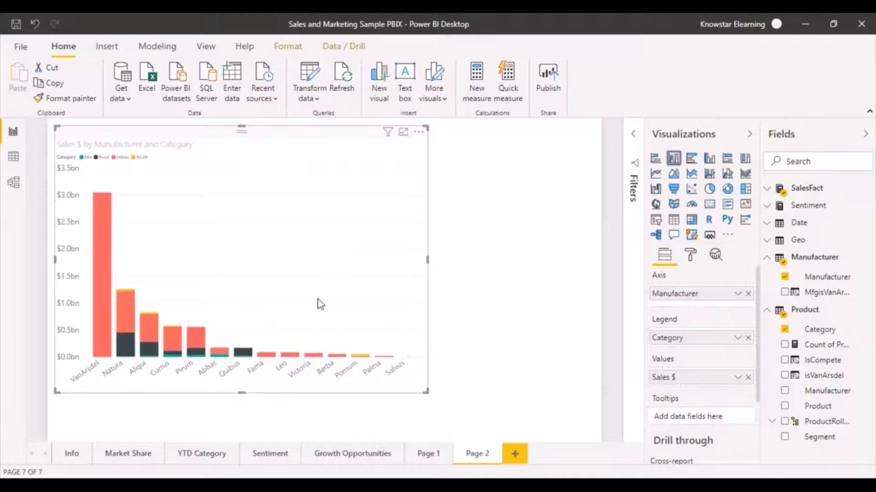
mouse_move(726, 204)
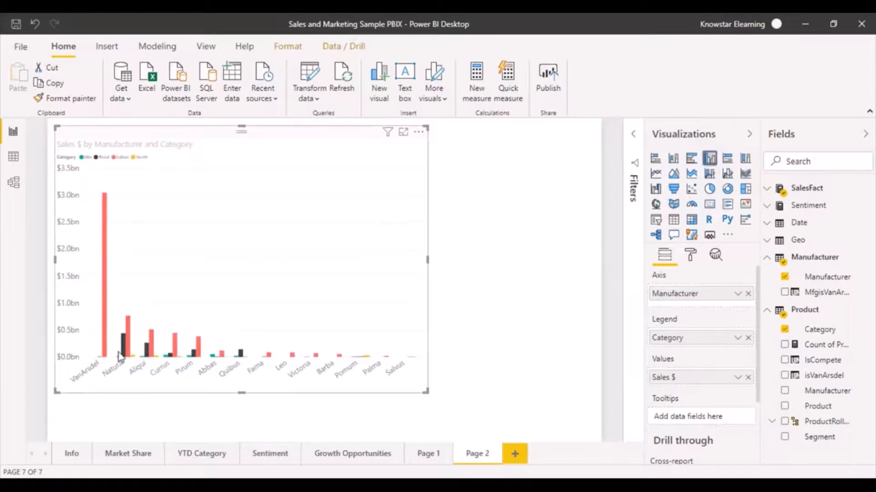
mouse_move(182, 362)
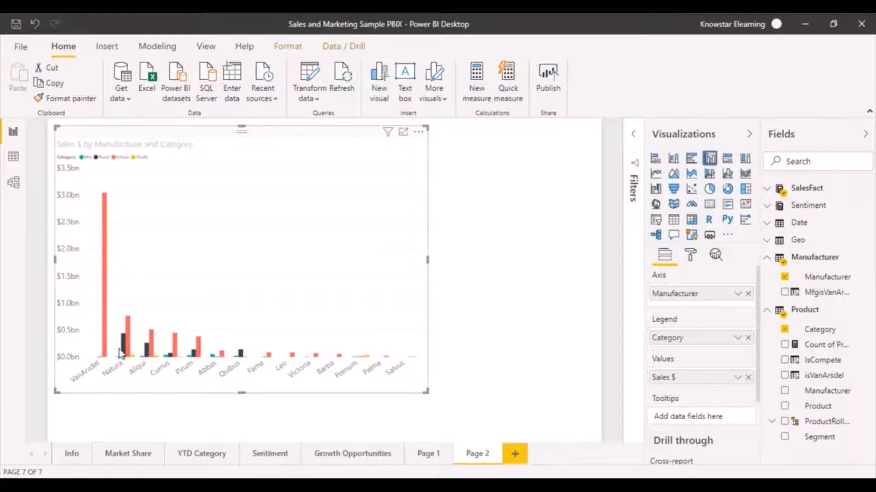
mouse_move(130, 353)
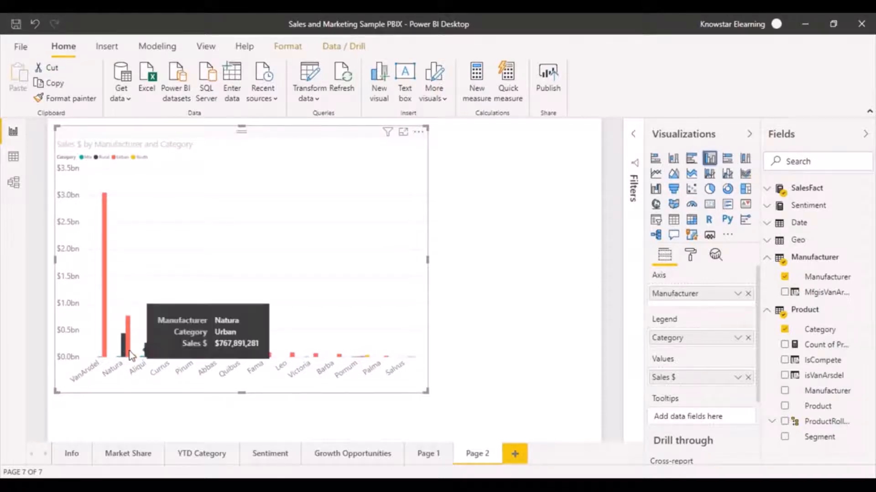
mouse_move(119, 364)
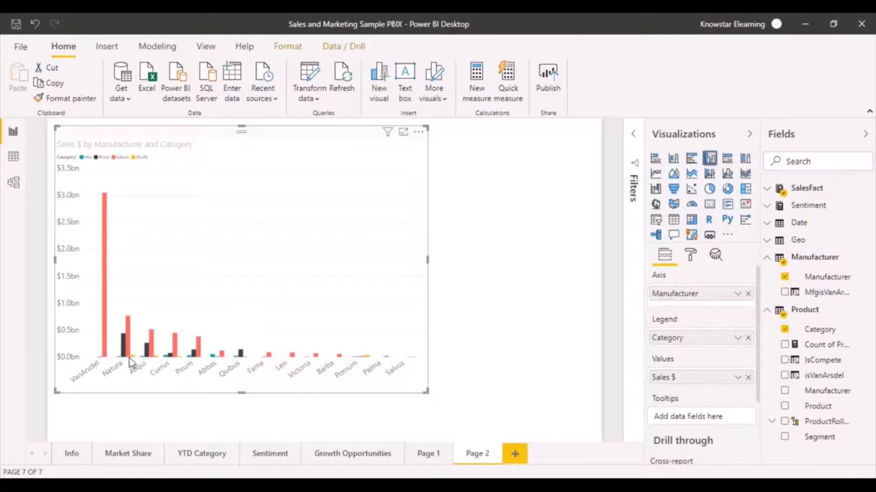
mouse_move(130, 362)
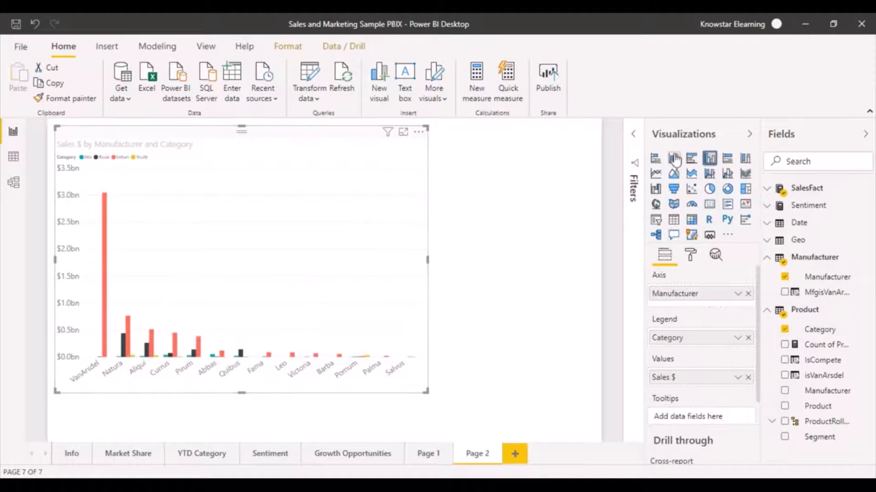
mouse_move(691, 160)
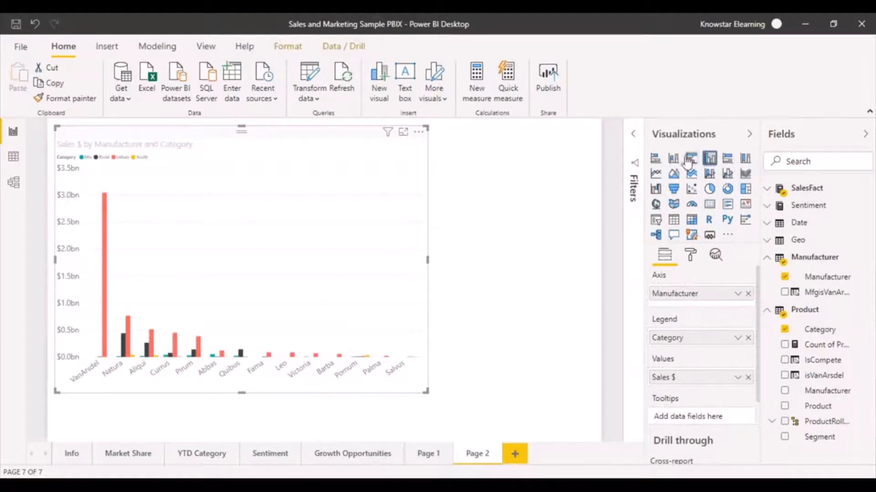
- Switch the Sales $ by Manufacturer and Category visual back to a stacked column chart
click(673, 158)
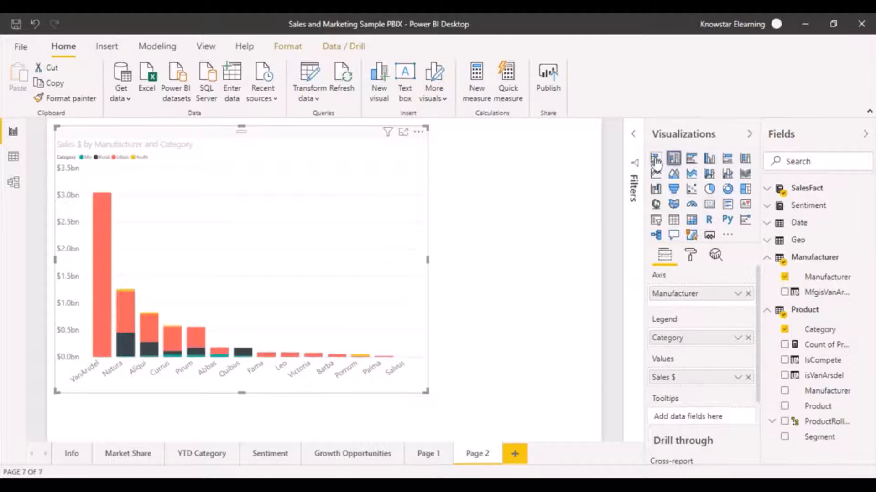
mouse_move(655, 160)
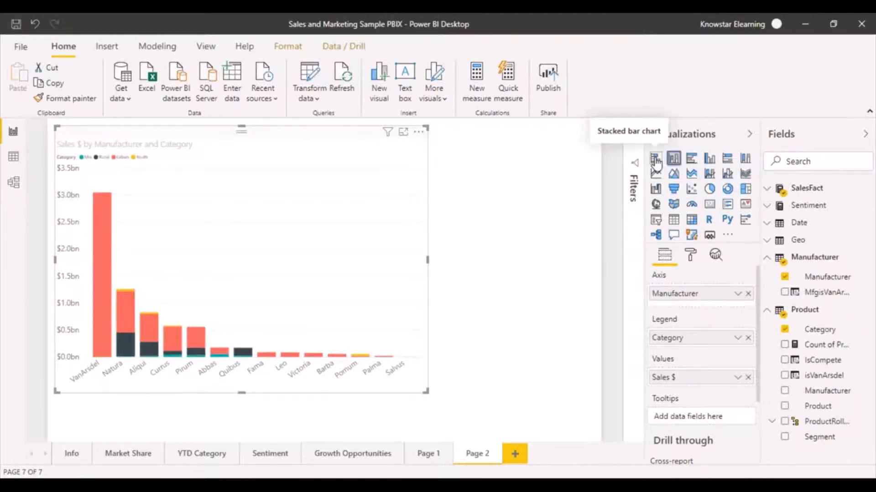
mouse_move(612, 39)
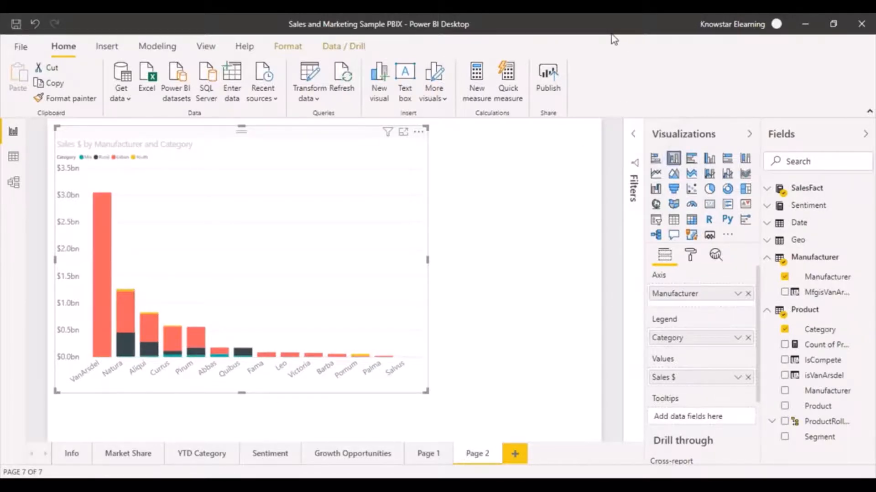
mouse_move(653, 73)
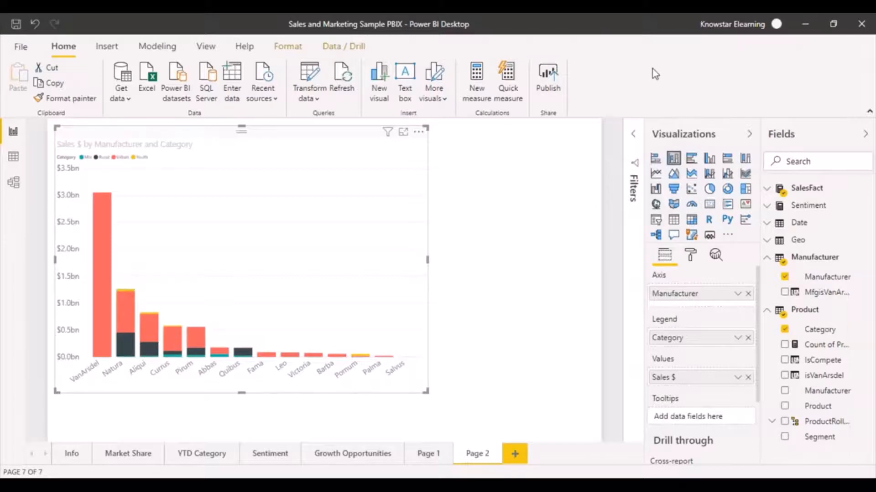
mouse_move(553, 254)
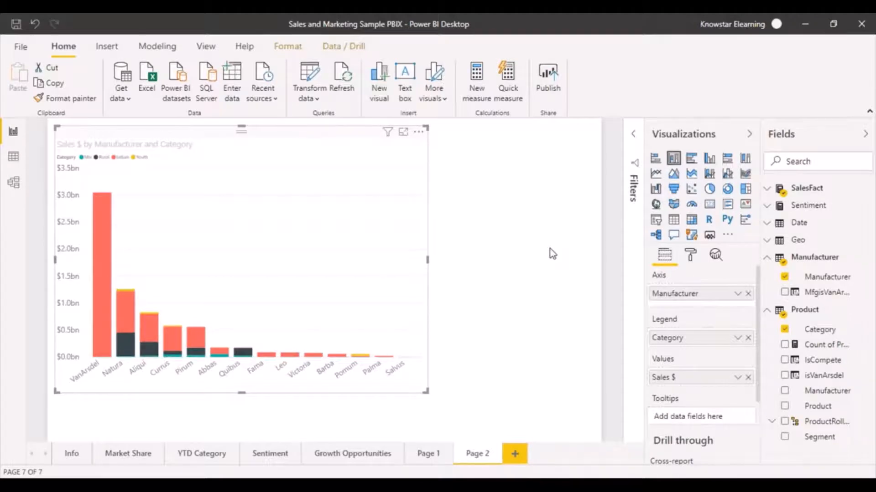
mouse_move(689, 271)
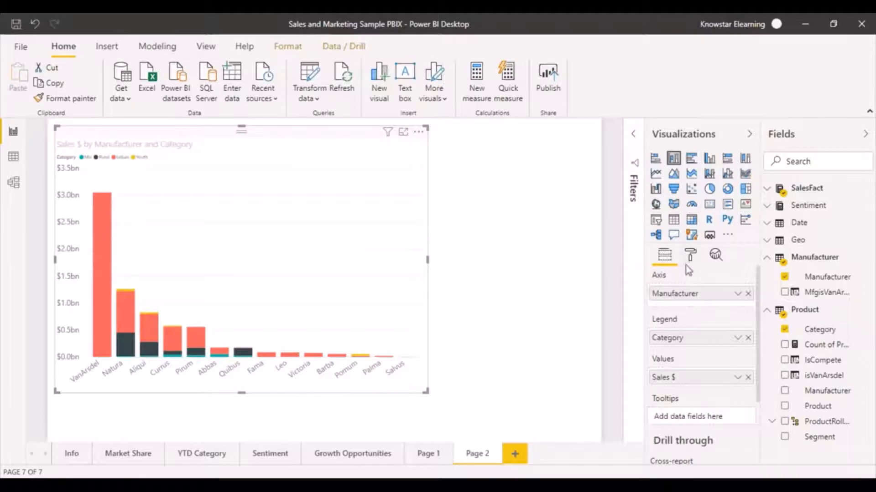
mouse_move(690, 256)
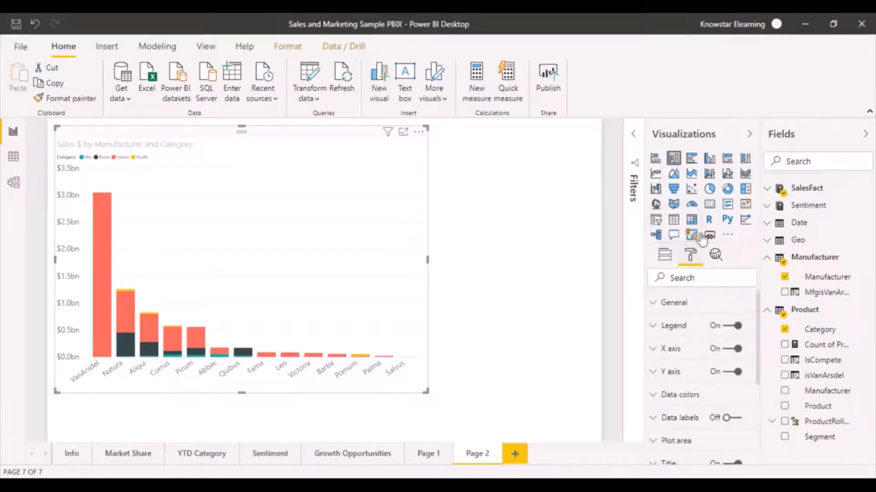
mouse_move(759, 379)
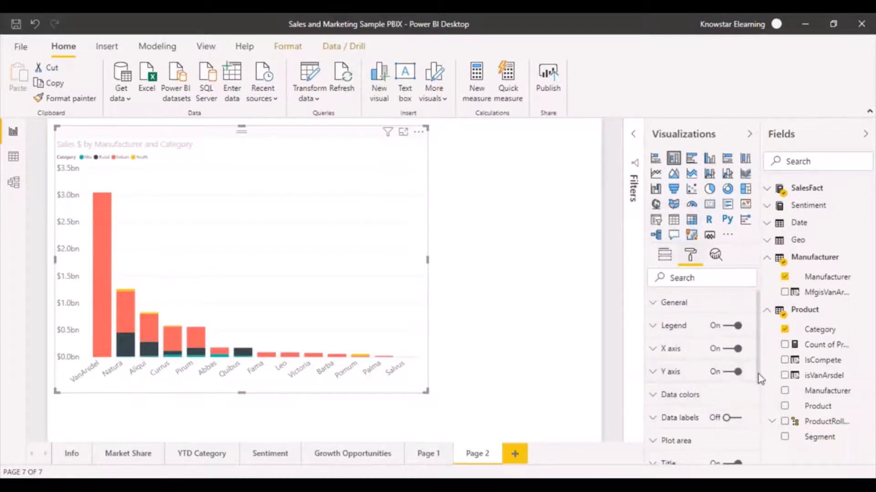
- Turn data labels on so columns show dollar values like VanArsdel's $3.05bn
scroll(down, 3)
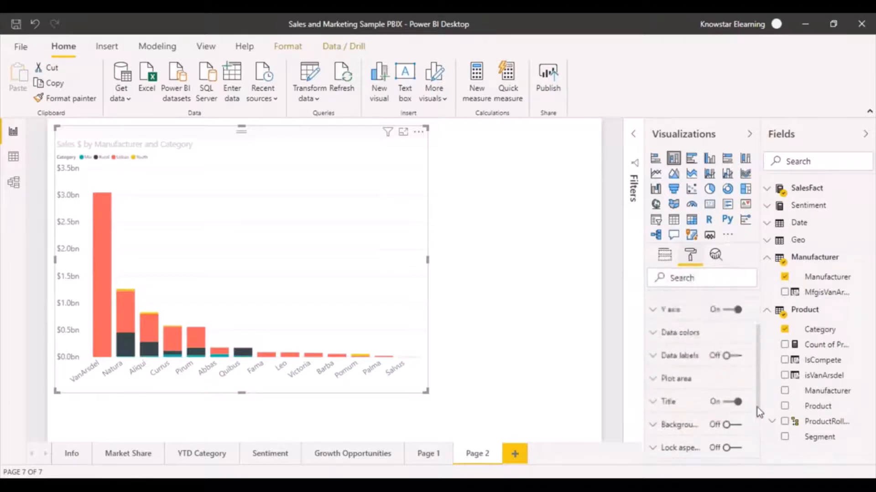
click(733, 358)
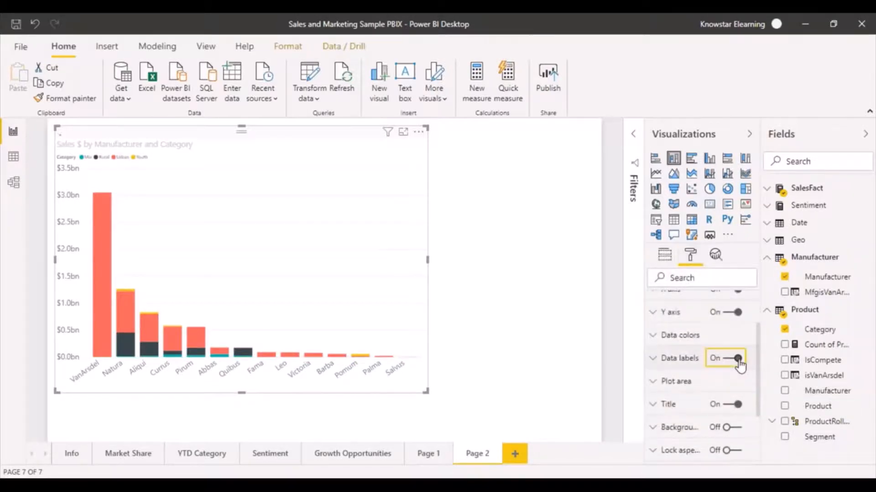
click(737, 358)
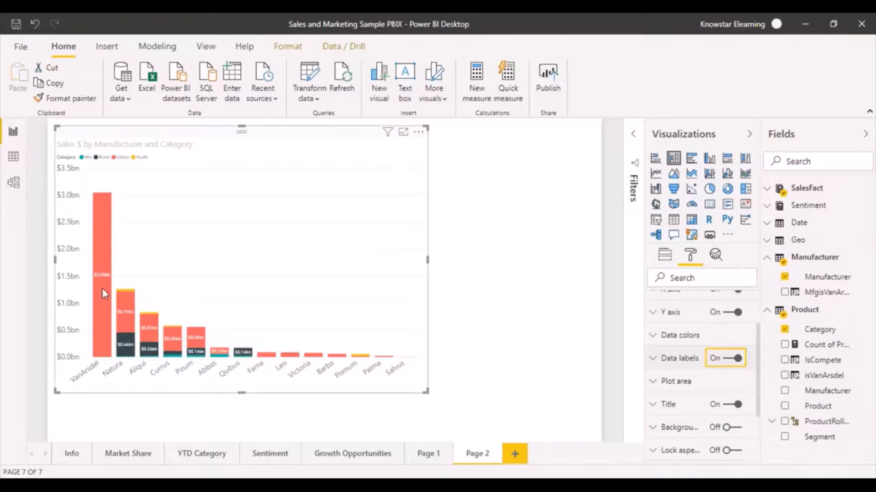
mouse_move(120, 284)
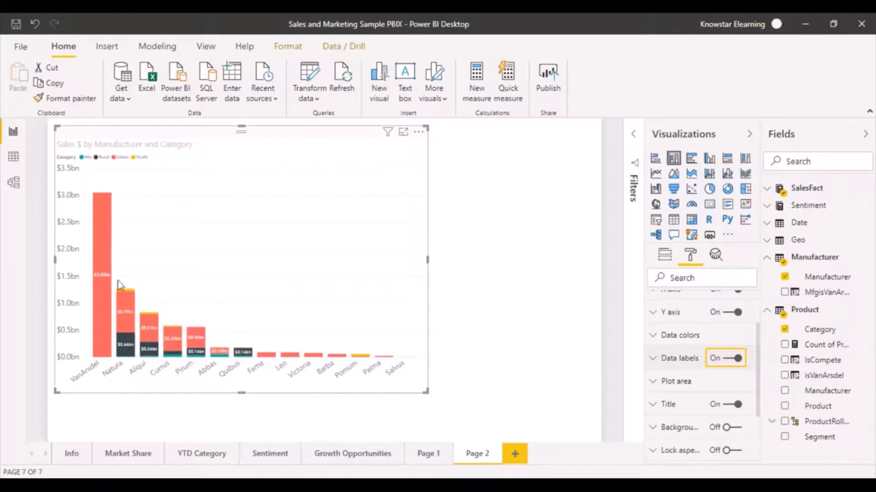
mouse_move(101, 327)
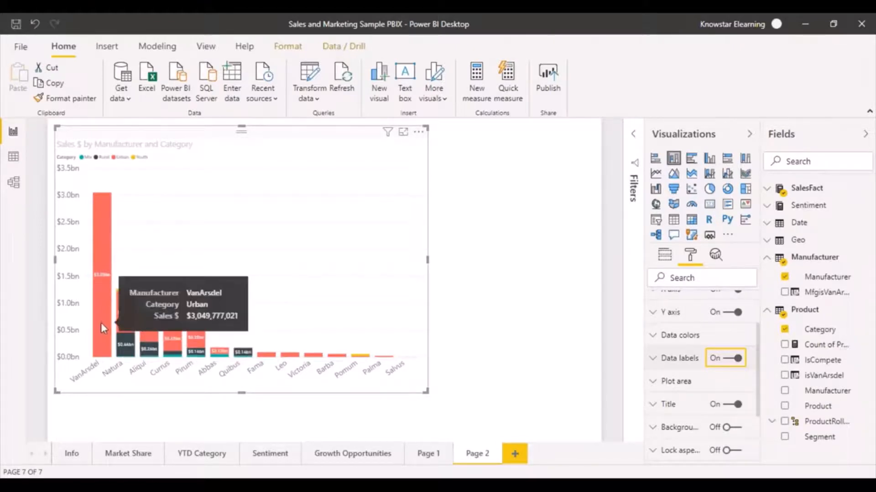
click(652, 335)
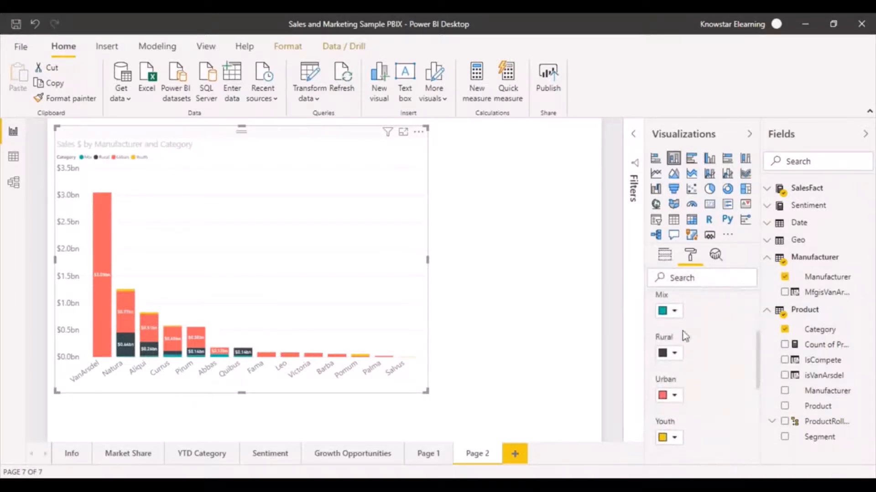
- Open the colour choices for the Rural category under Data colors
click(676, 353)
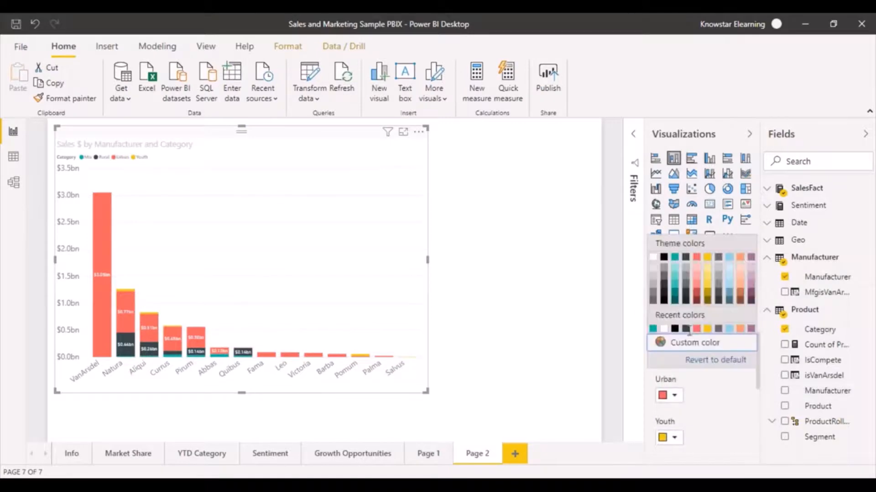
mouse_move(588, 384)
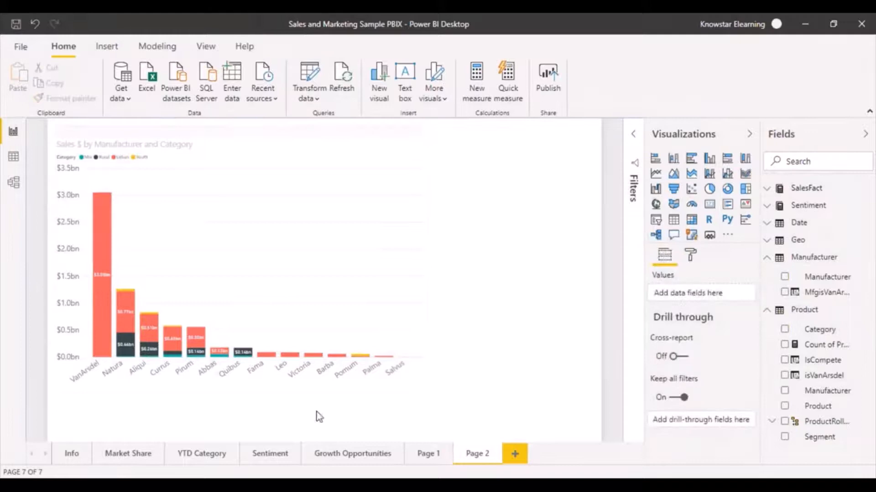
mouse_move(731, 298)
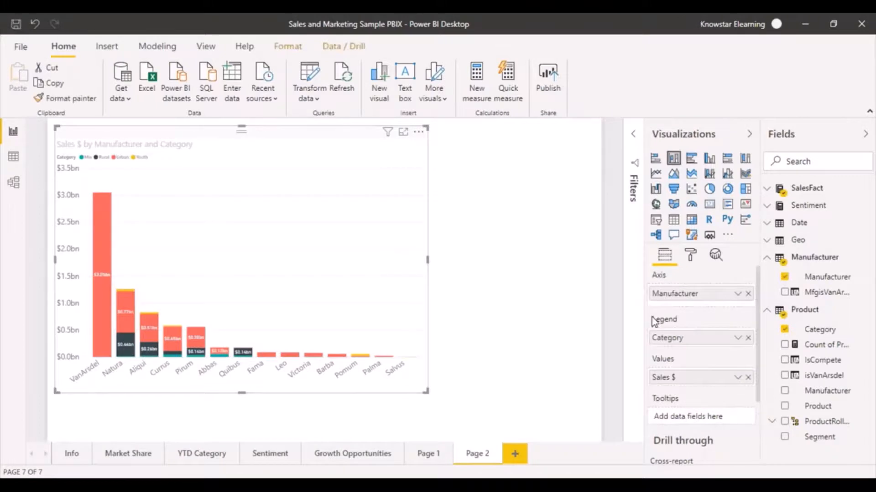
mouse_move(670, 282)
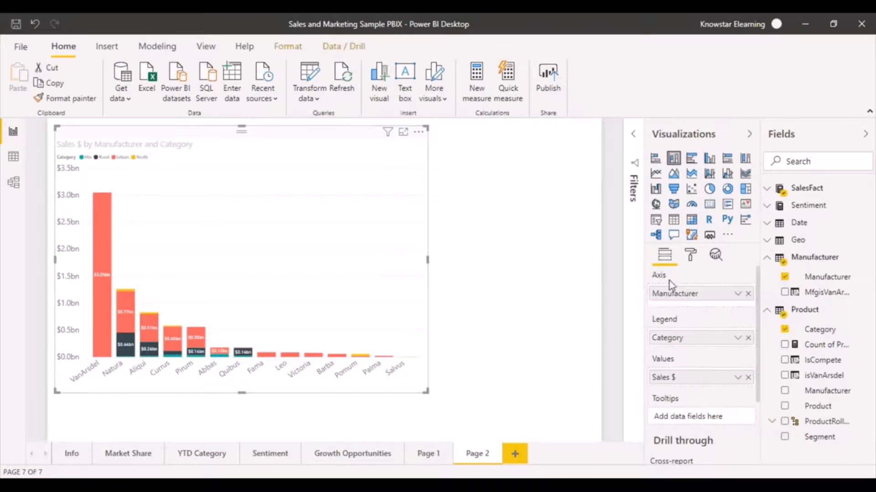
mouse_move(715, 256)
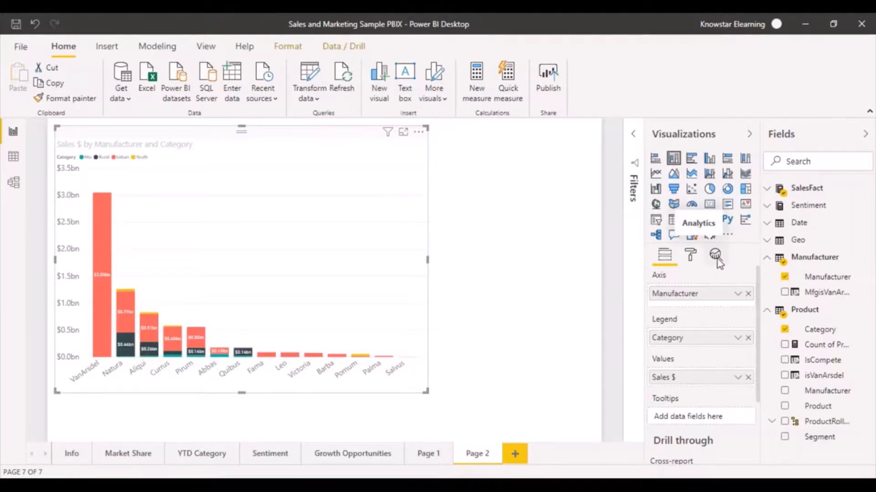
- Add a constant line in the Analytics pane and start editing its value
click(715, 256)
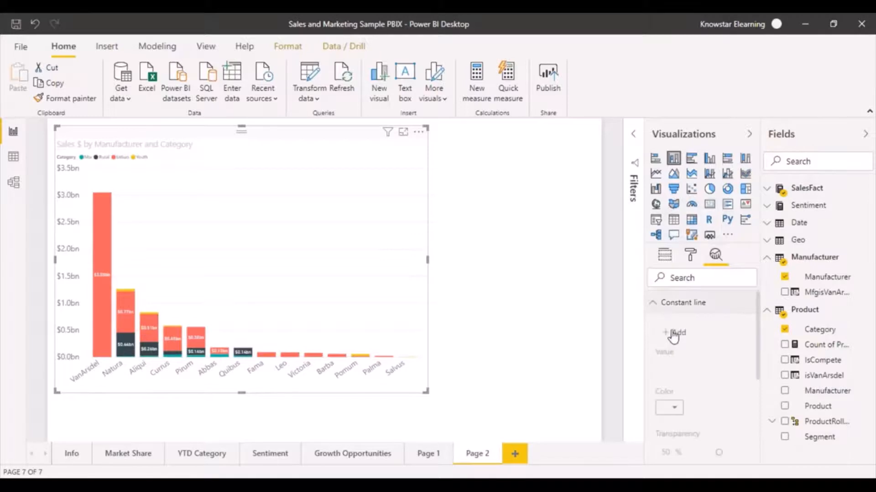
click(672, 333)
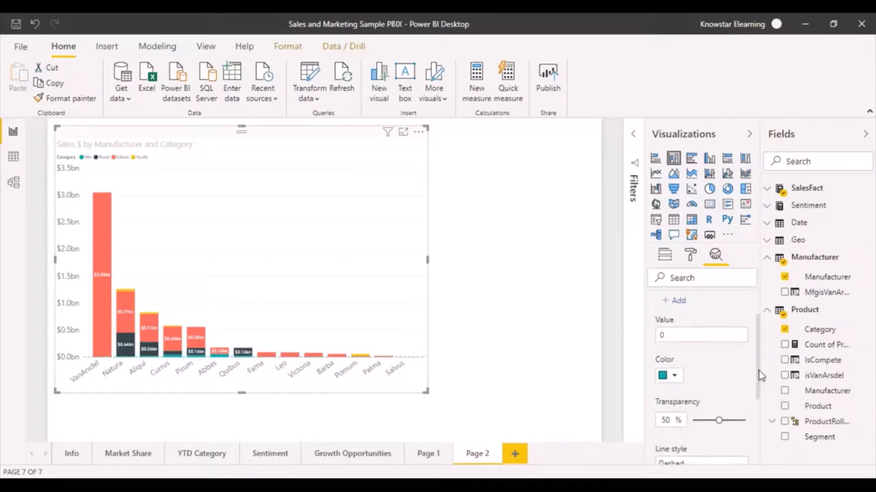
mouse_move(420, 371)
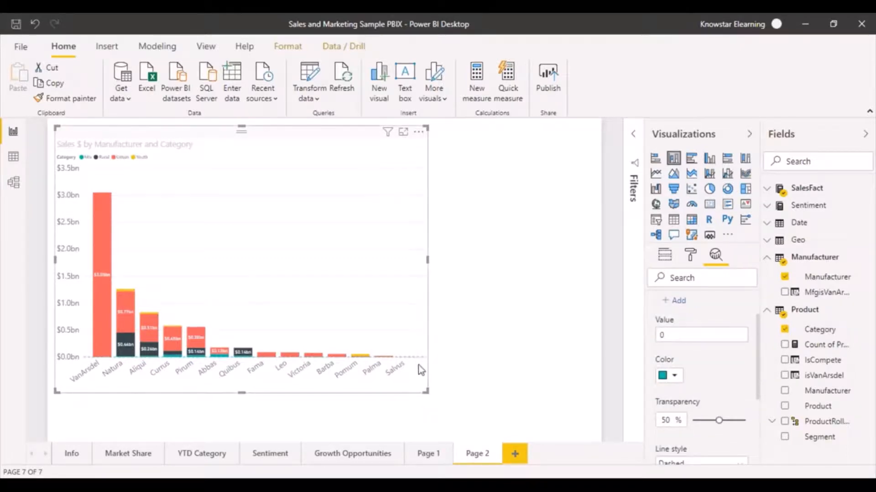
mouse_move(407, 367)
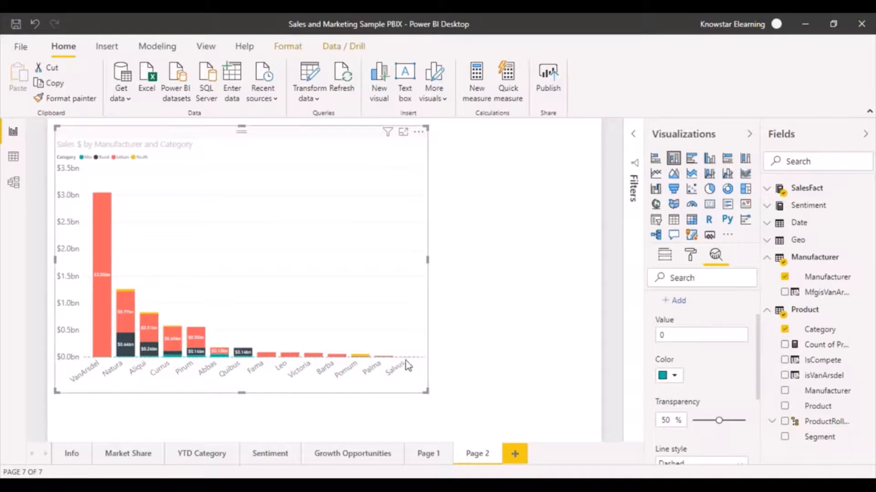
mouse_move(90, 364)
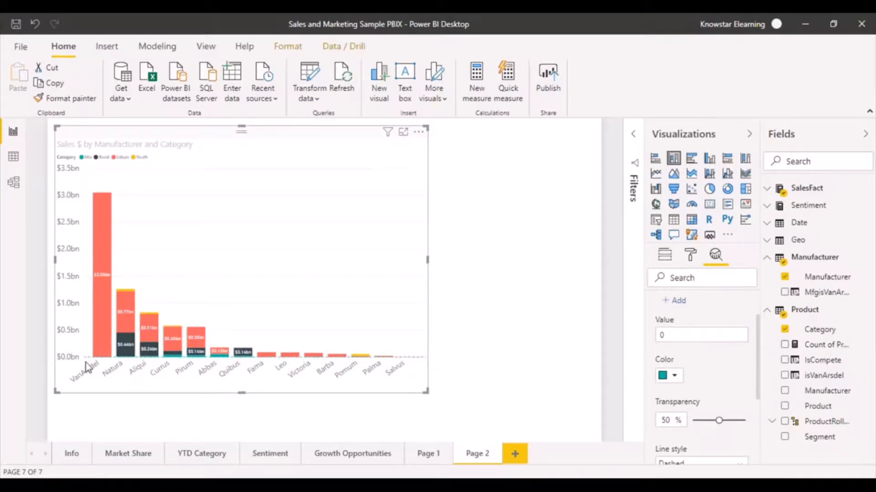
mouse_move(416, 372)
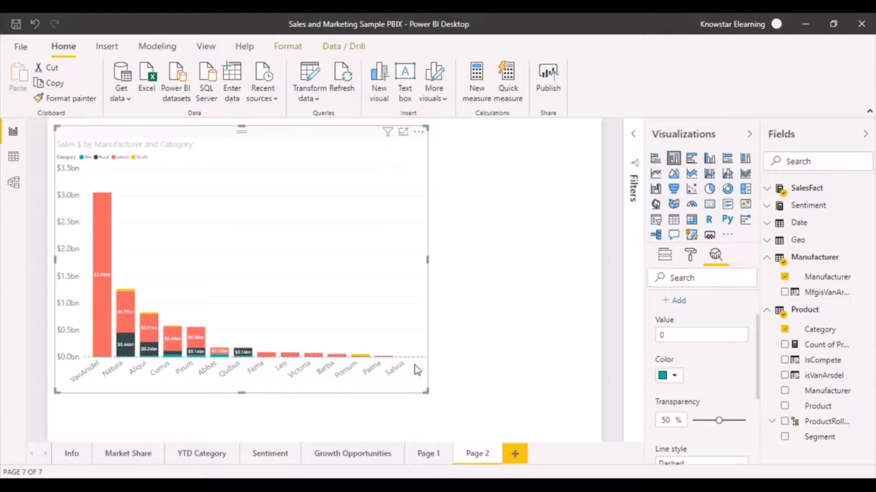
click(701, 334)
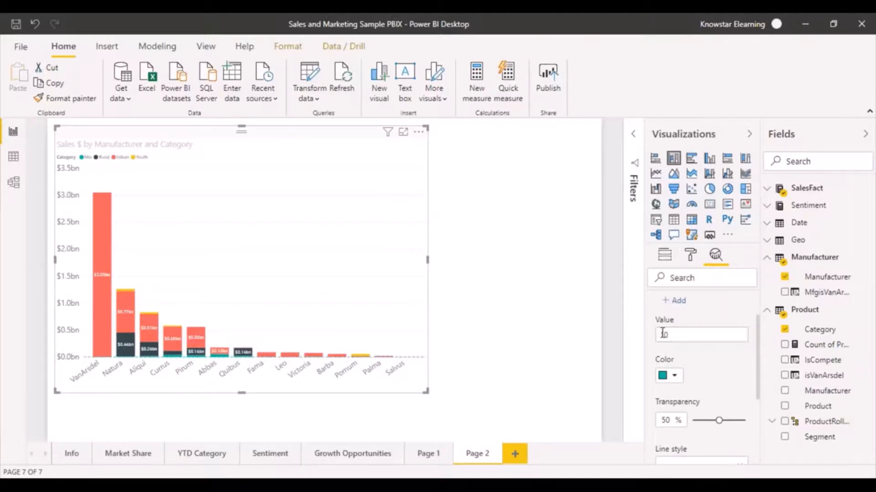
text(10)
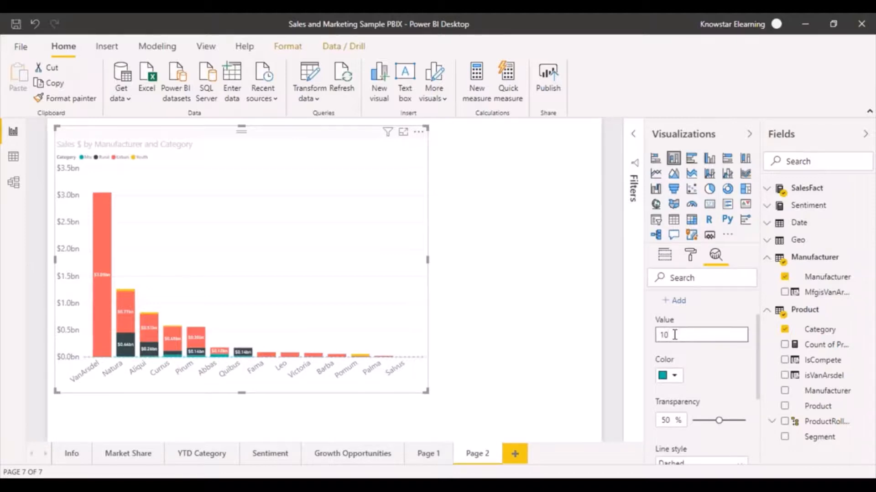
text(00000000)
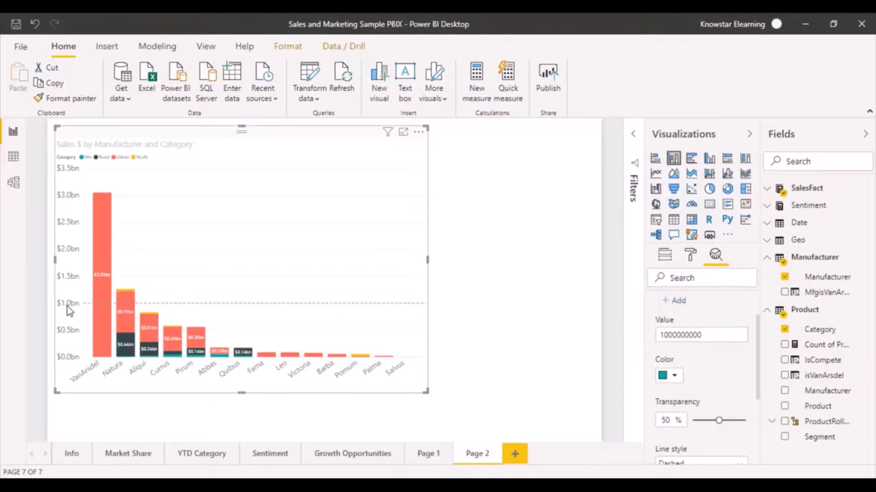
mouse_move(245, 305)
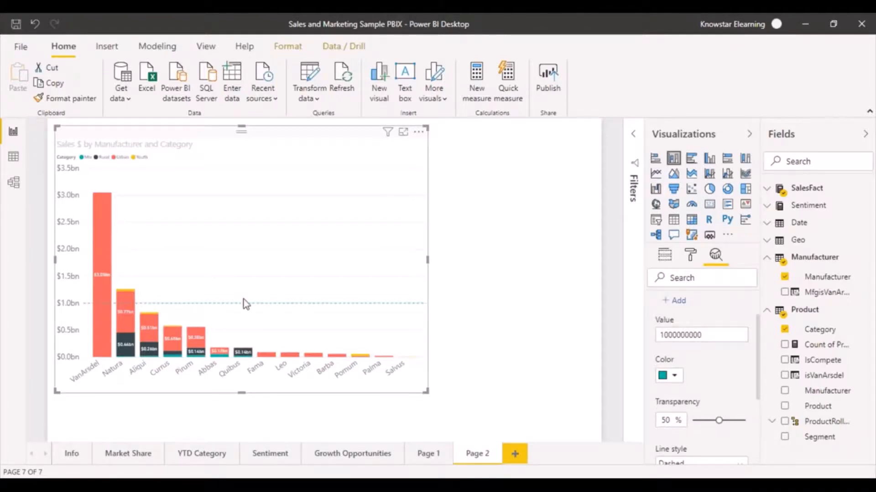
mouse_move(597, 403)
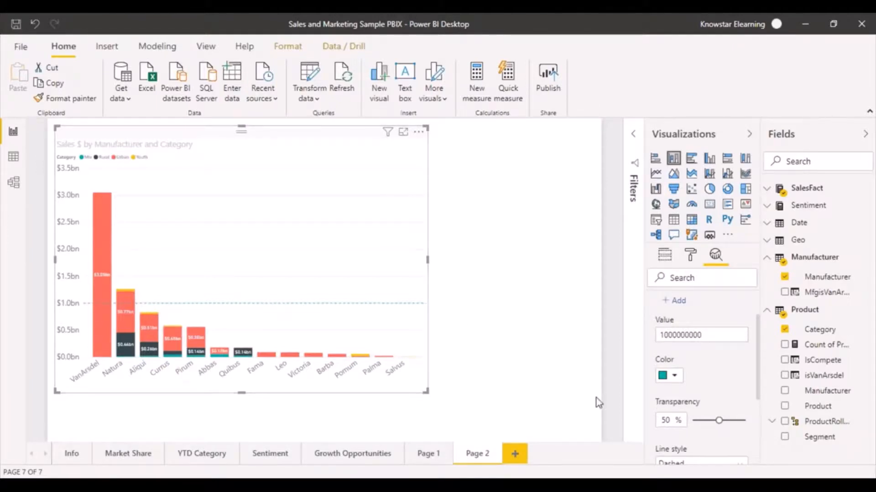
- Set the constant line's colour to black
click(662, 376)
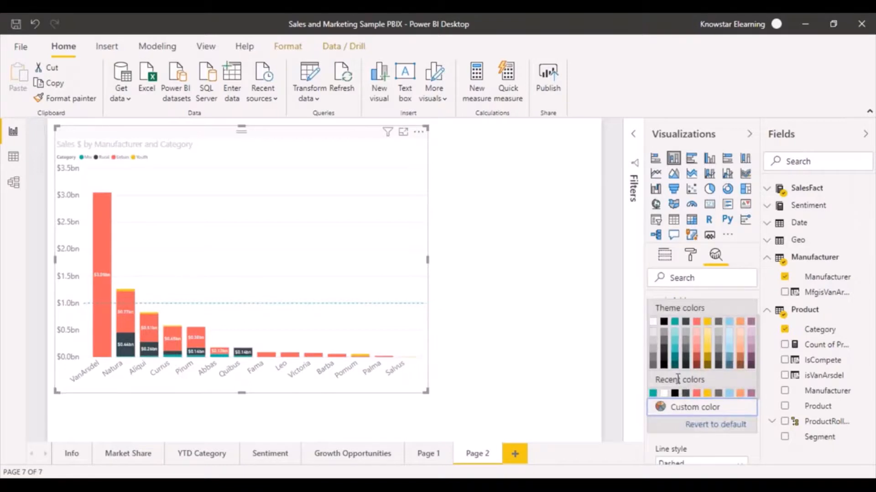
click(673, 393)
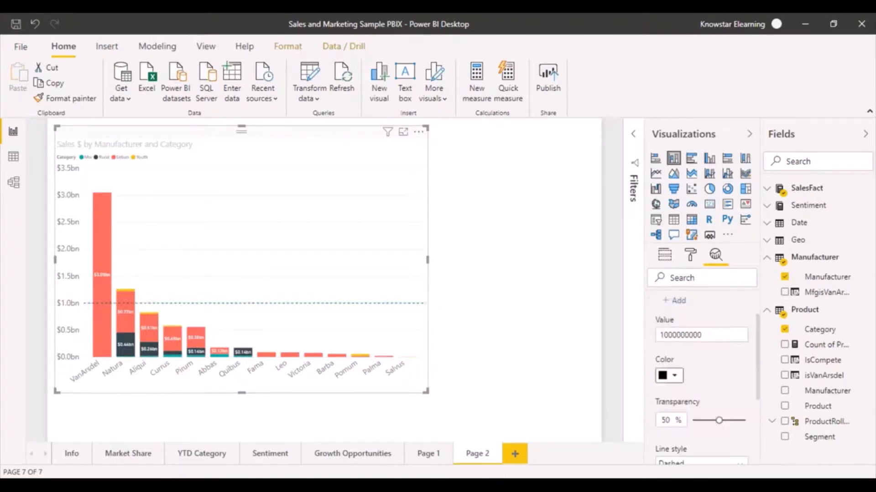
mouse_move(718, 420)
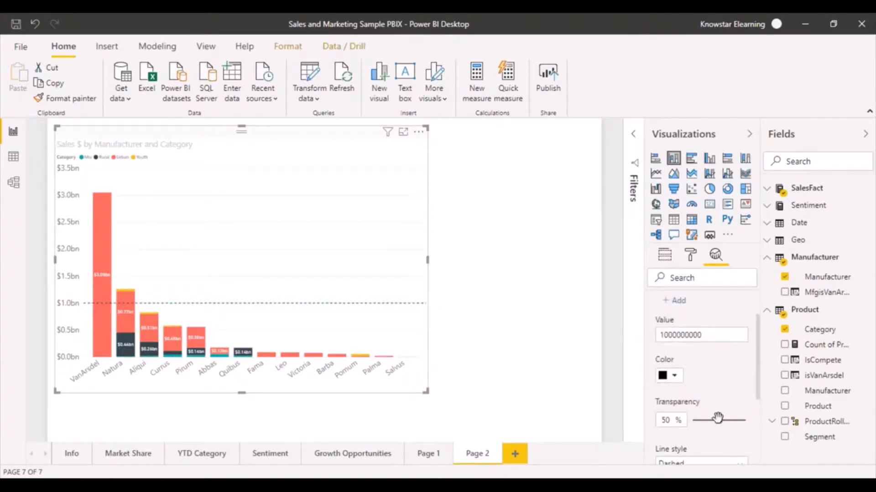
scroll(down, 3)
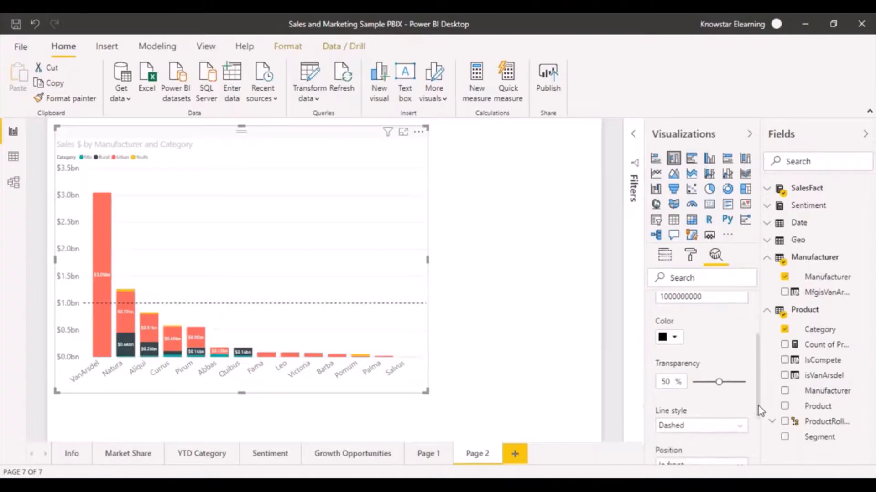
scroll(down, 3)
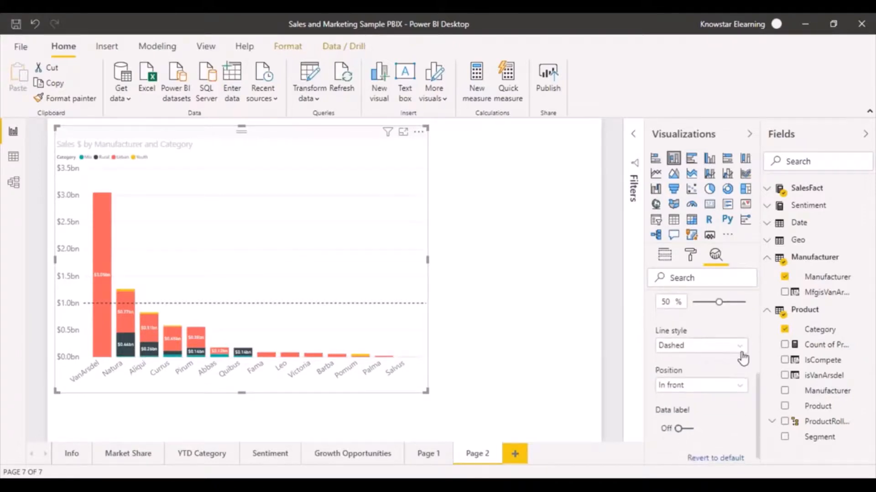
- Change the constant line style to Dotted, after briefly trying Solid
click(700, 346)
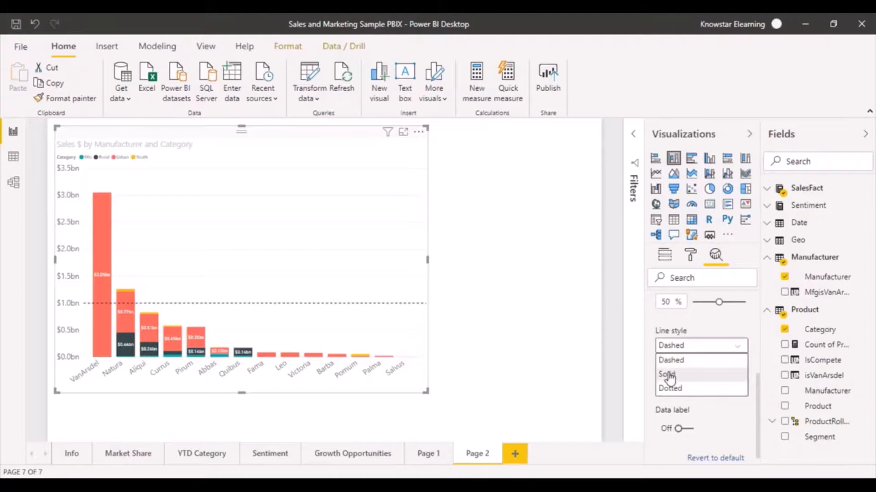
click(666, 375)
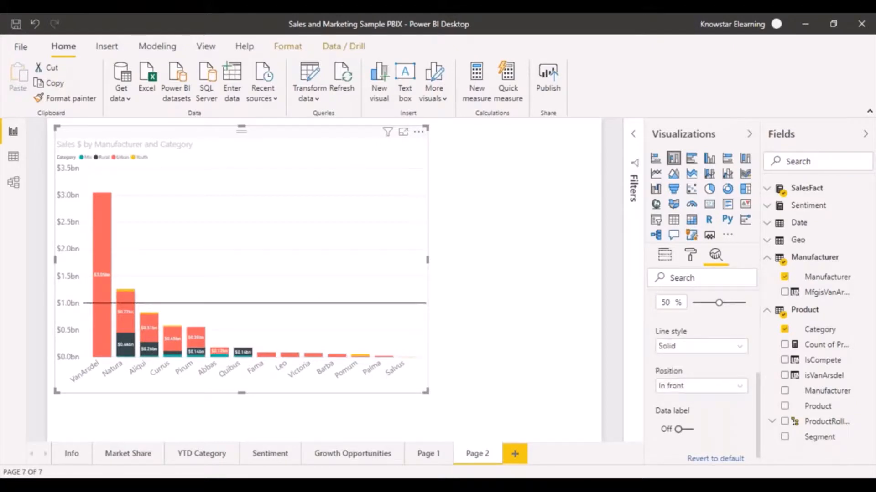
click(701, 346)
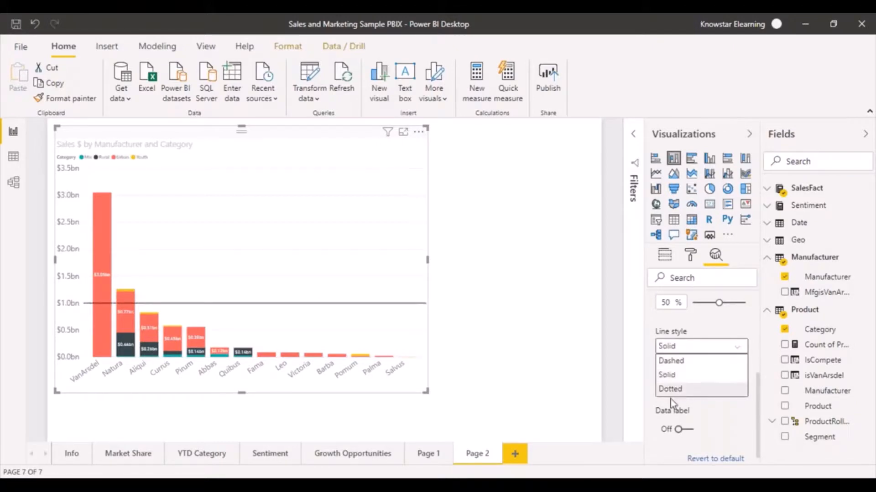
click(670, 389)
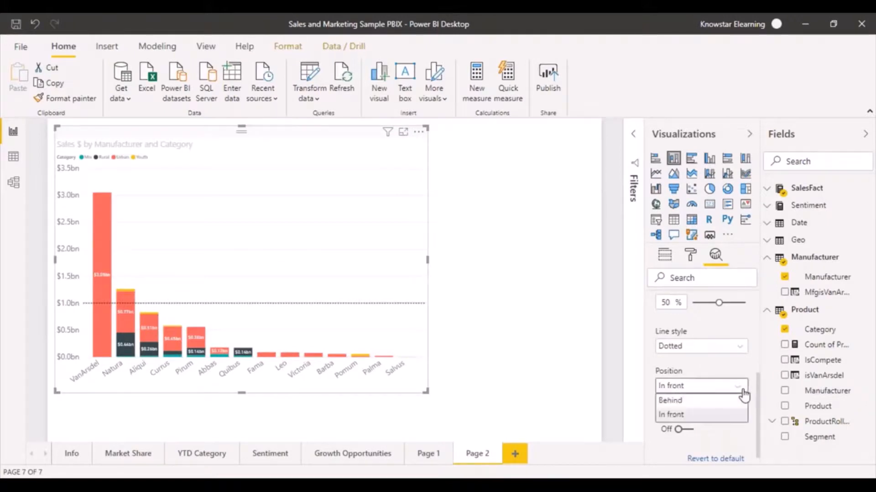
- Position the constant line Behind the bars and leave its data label Off
click(669, 401)
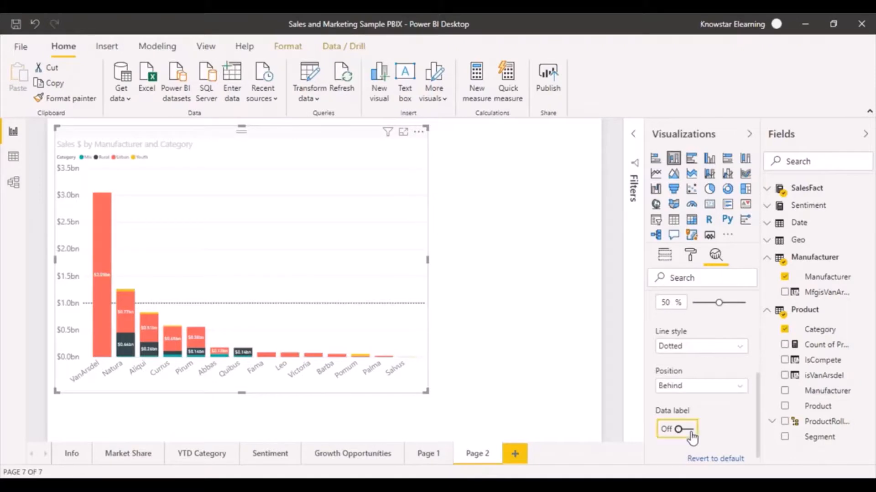
click(676, 429)
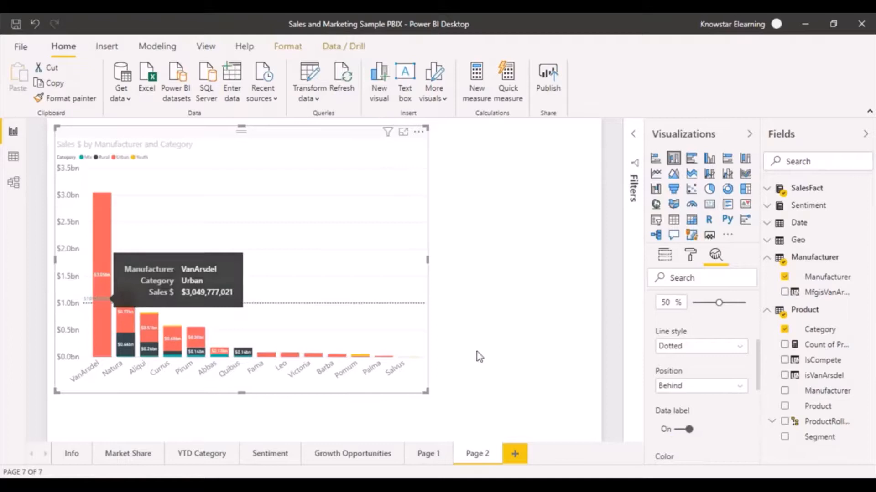
mouse_move(90, 312)
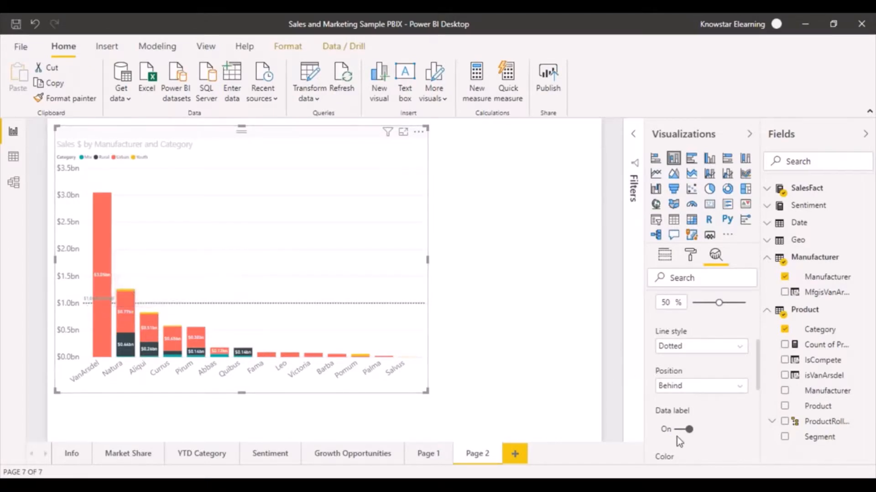
click(685, 429)
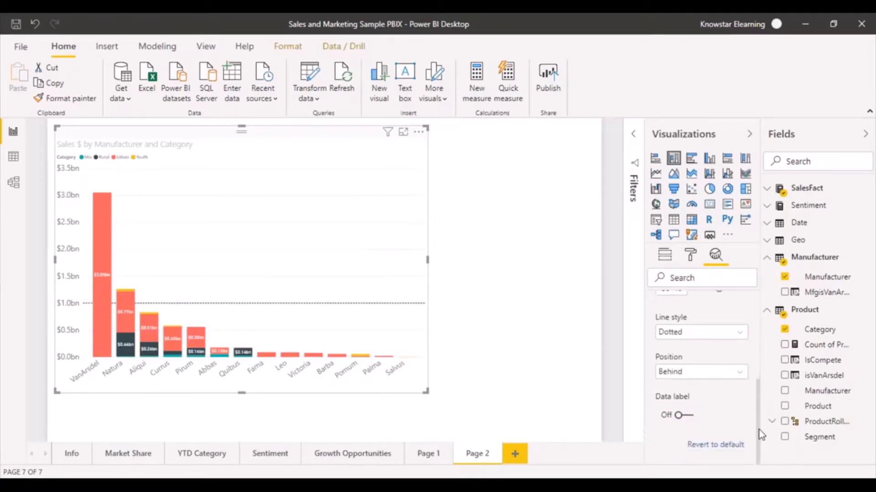
mouse_move(719, 412)
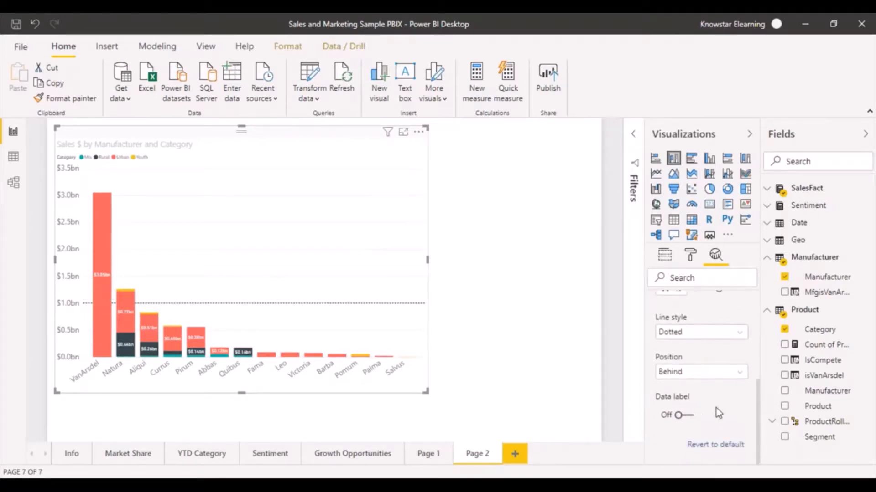
click(678, 415)
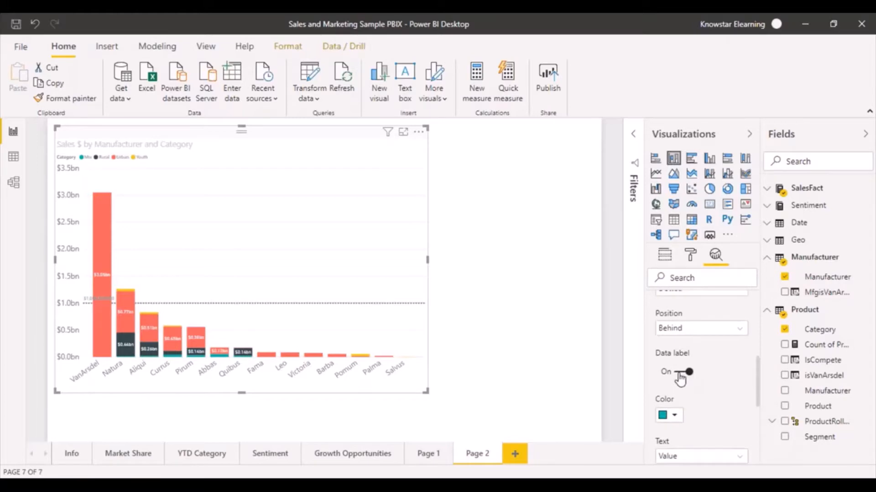
click(683, 372)
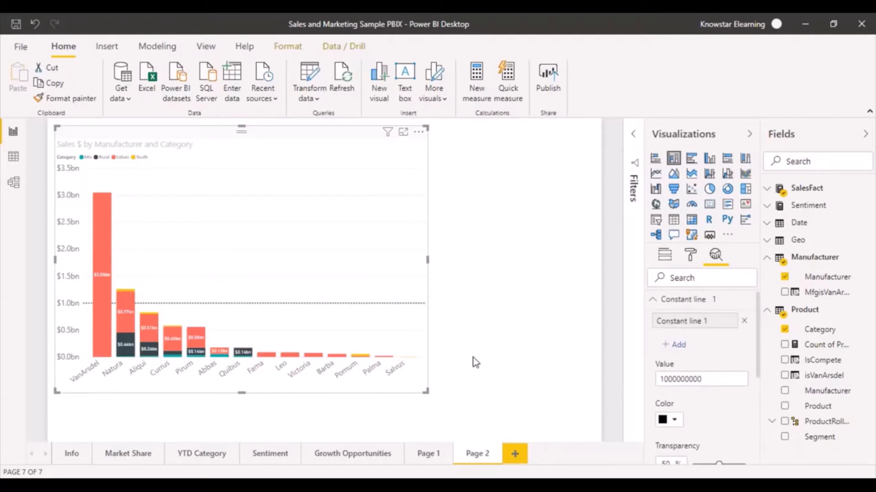
mouse_move(515, 324)
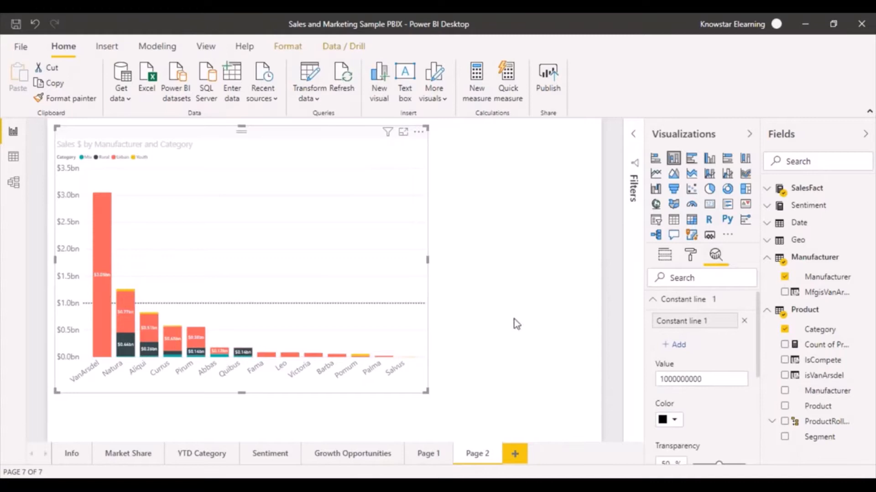
mouse_move(505, 278)
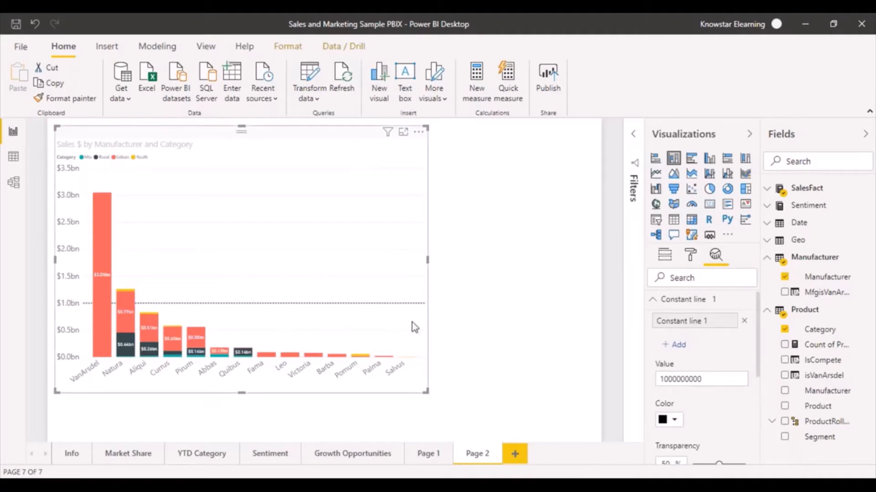
mouse_move(519, 332)
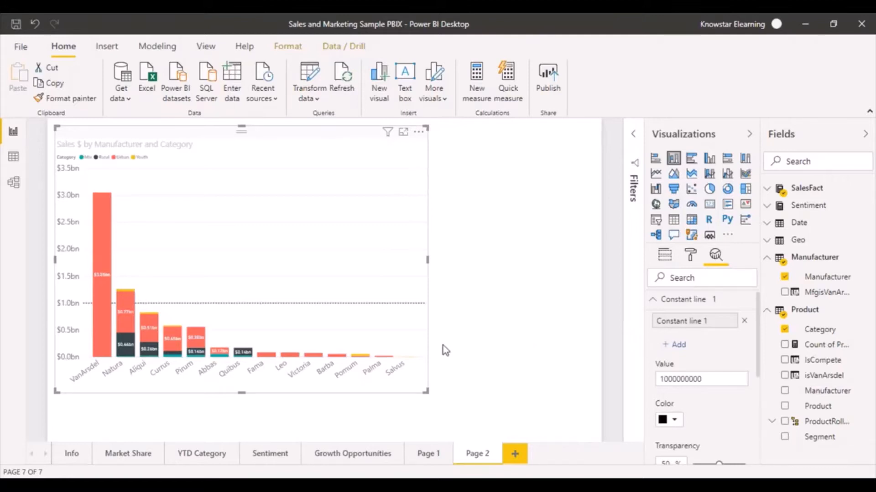
mouse_move(97, 343)
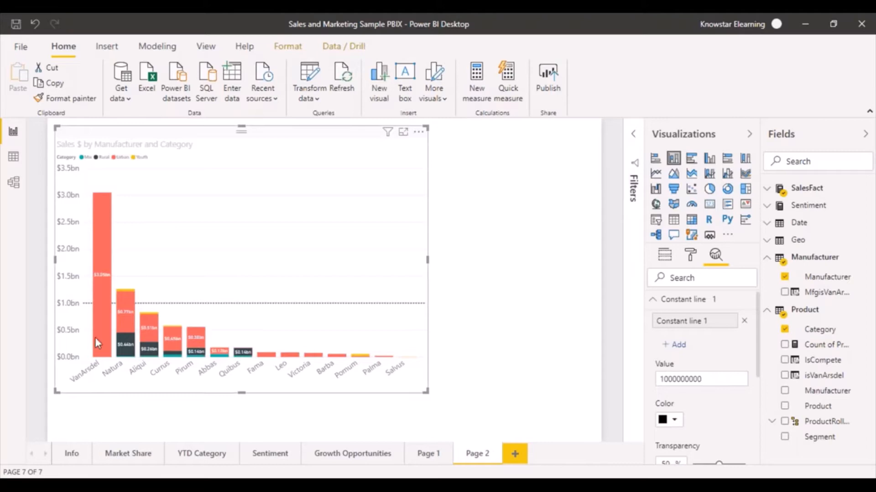
mouse_move(95, 386)
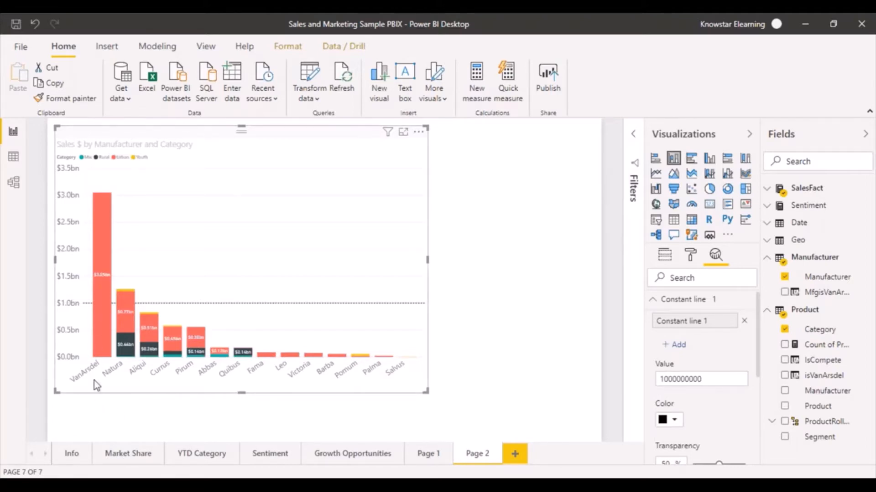
mouse_move(272, 384)
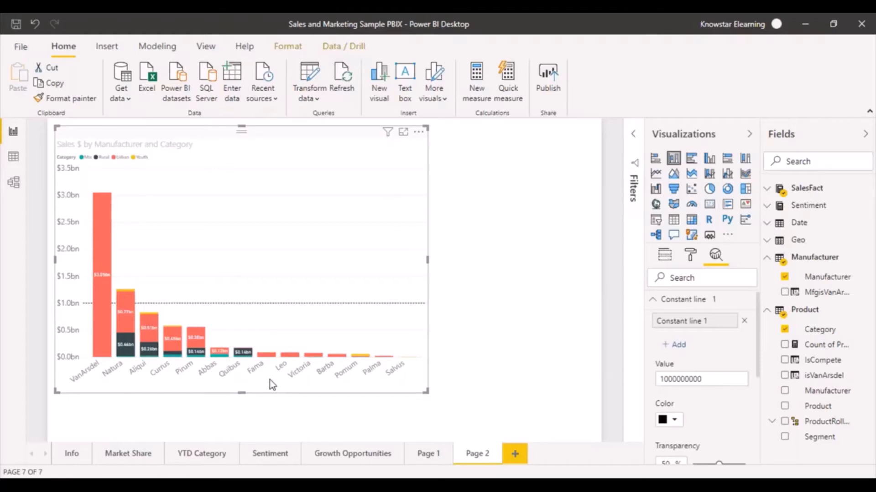
mouse_move(121, 389)
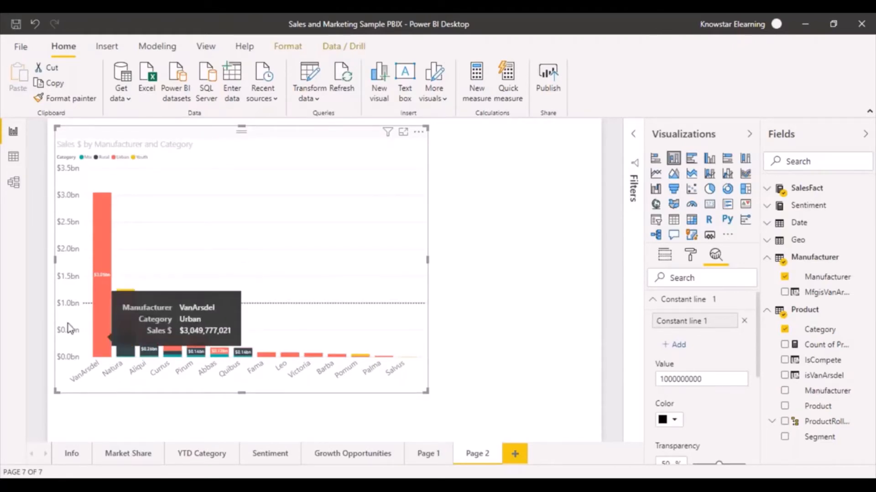
mouse_move(73, 316)
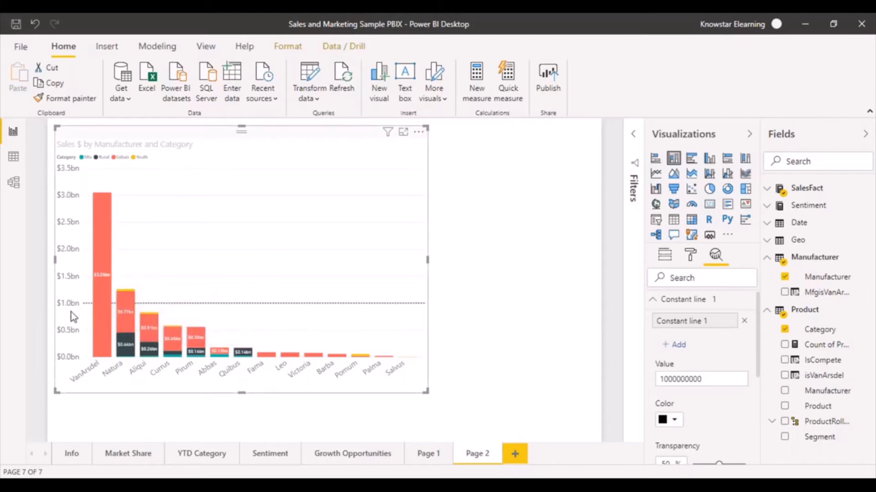
mouse_move(97, 305)
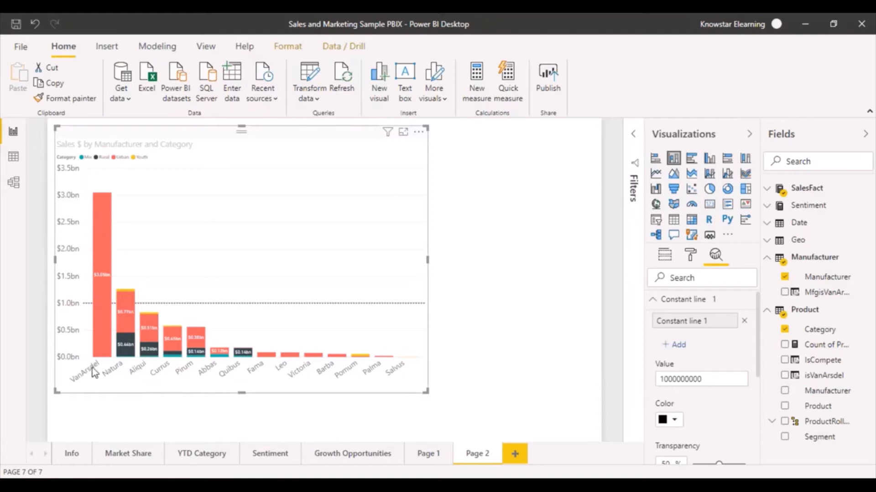
mouse_move(86, 378)
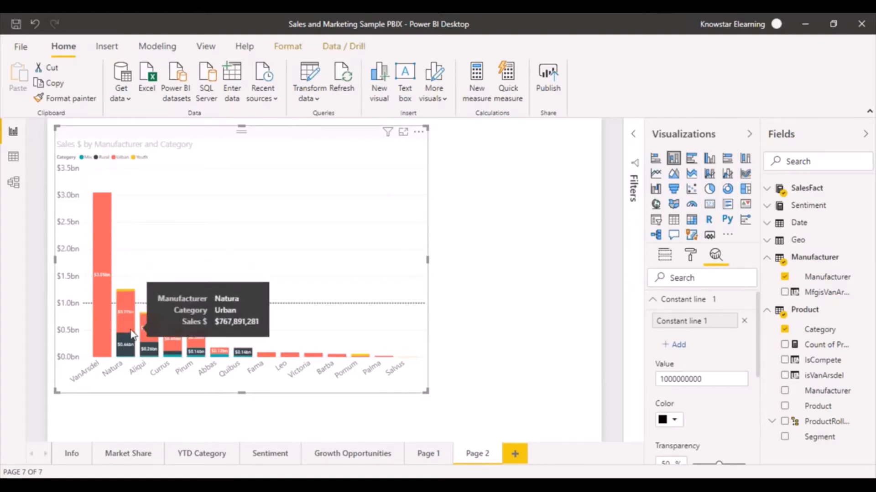
mouse_move(221, 319)
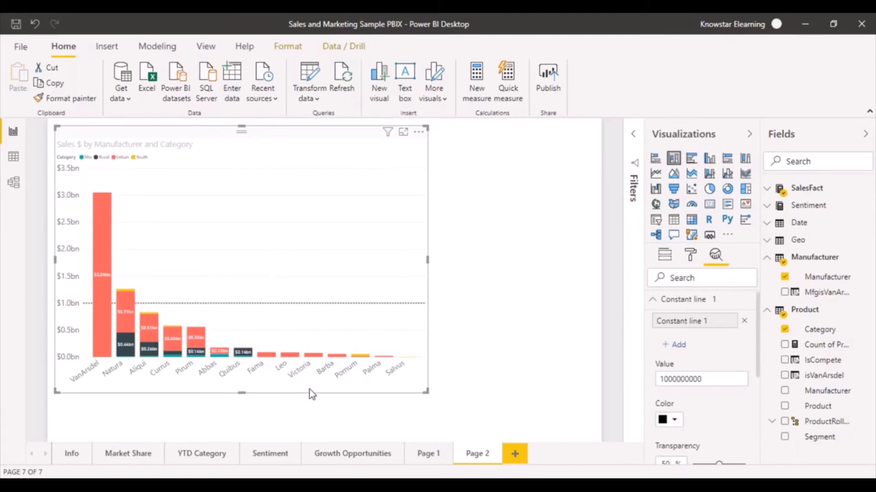
mouse_move(498, 340)
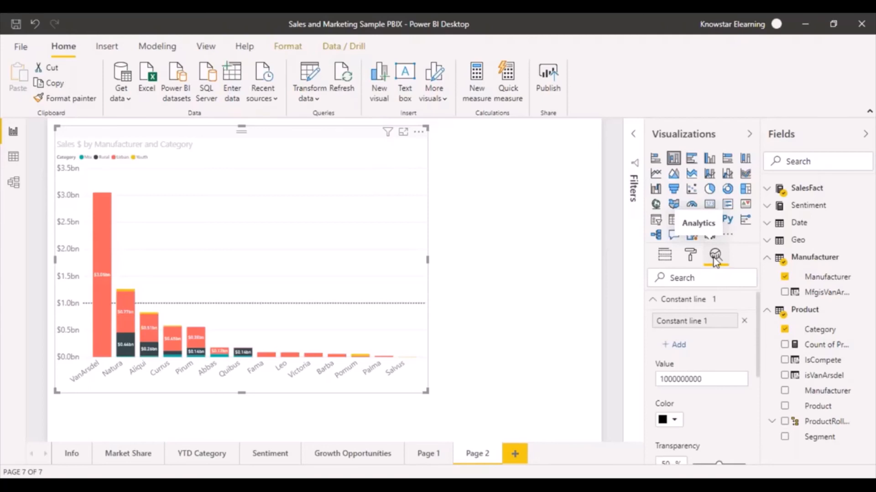
- Deselect the chart to view the finished report page
click(664, 253)
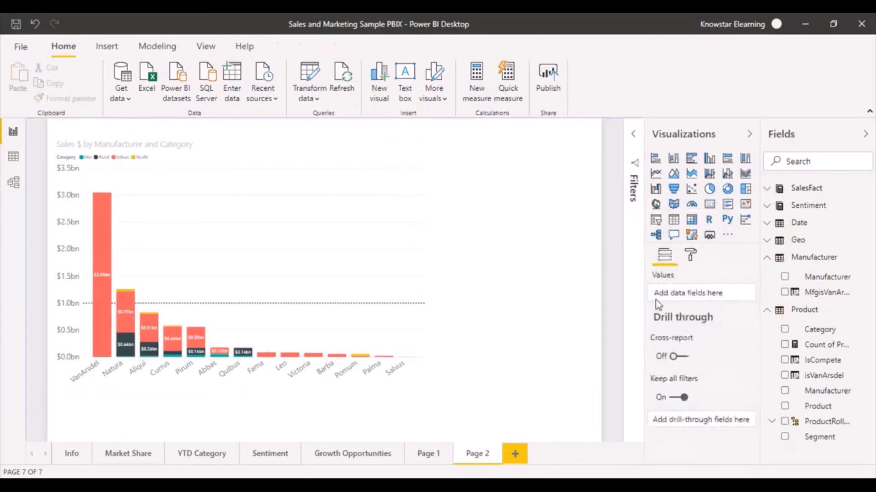